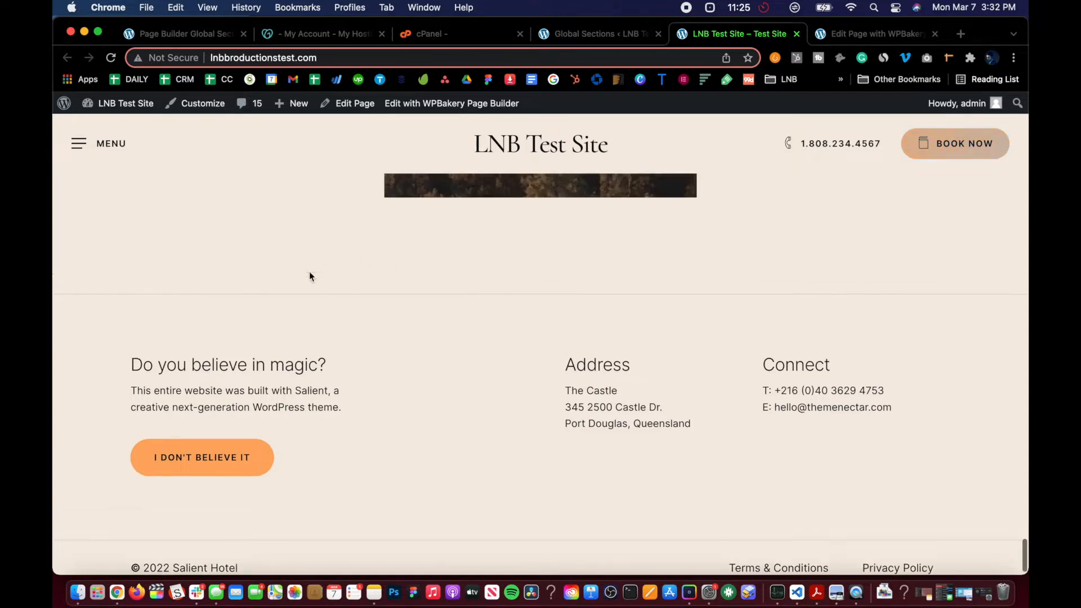
Switch to the Global Sections admin list showing the published Salient Resort Footer.
scroll("up", 3)
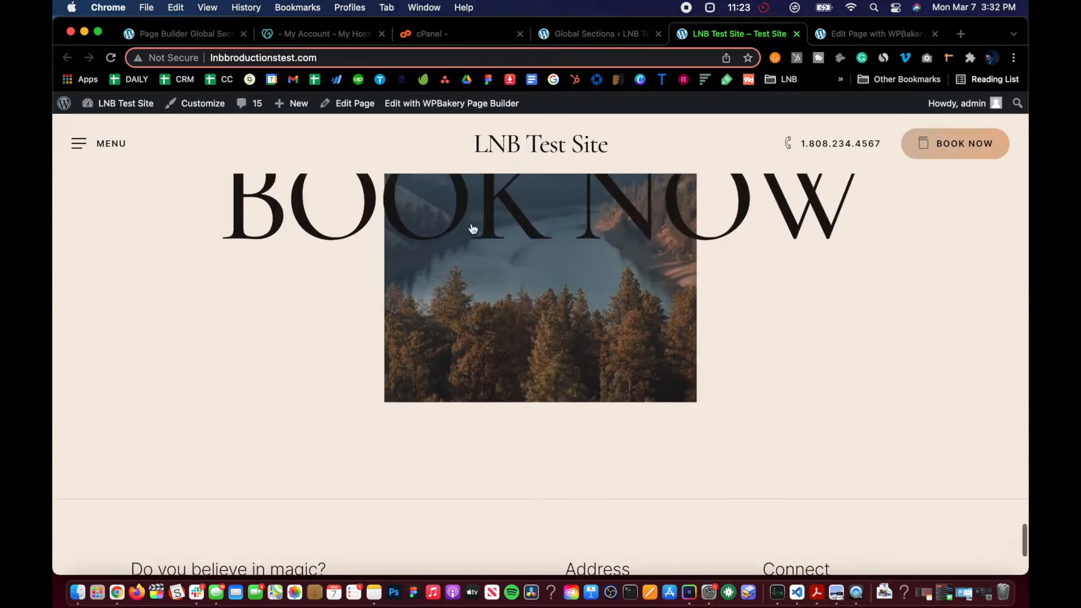
scroll("down", 3)
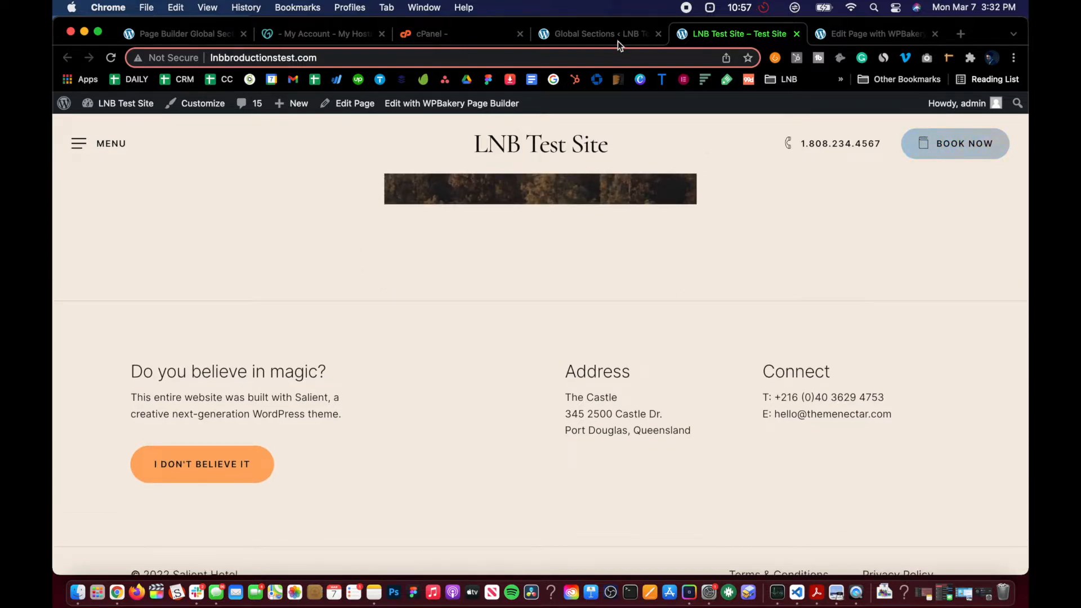
left_click(596, 34)
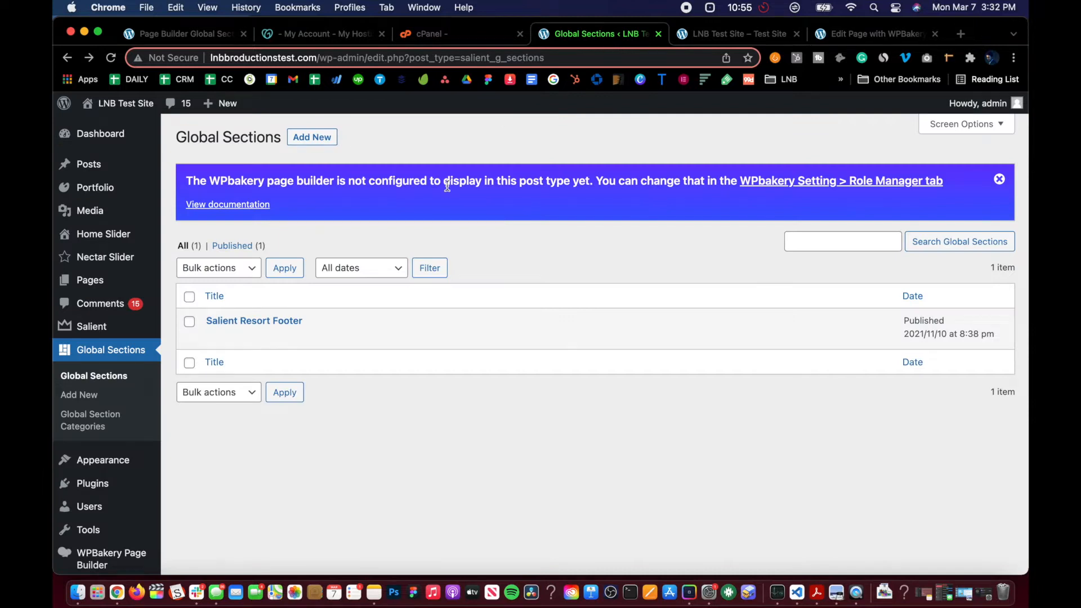
mouse_move(642, 172)
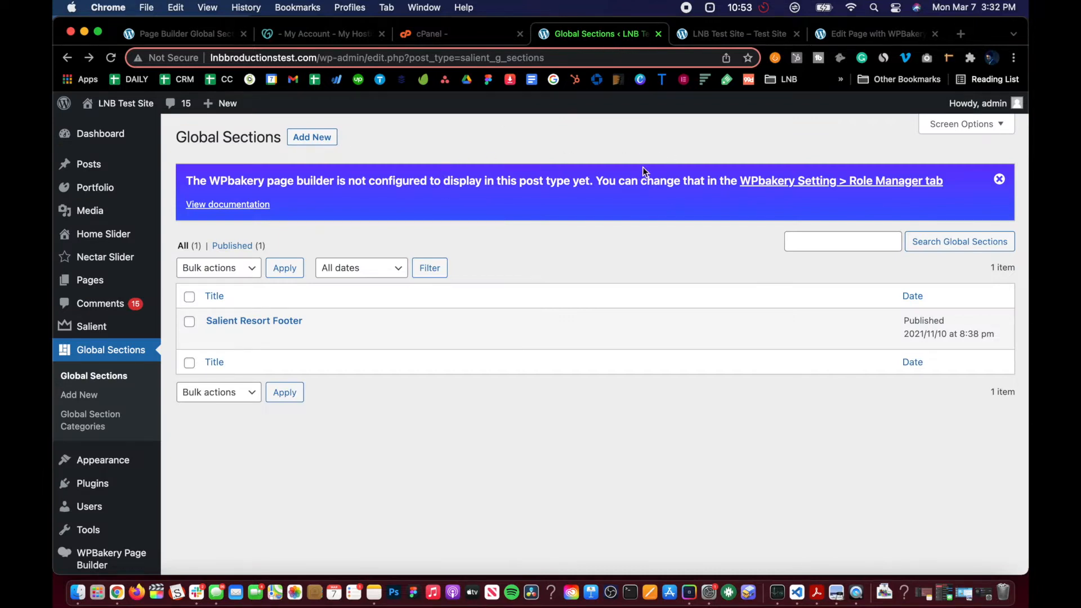
mouse_move(791, 188)
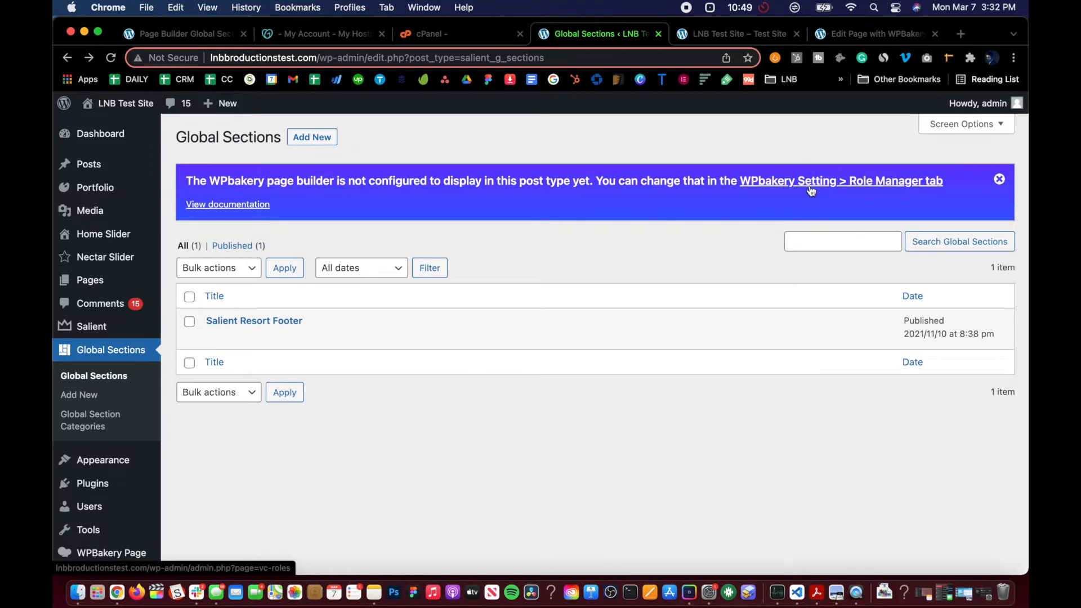
mouse_move(309, 337)
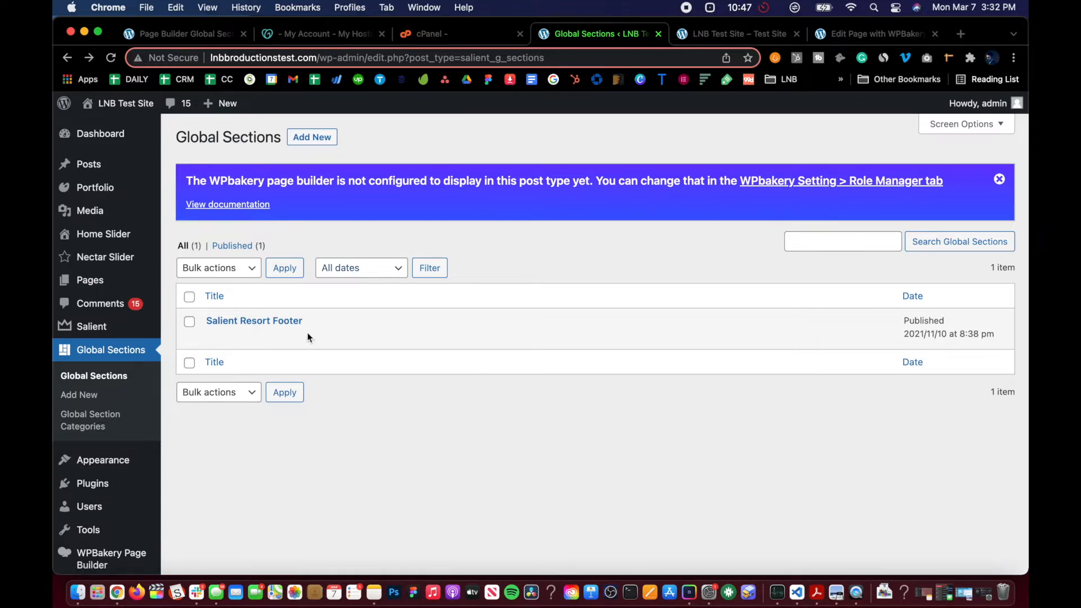
mouse_move(246, 236)
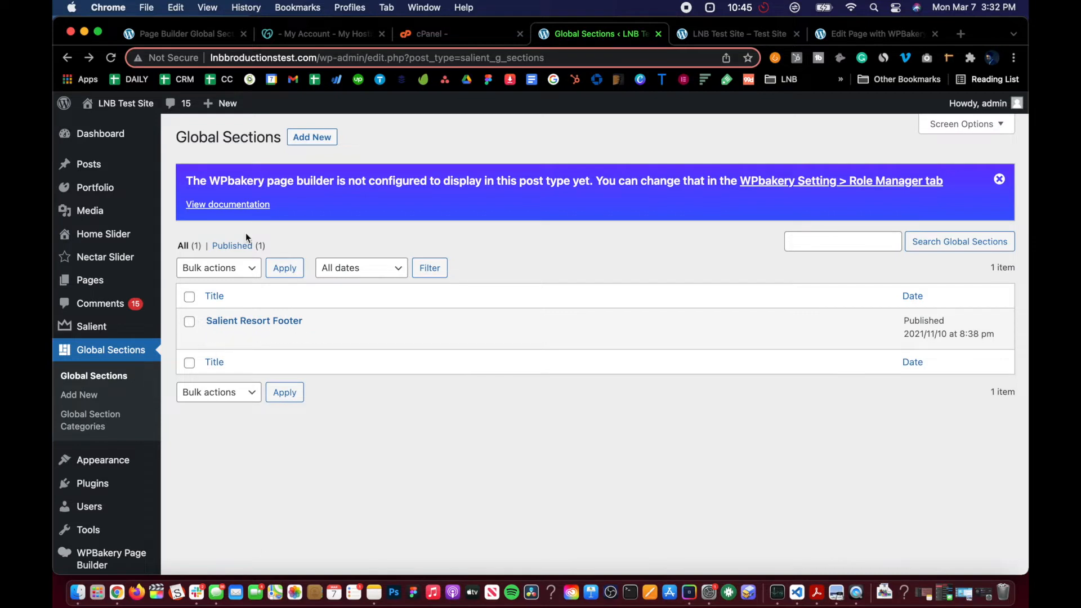
mouse_move(211, 200)
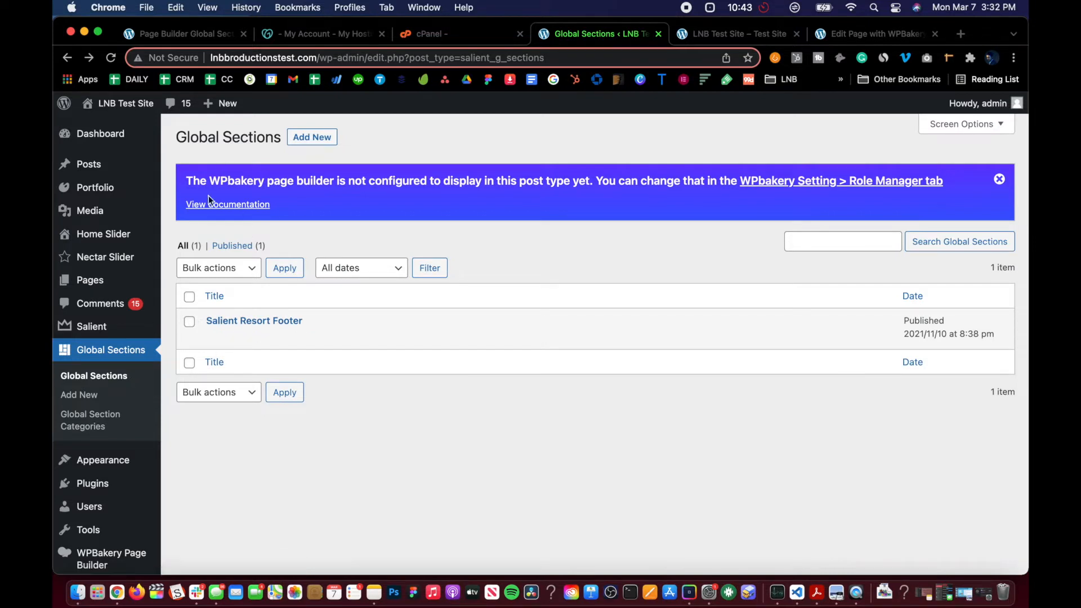
mouse_move(253, 321)
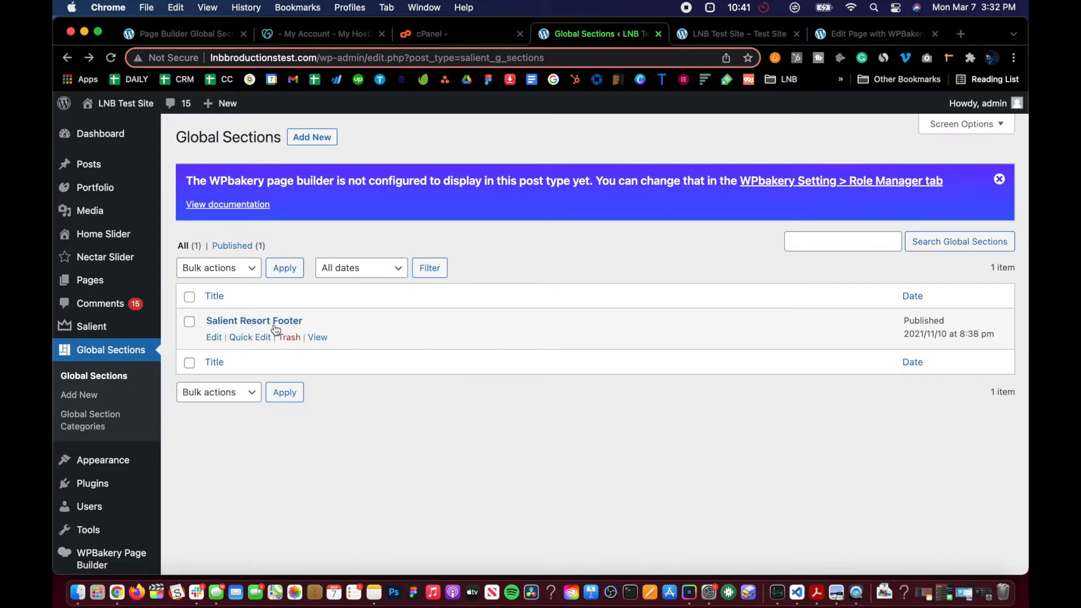
mouse_move(396, 268)
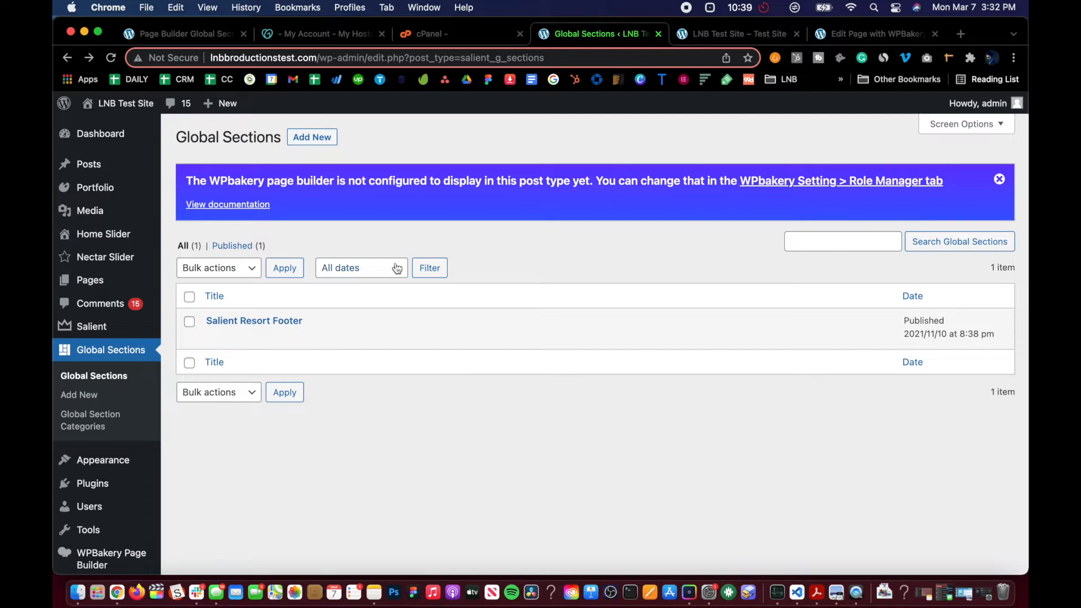
mouse_move(241, 215)
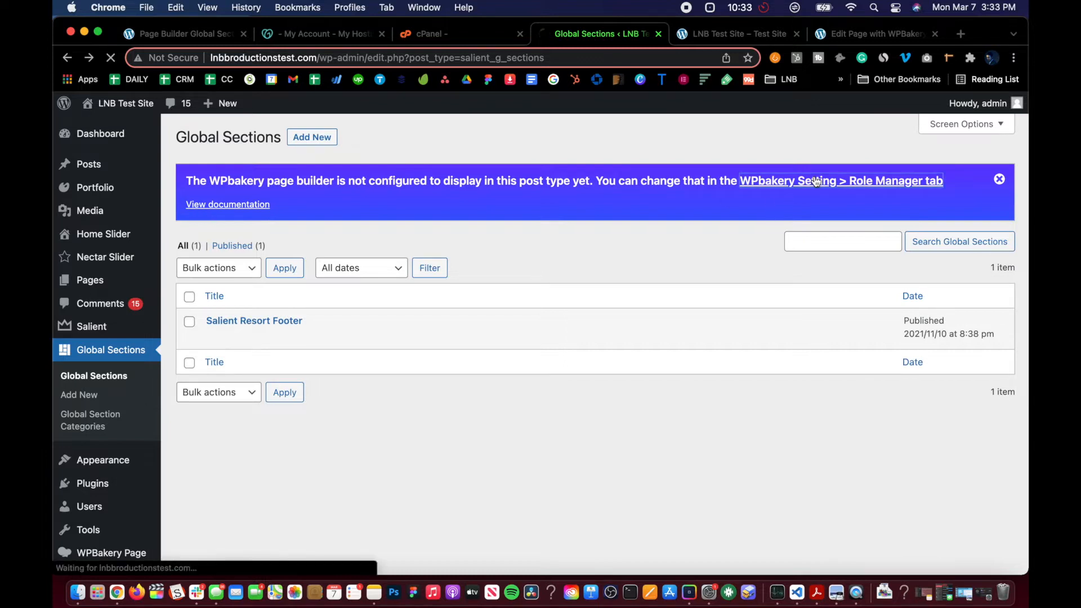
In WPBakery Role Manager, set Administrator post types to Custom and enable salient_g_sections.
left_click(841, 180)
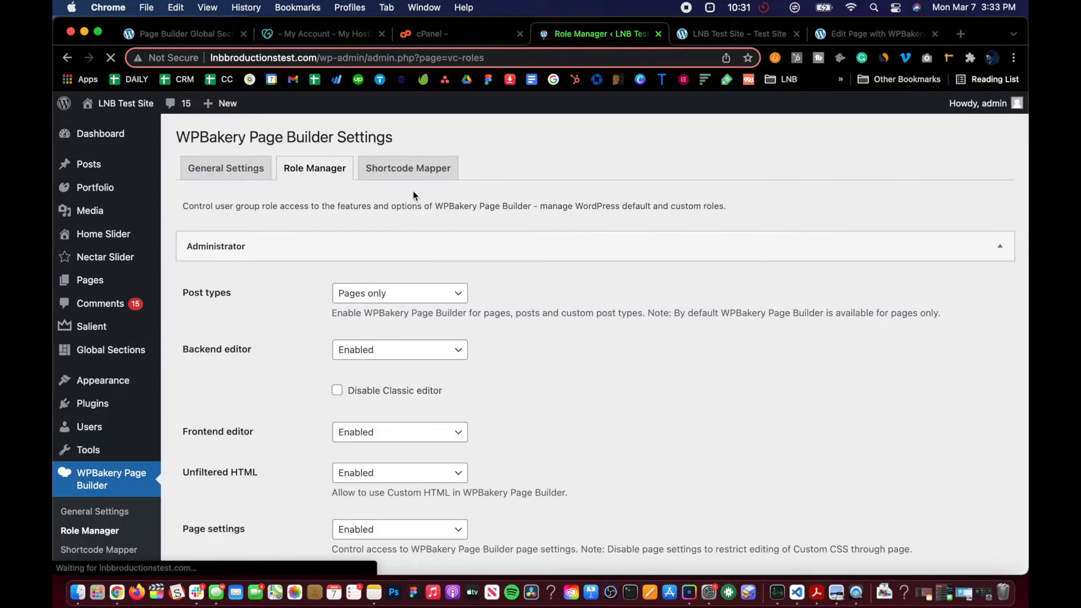
left_click(399, 292)
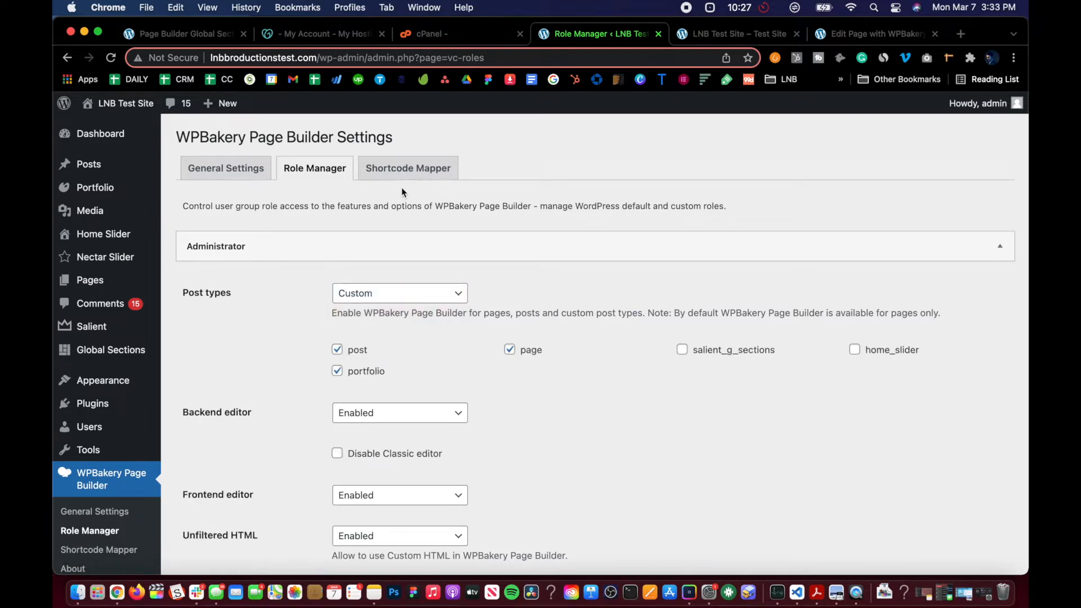
mouse_move(214, 295)
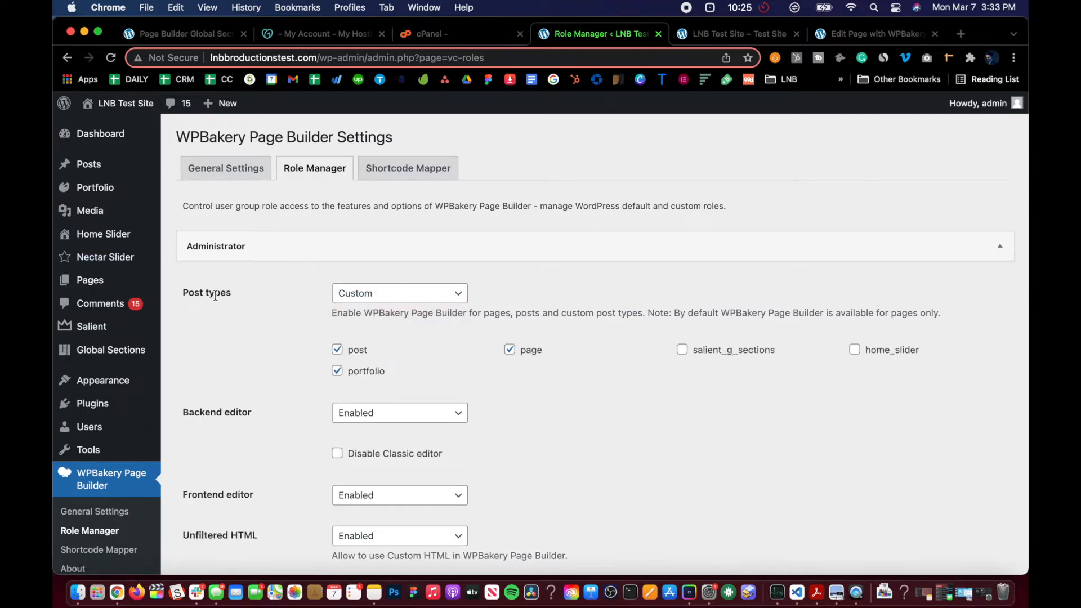
left_click(398, 292)
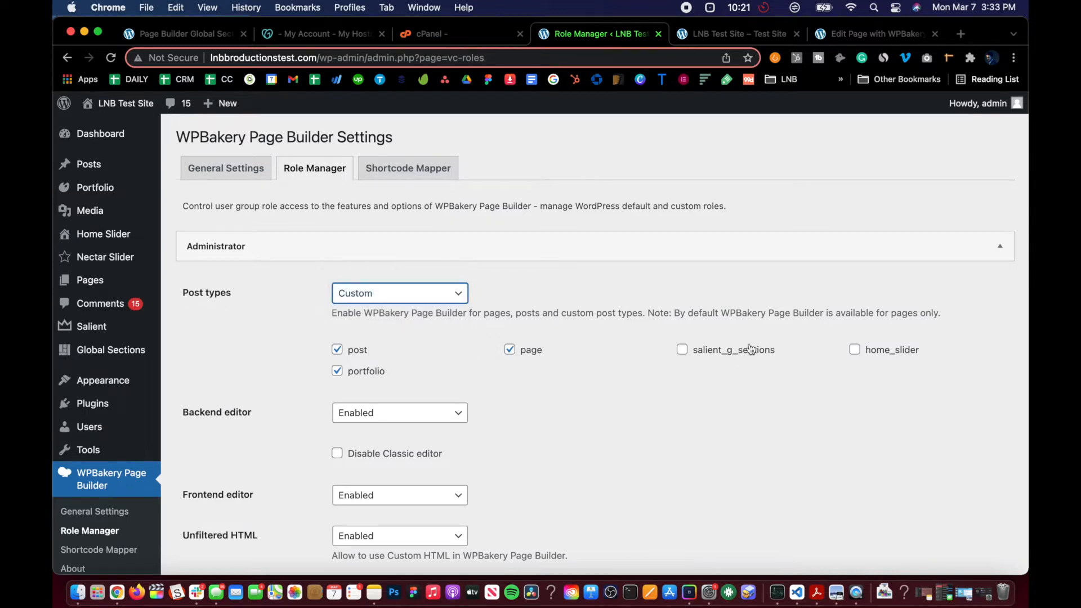
left_click(682, 349)
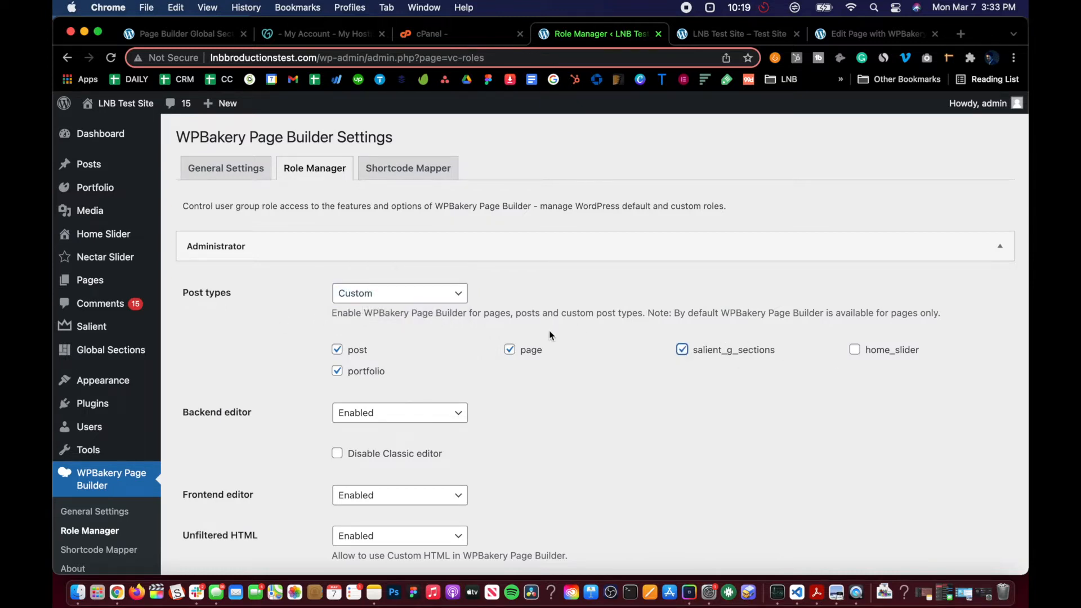
Scroll down the Role Manager settings to save the changes.
scroll("down", 3)
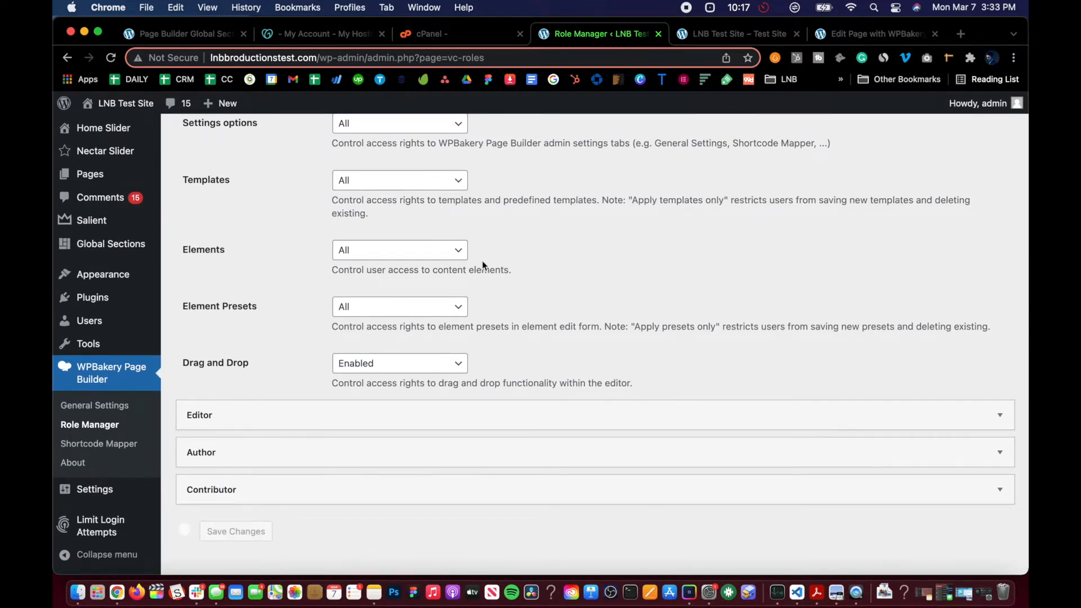
scroll("up", 3)
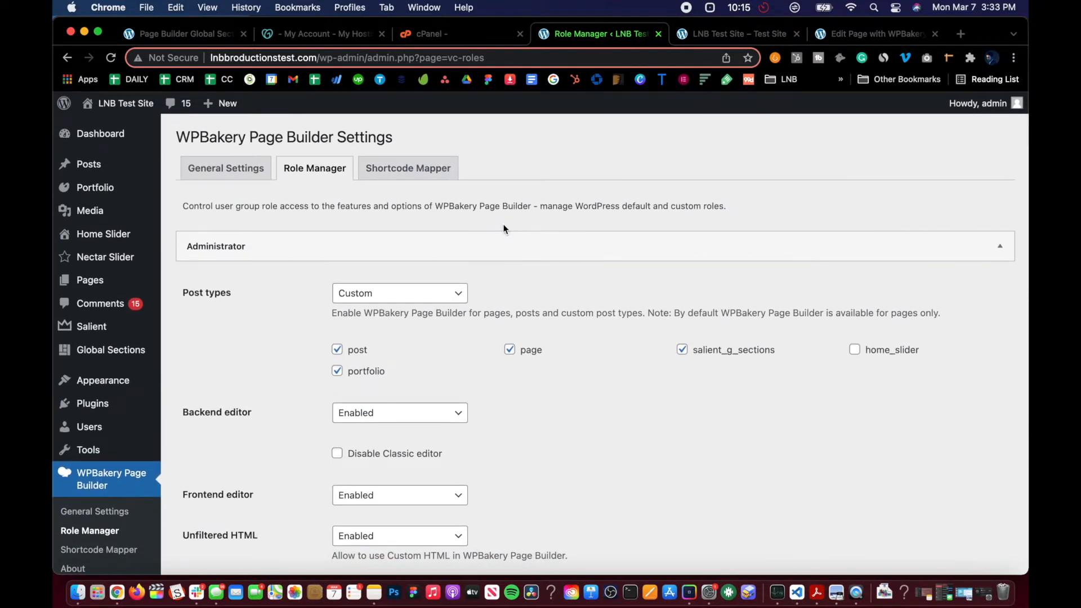
scroll("down", 3)
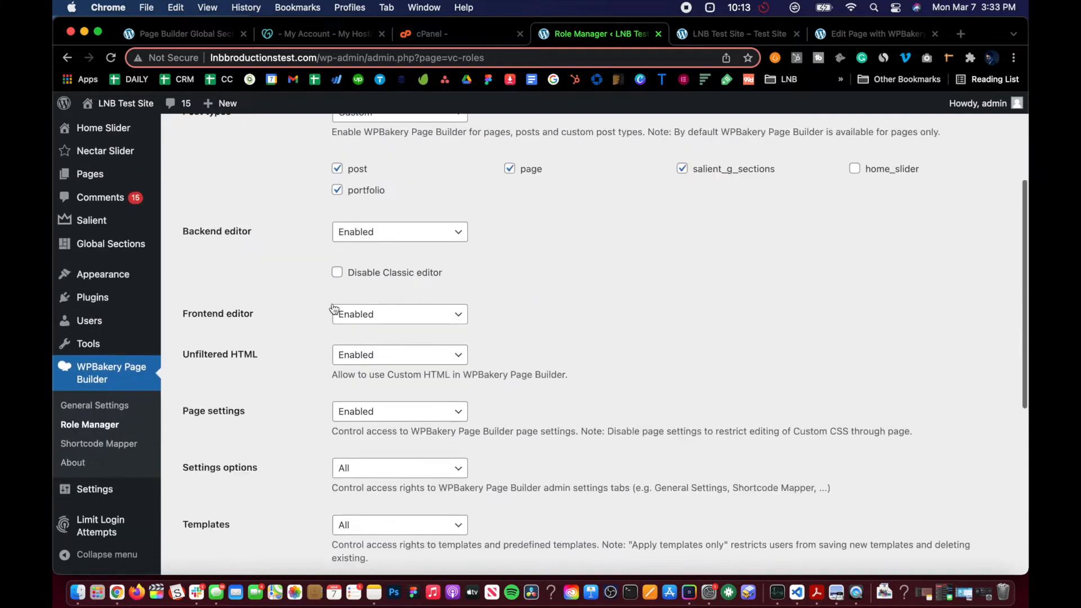
scroll("down", 3)
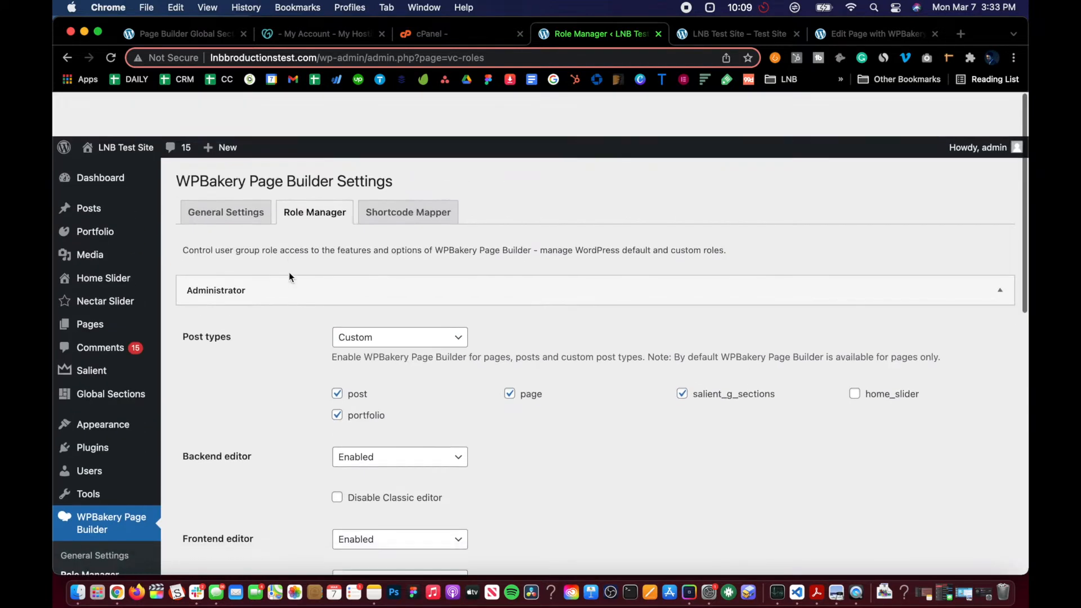
scroll("down", 3)
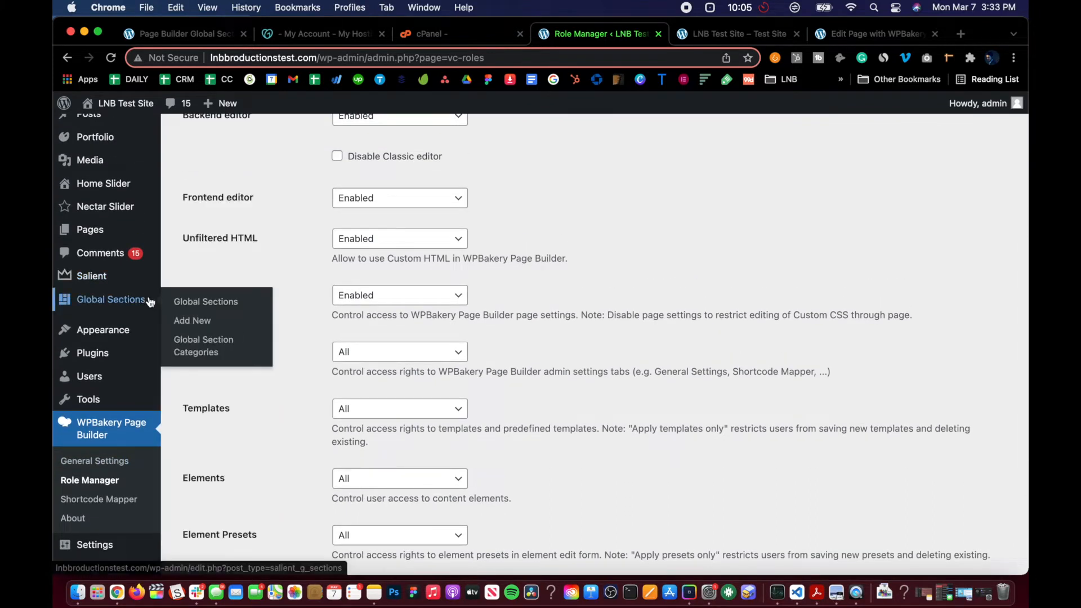
Return to the Global Sections list and edit Salient Resort Footer with WPBakery Page Builder.
left_click(204, 302)
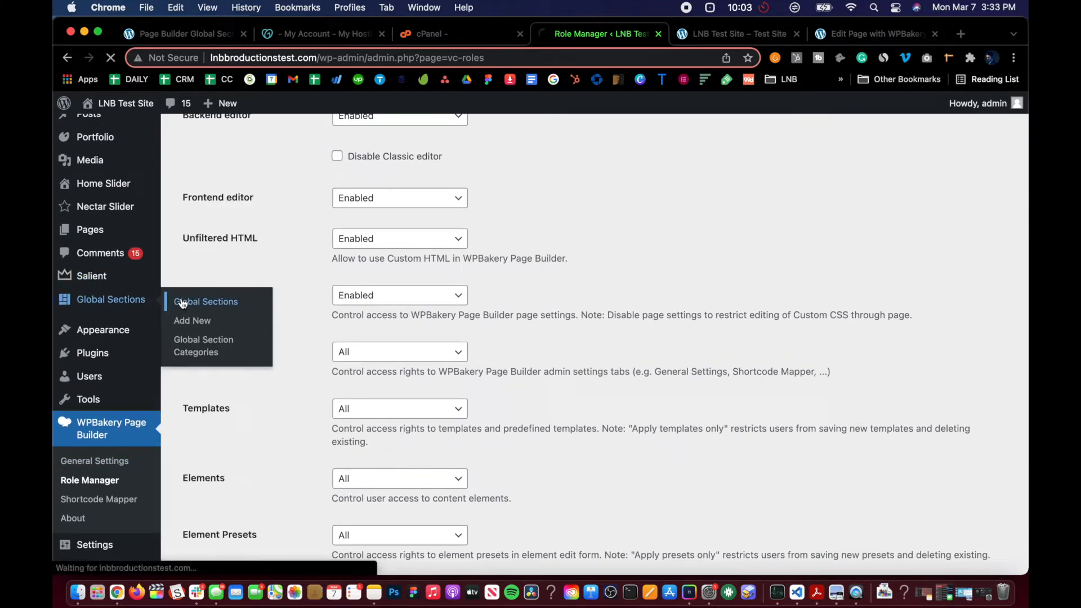
left_click(205, 302)
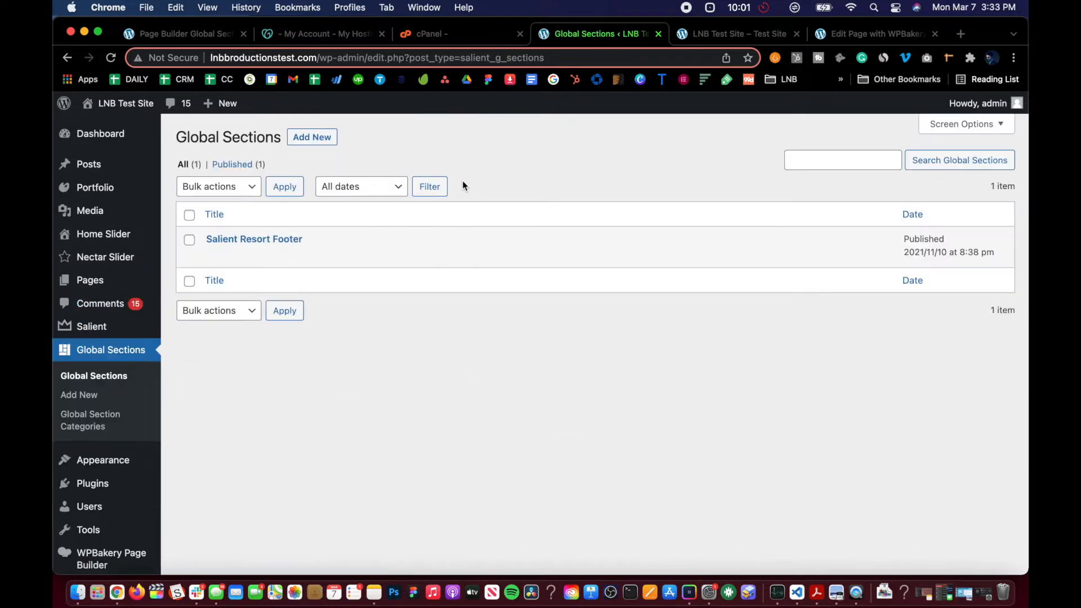
mouse_move(254, 238)
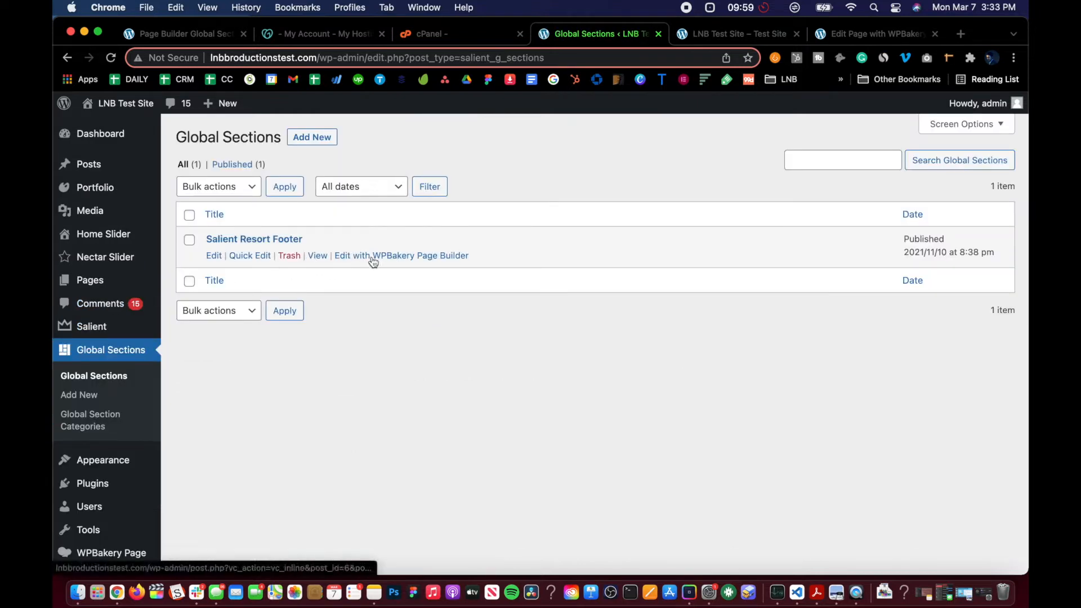
left_click(401, 256)
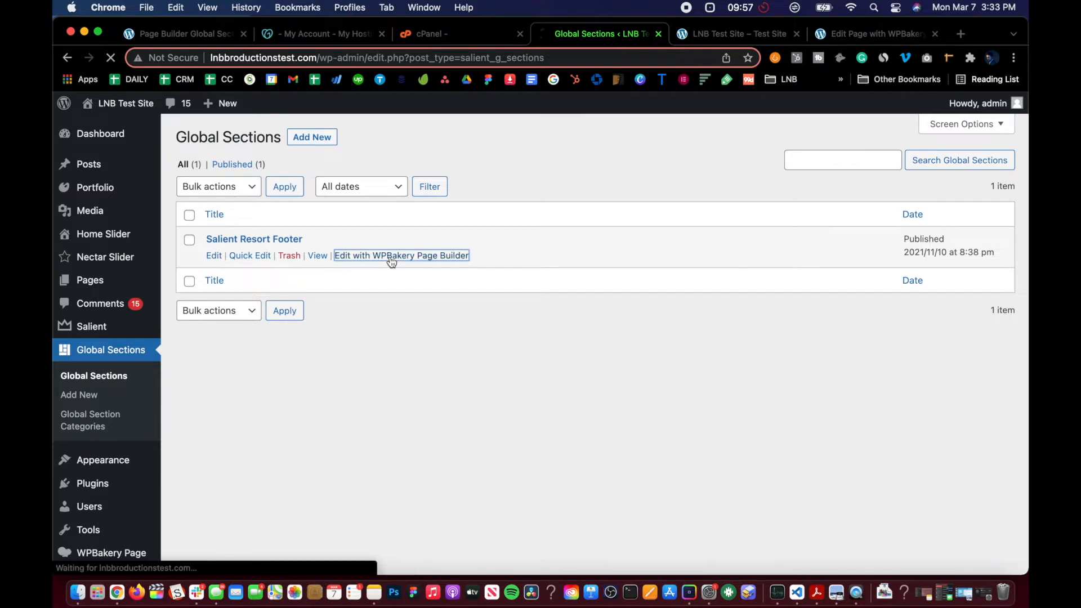
Review the Salient Resort Footer layout in the frontend editor, then exit WPBakery to view the section.
left_click(401, 256)
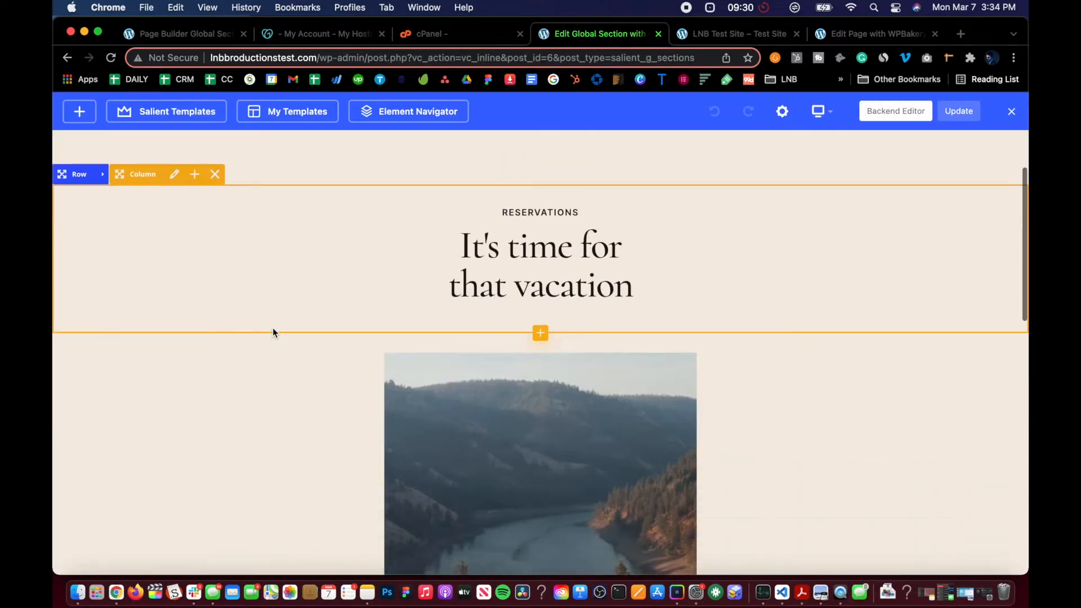
scroll("down", 3)
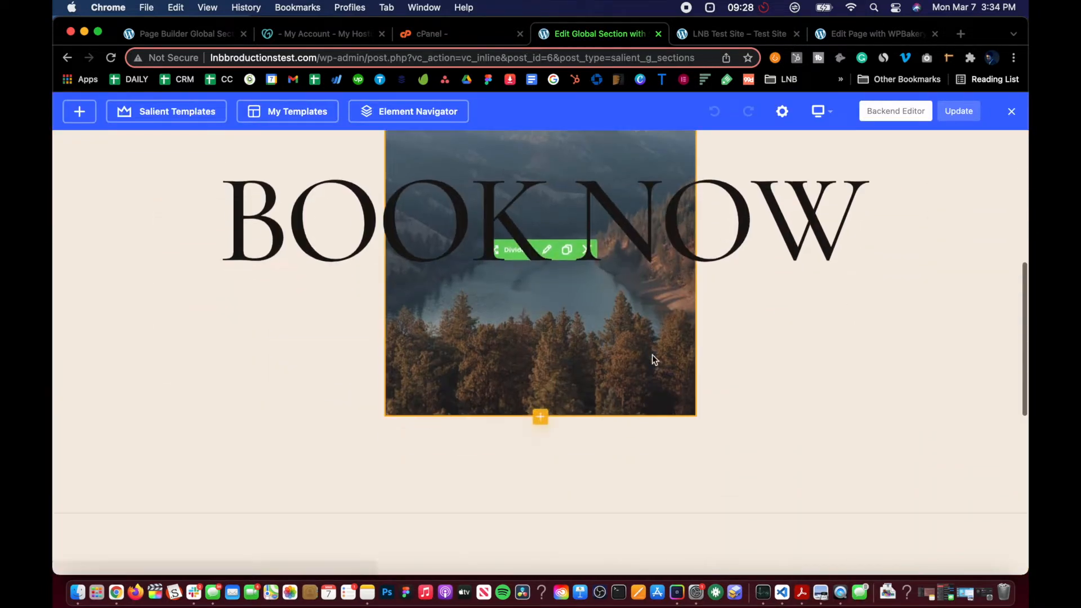
scroll("up", 3)
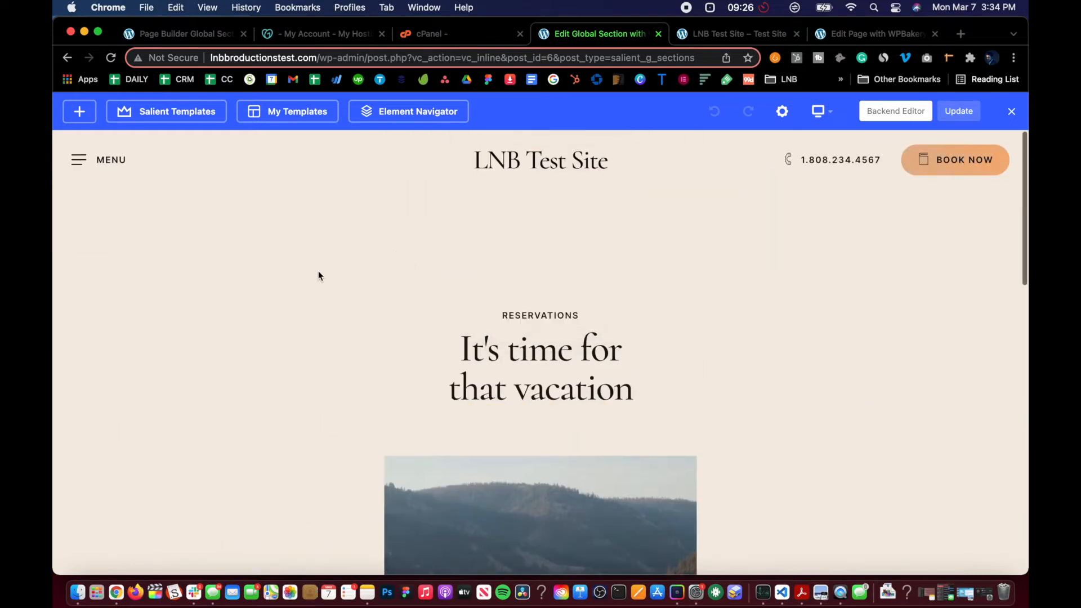
scroll("down", 3)
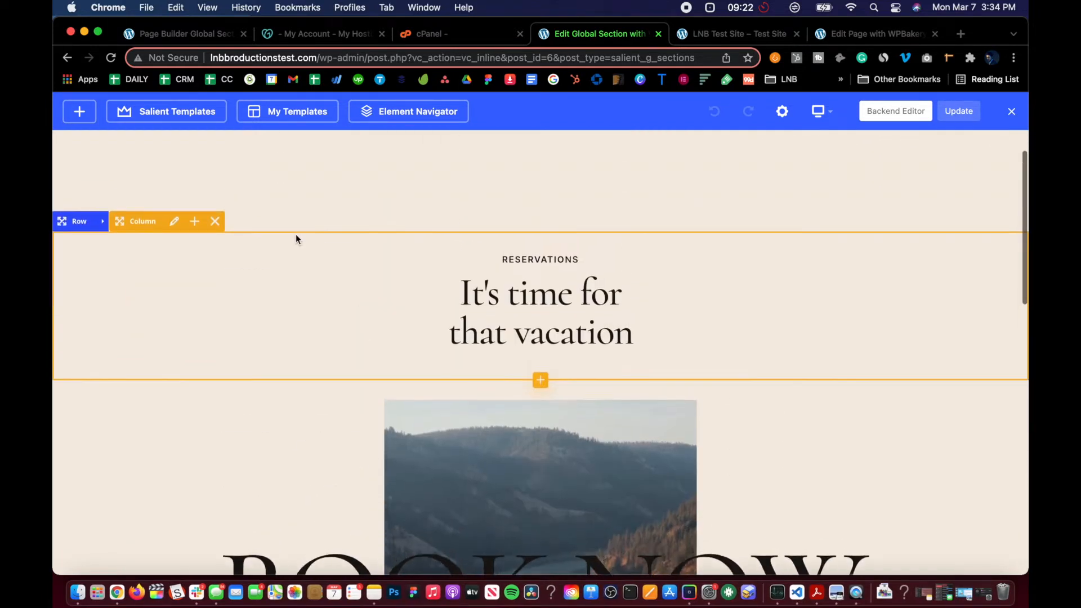
scroll("up", 3)
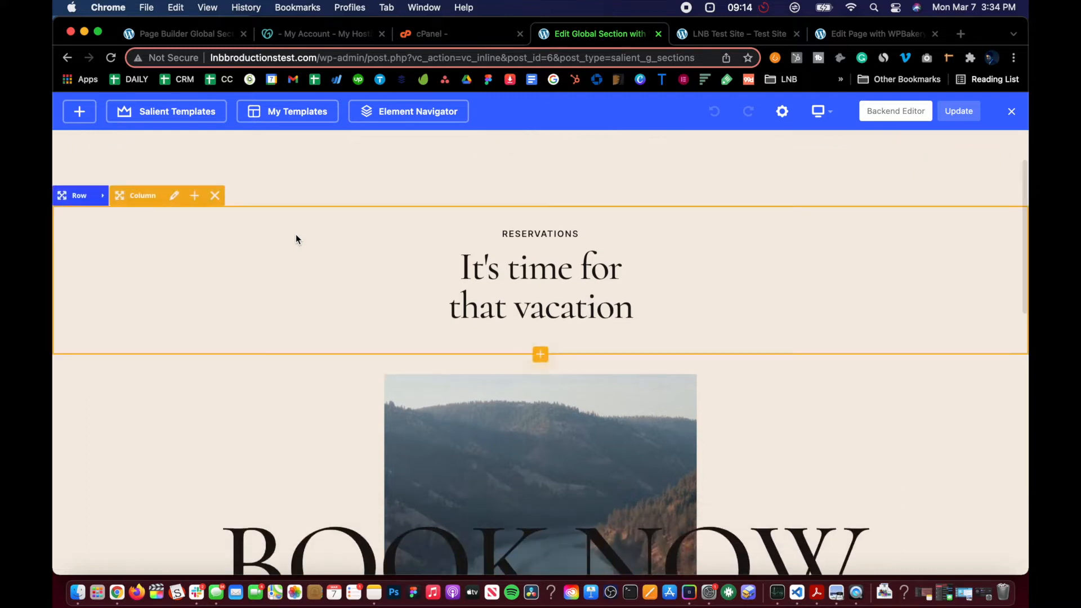
scroll("up", 3)
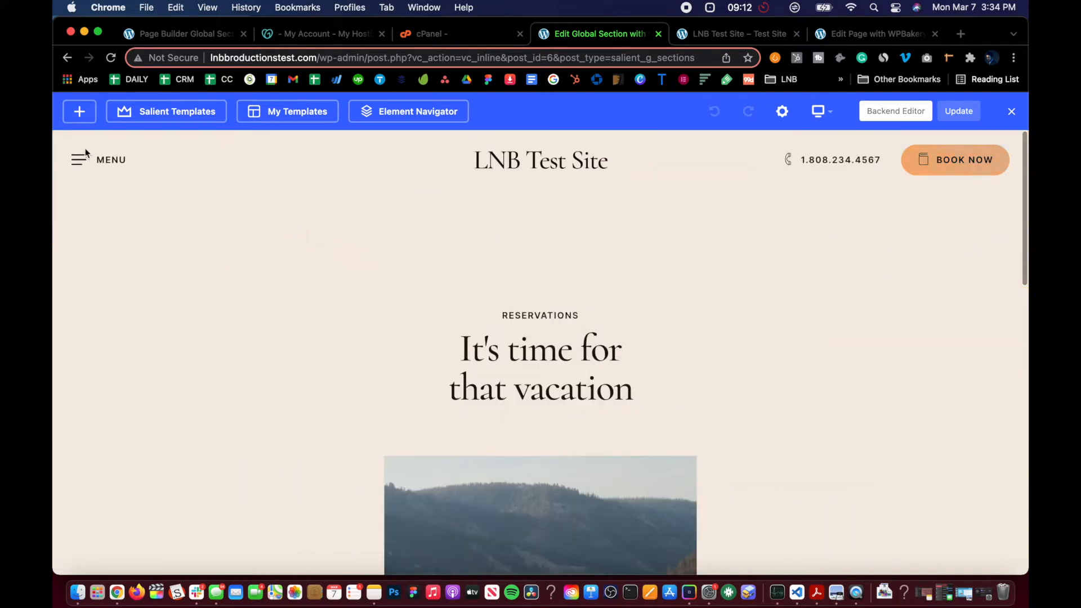
scroll("down", 3)
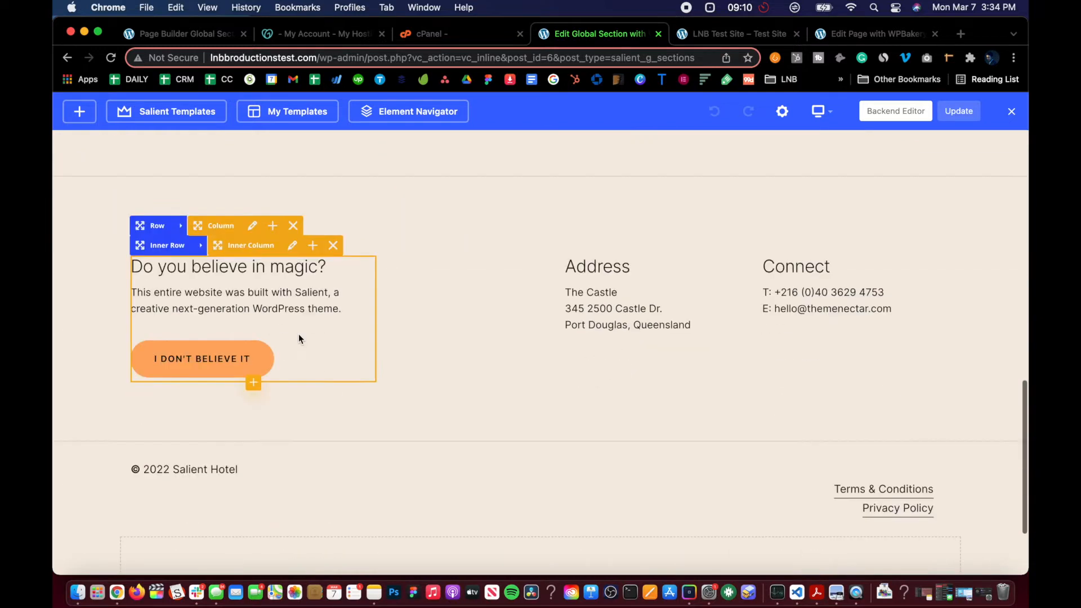
scroll("up", 3)
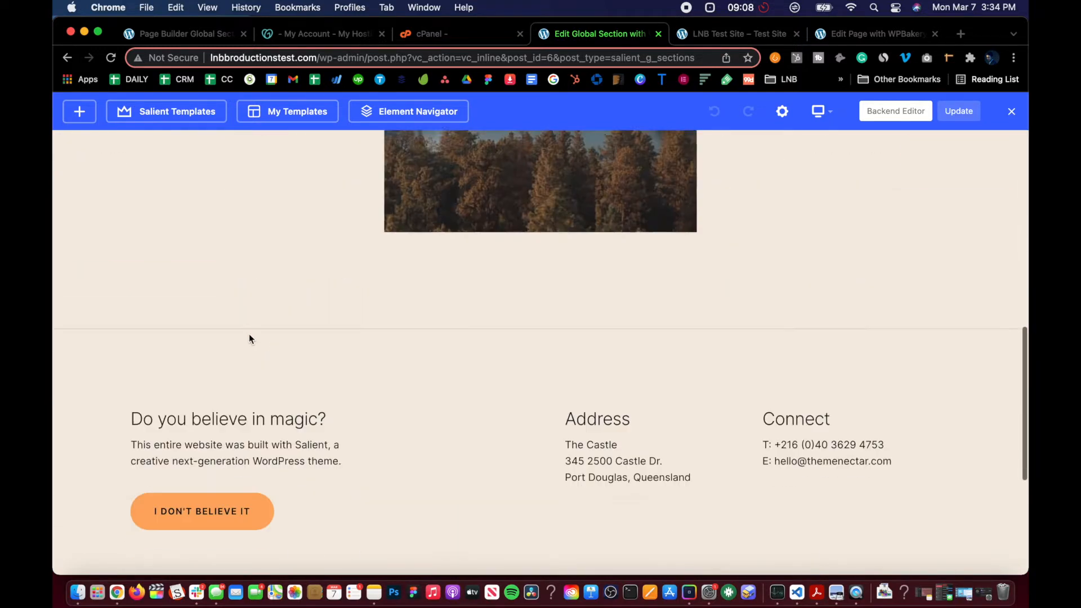
scroll("up", 3)
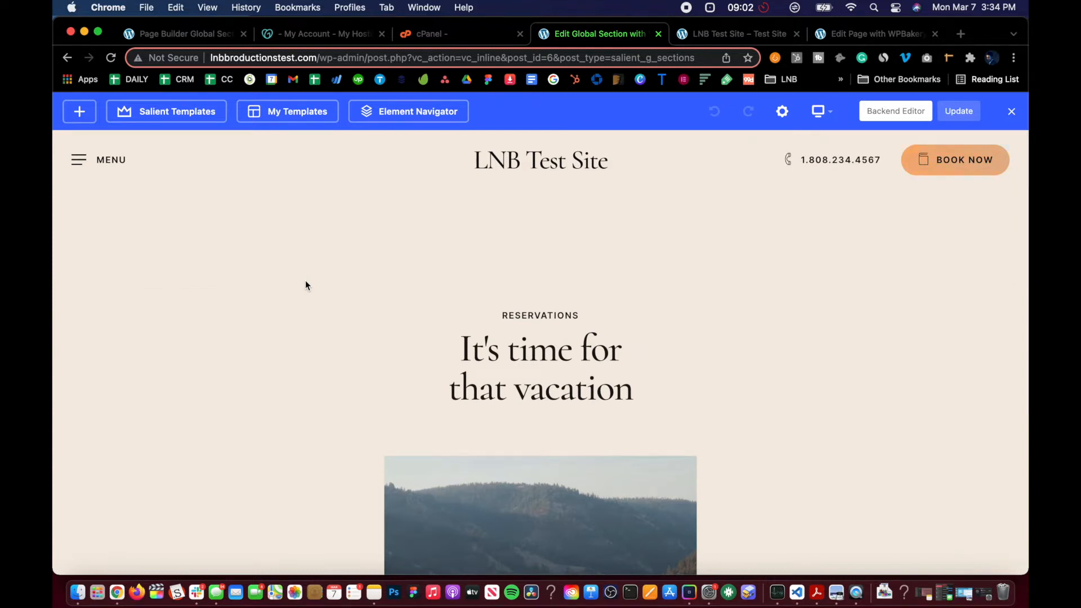
scroll("down", 3)
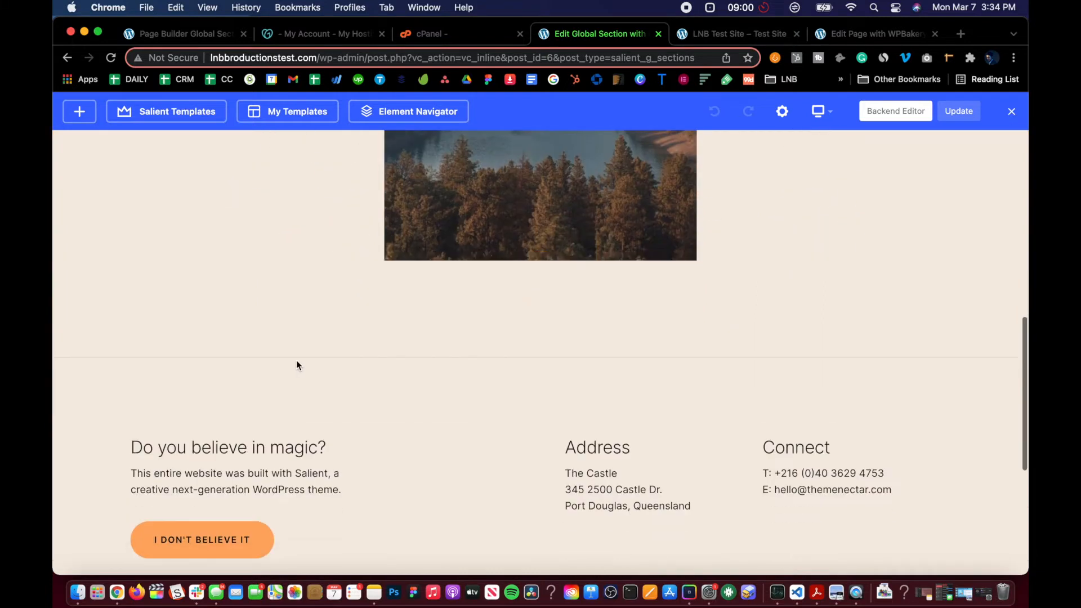
scroll("up", 3)
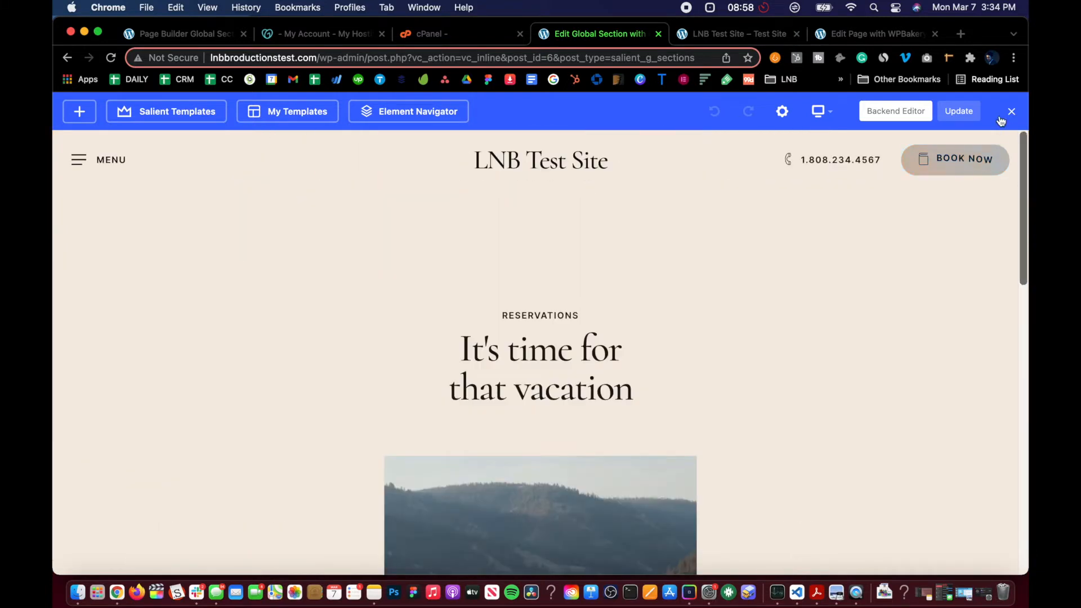
left_click(1010, 111)
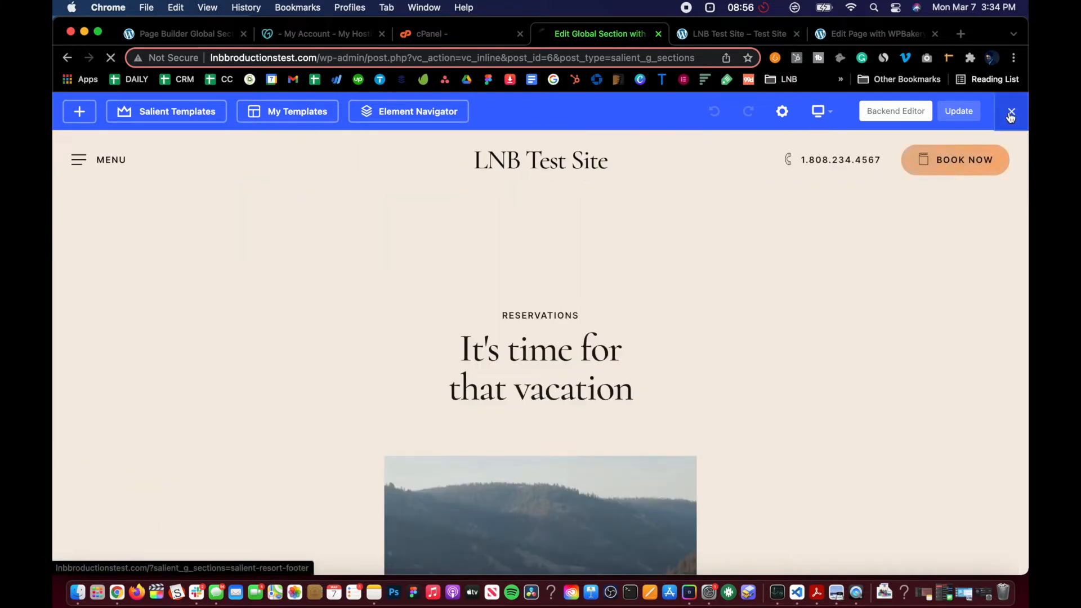
Go via the admin bar's Dashboard link back to the Global Sections admin list.
left_click(1009, 112)
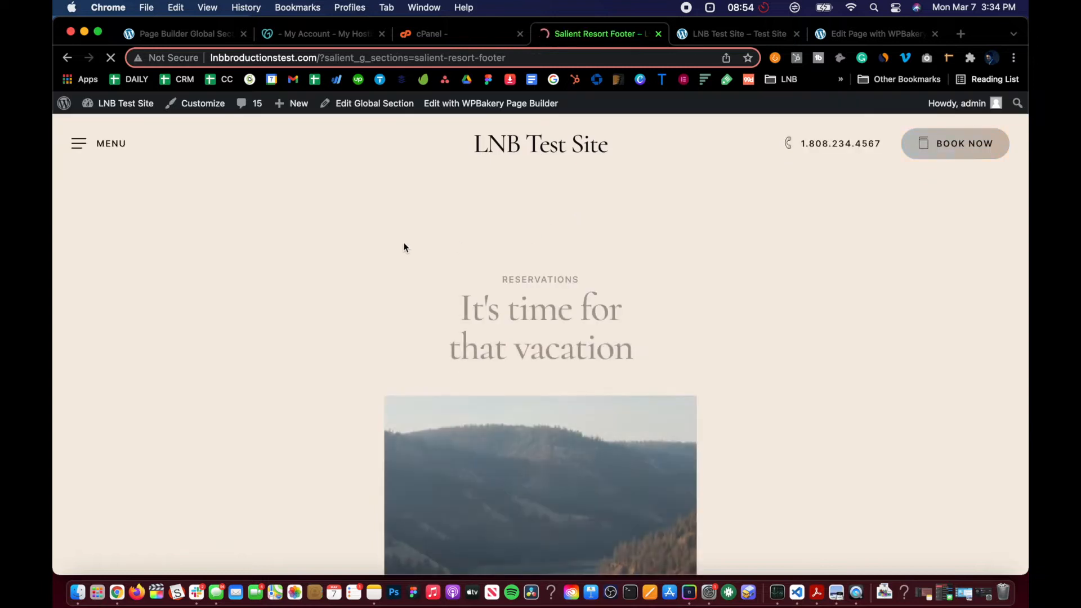
left_click(125, 104)
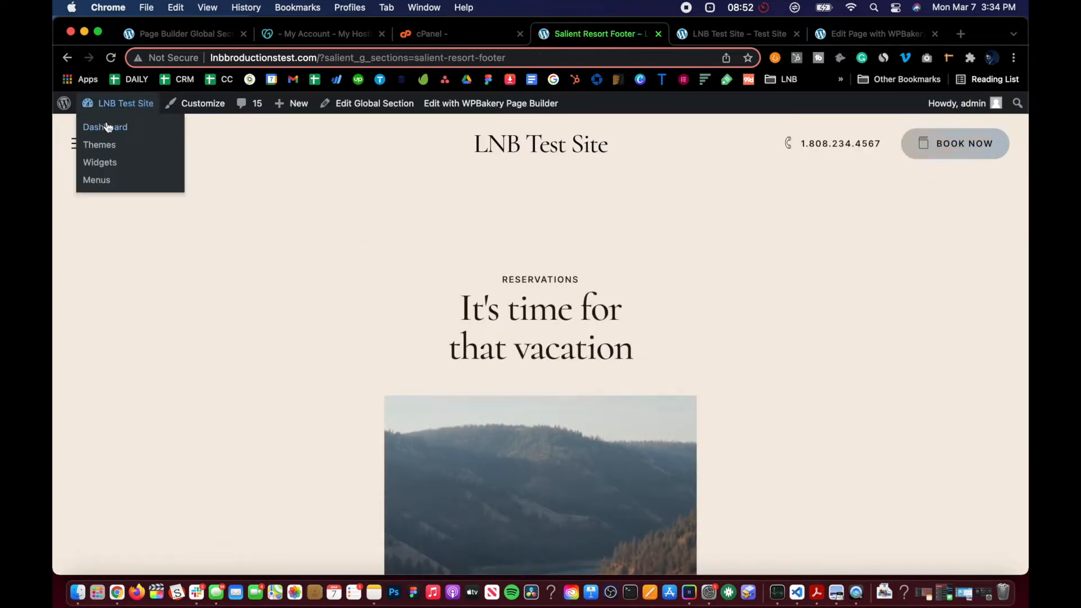
left_click(105, 127)
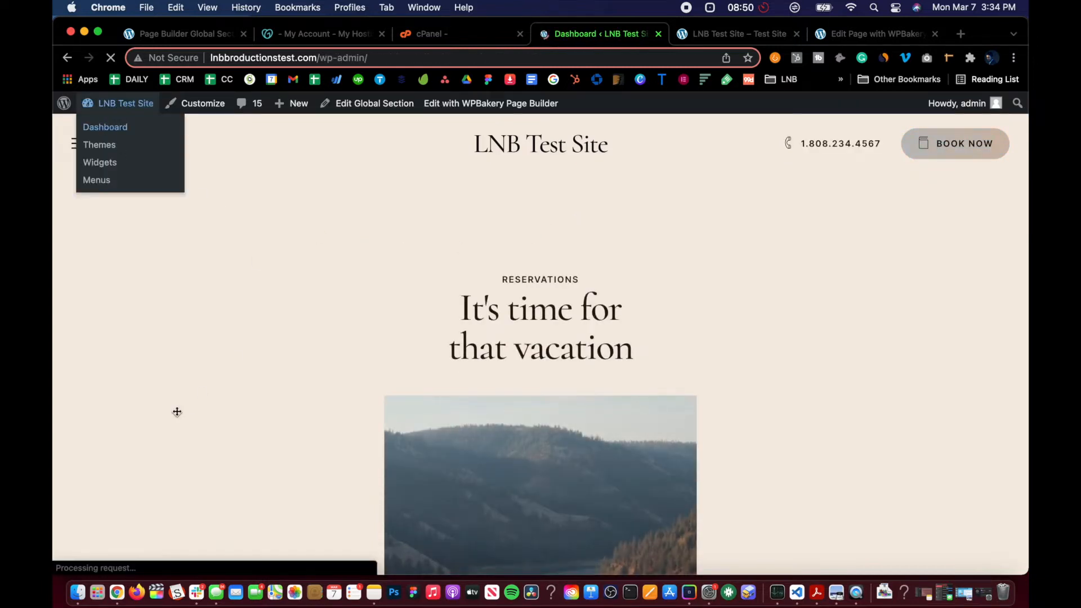
left_click(105, 127)
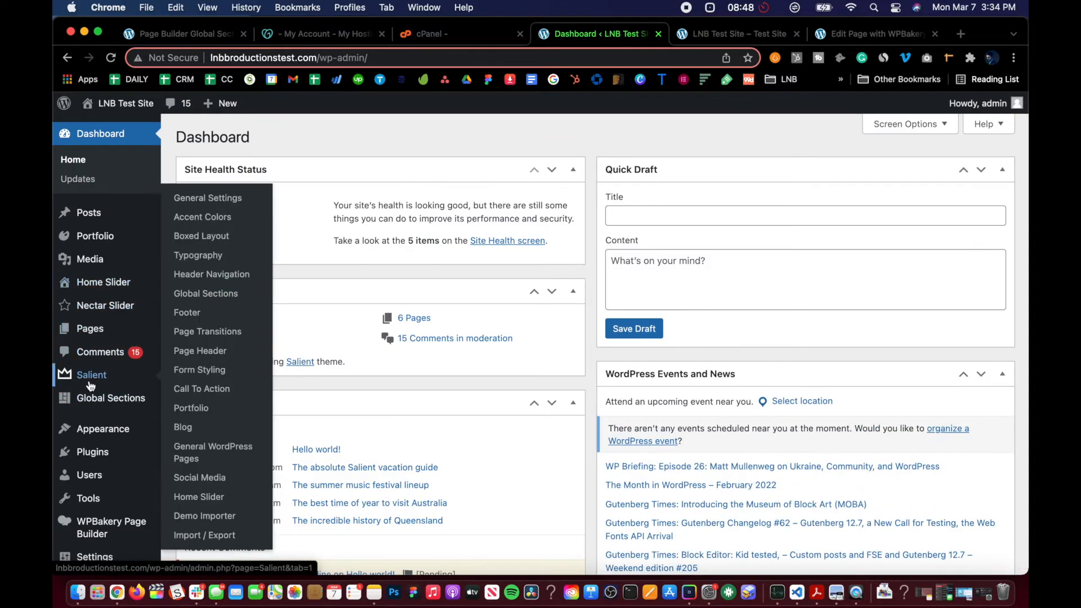
mouse_move(158, 425)
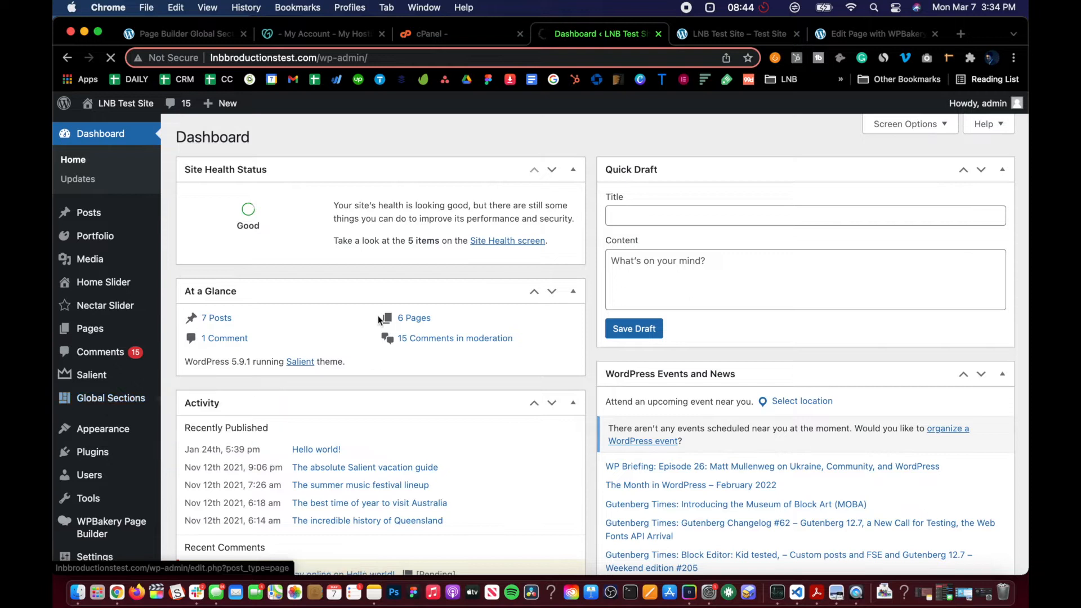
left_click(109, 397)
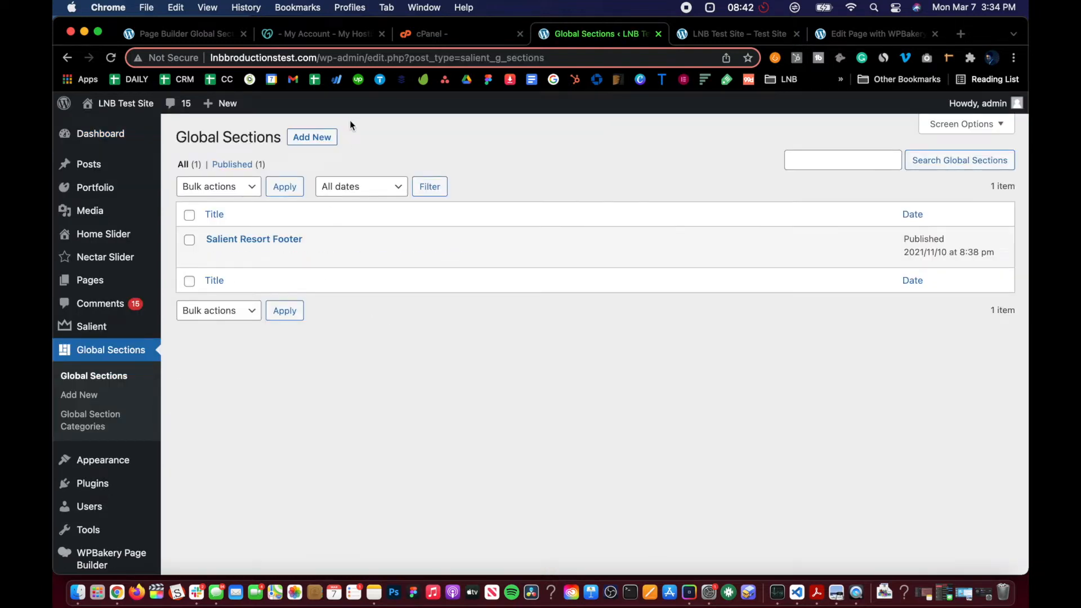
Add a new global section titled 'Main Footer' and publish it.
left_click(312, 136)
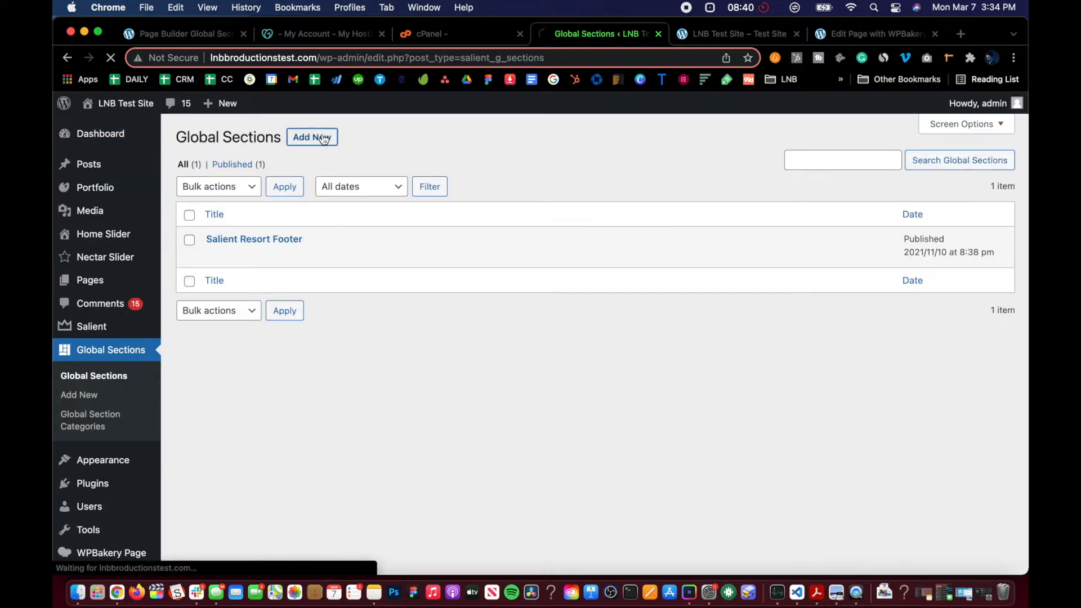
left_click(311, 138)
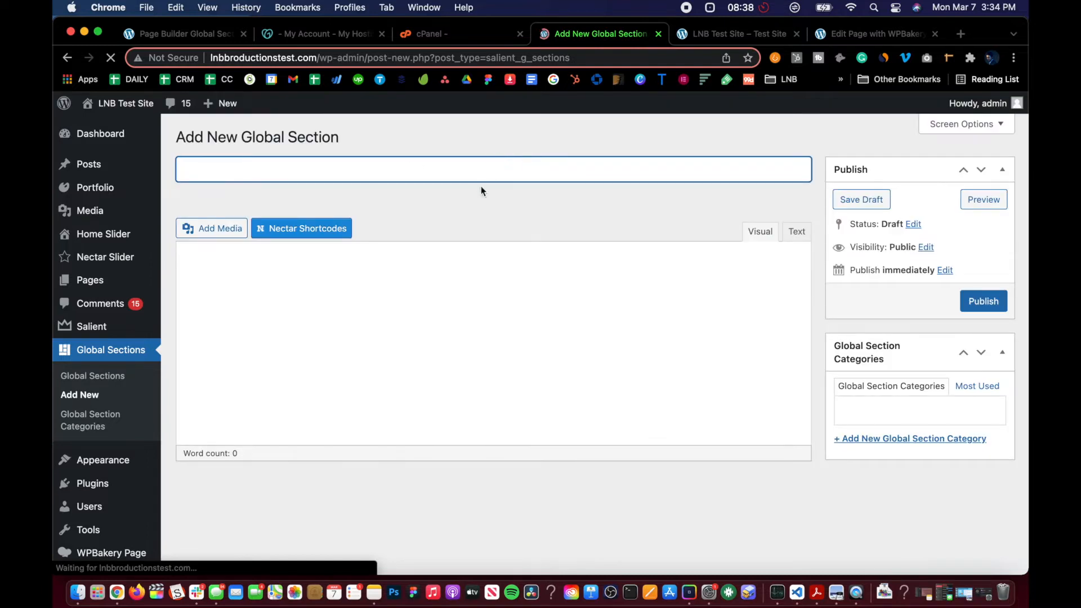
type("Main Footer")
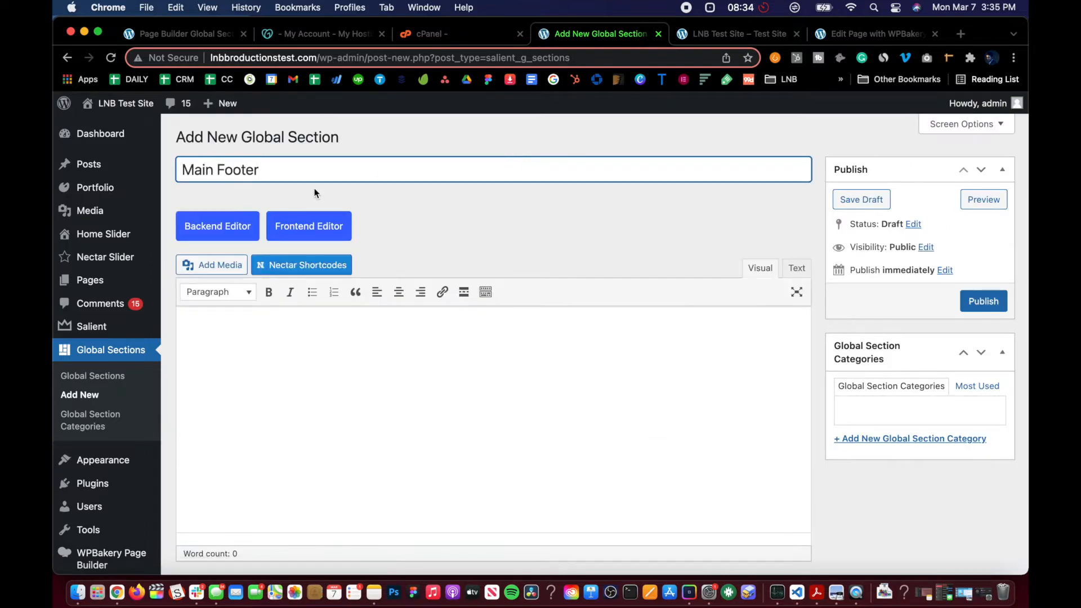
left_click(982, 300)
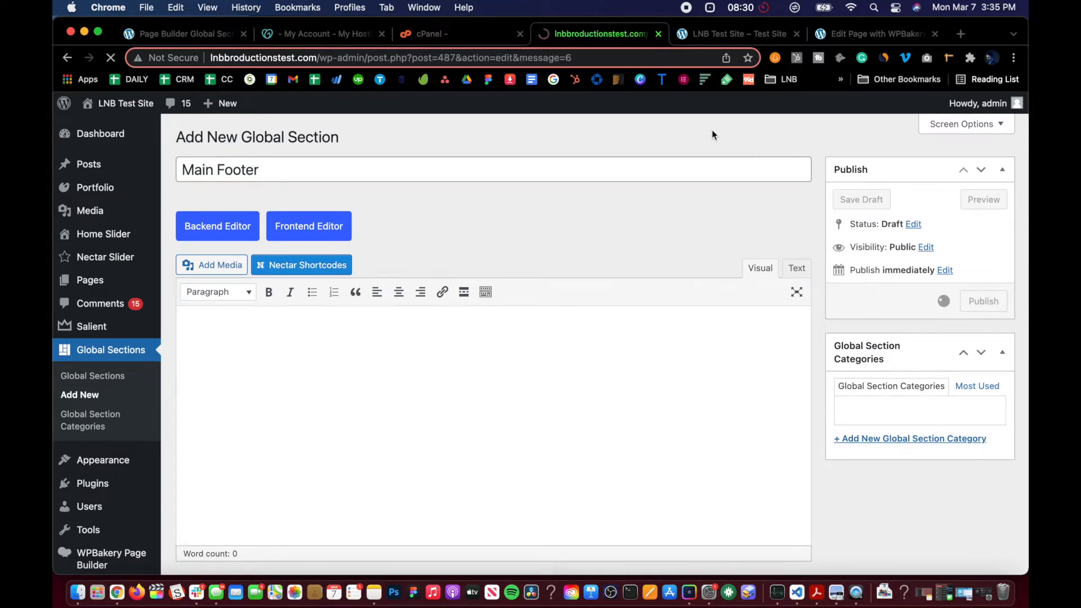
left_click(981, 301)
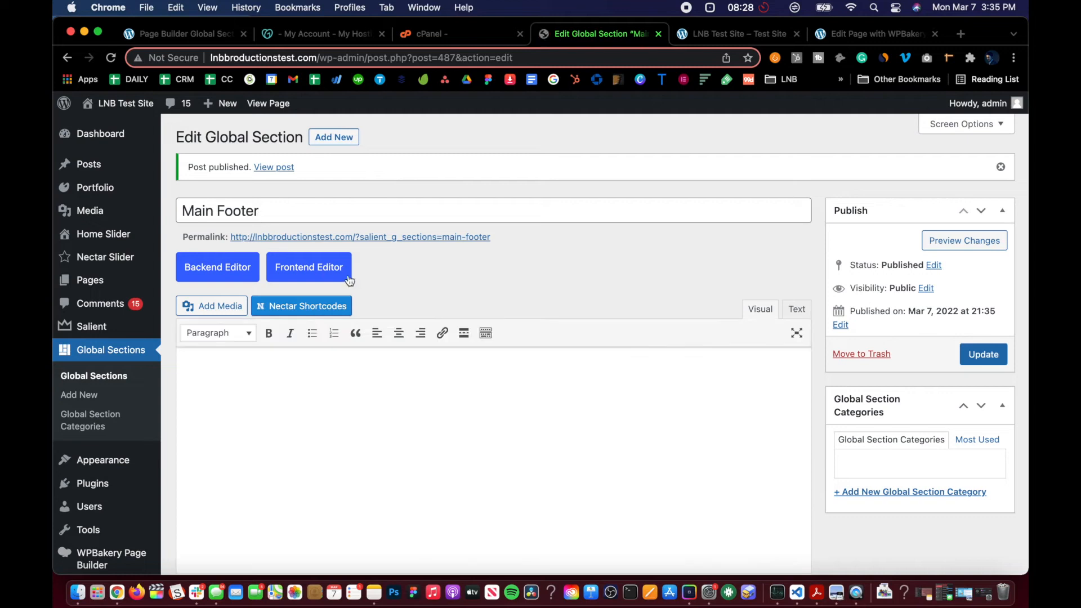
Edit Main Footer in the Frontend Editor and search Salient Templates for 'footer'.
left_click(308, 267)
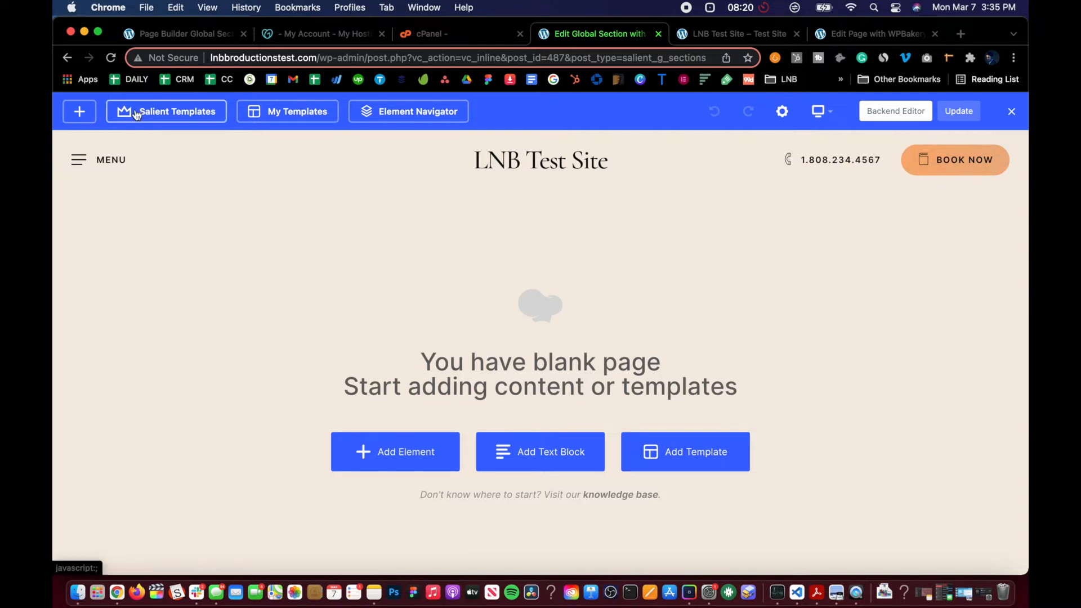
left_click(167, 112)
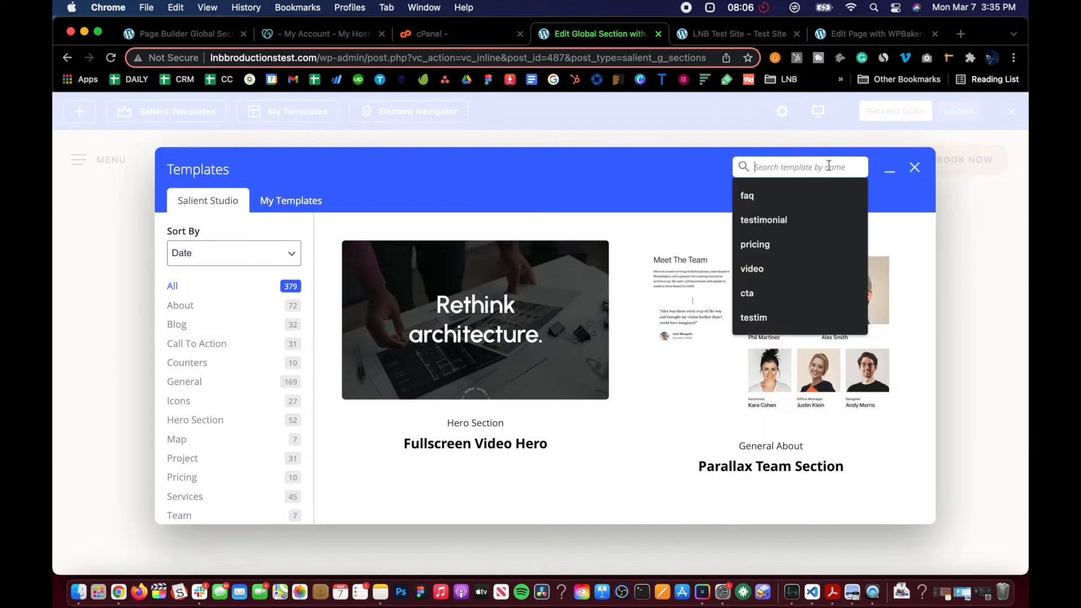
type("footer")
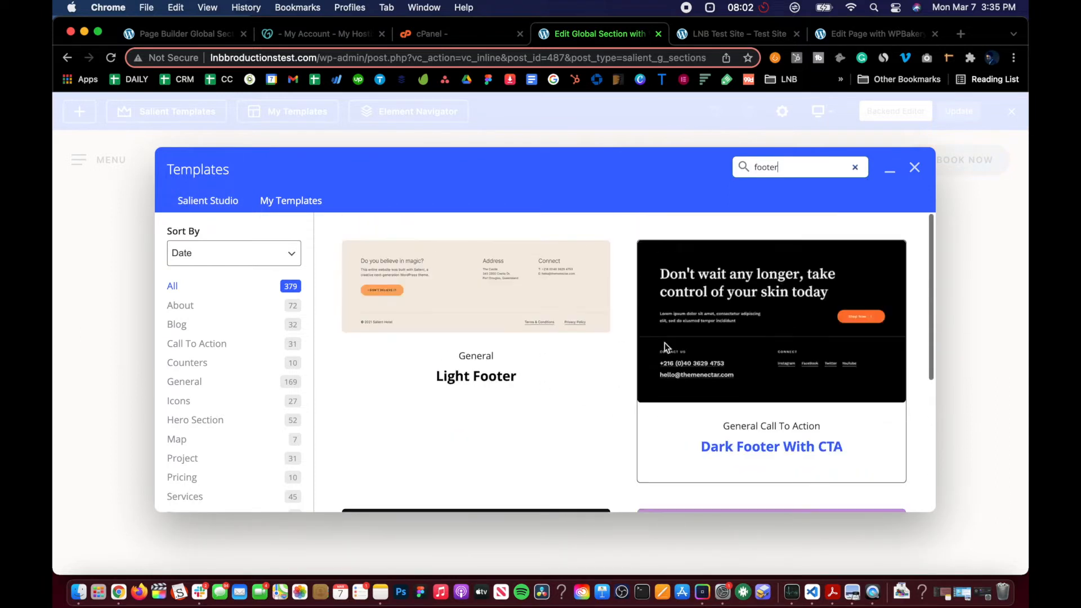
Insert the Dark Footer With CTA template into the Main Footer section.
scroll("down", 3)
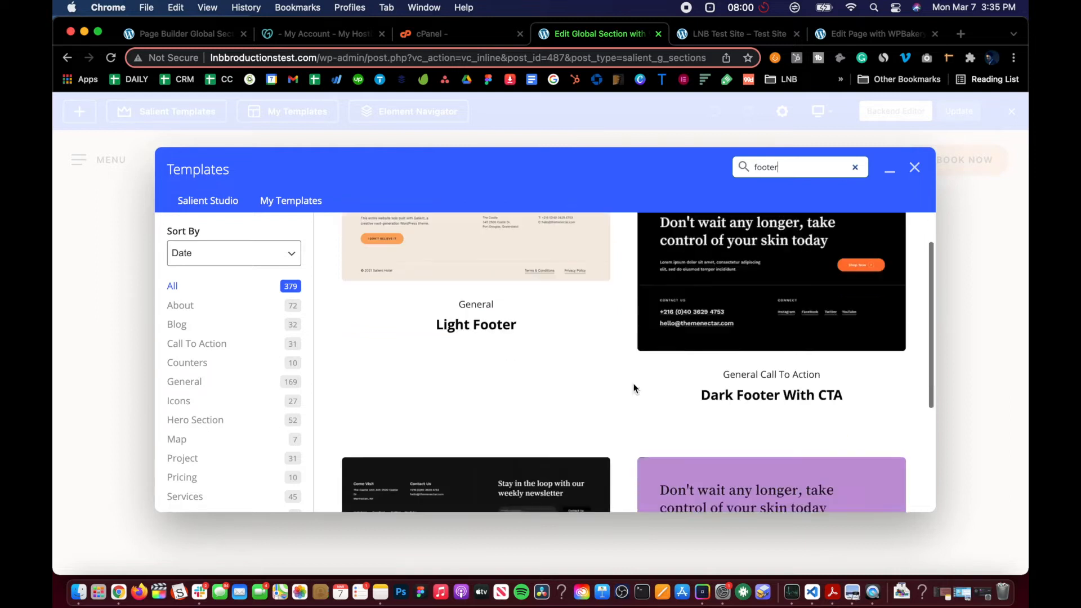
scroll("down", 3)
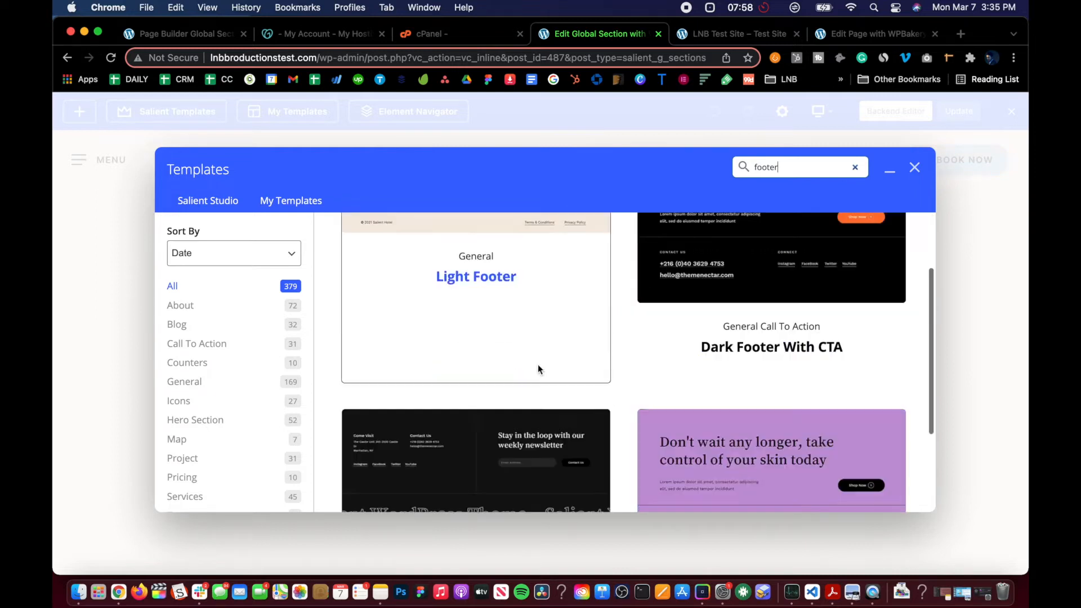
scroll("down", 3)
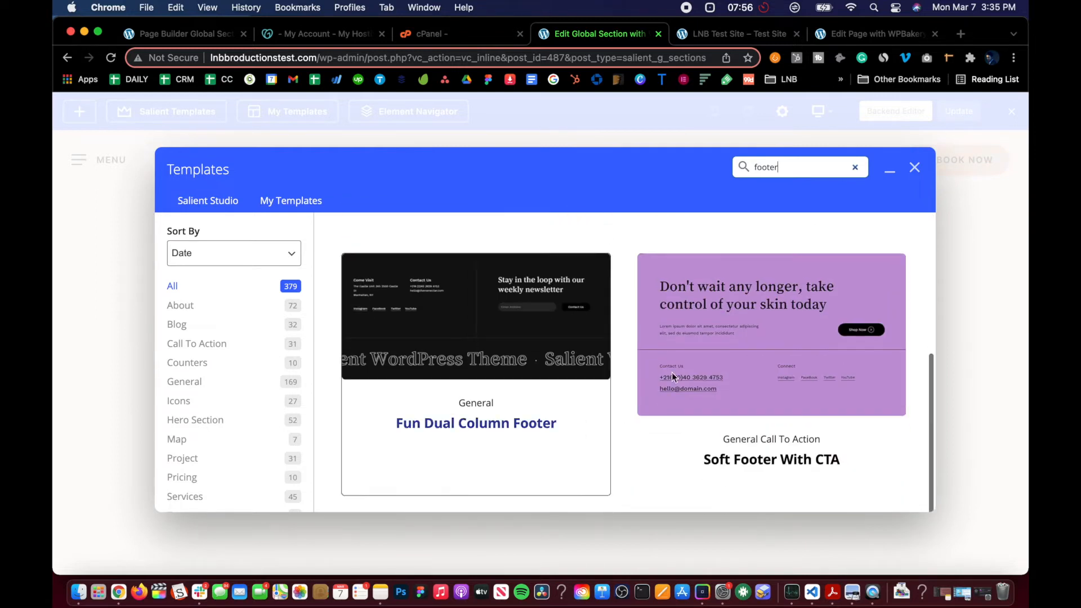
scroll("up", 3)
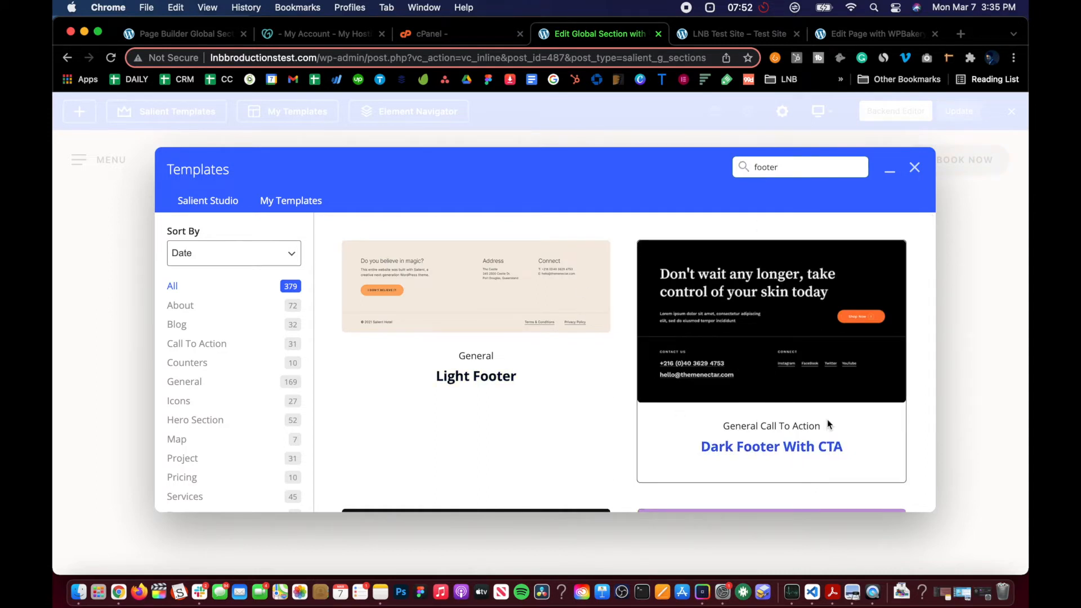
left_click(914, 166)
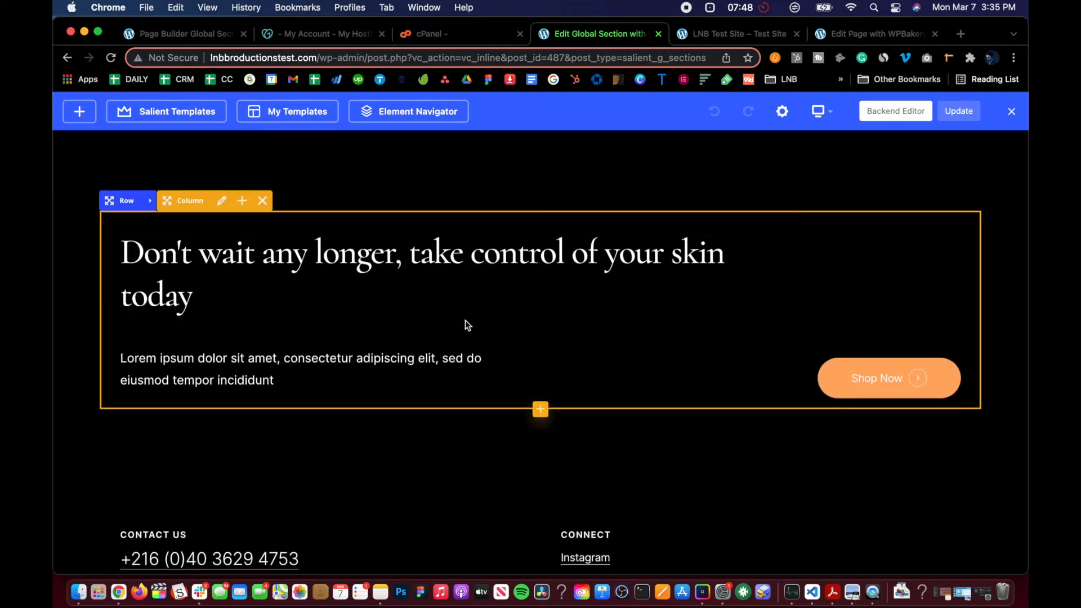
Deselect the column and update the Main Footer section to save its template content.
scroll("down", 3)
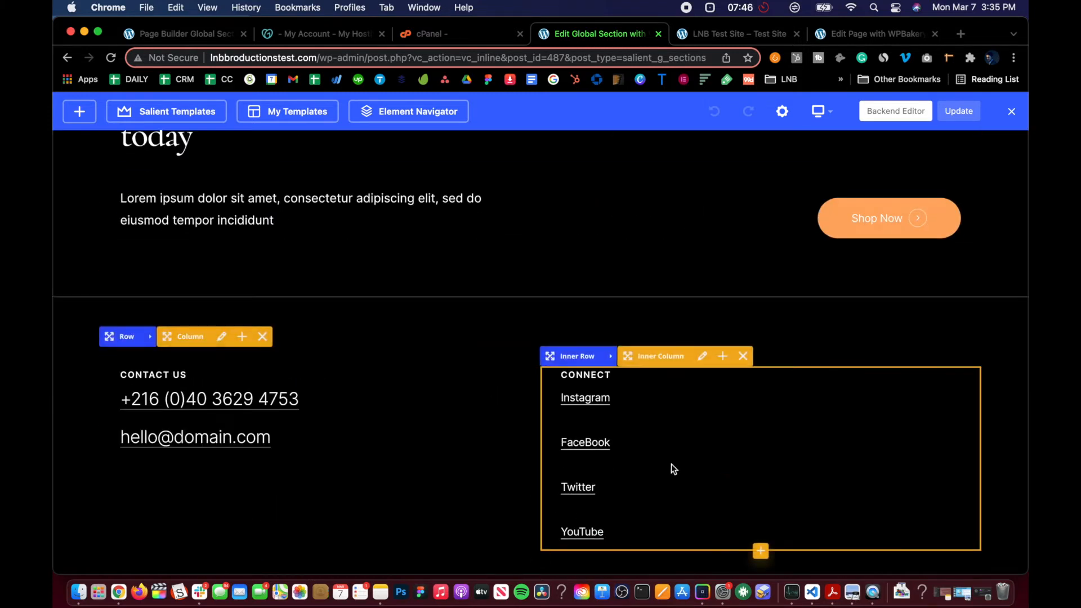
scroll("up", 3)
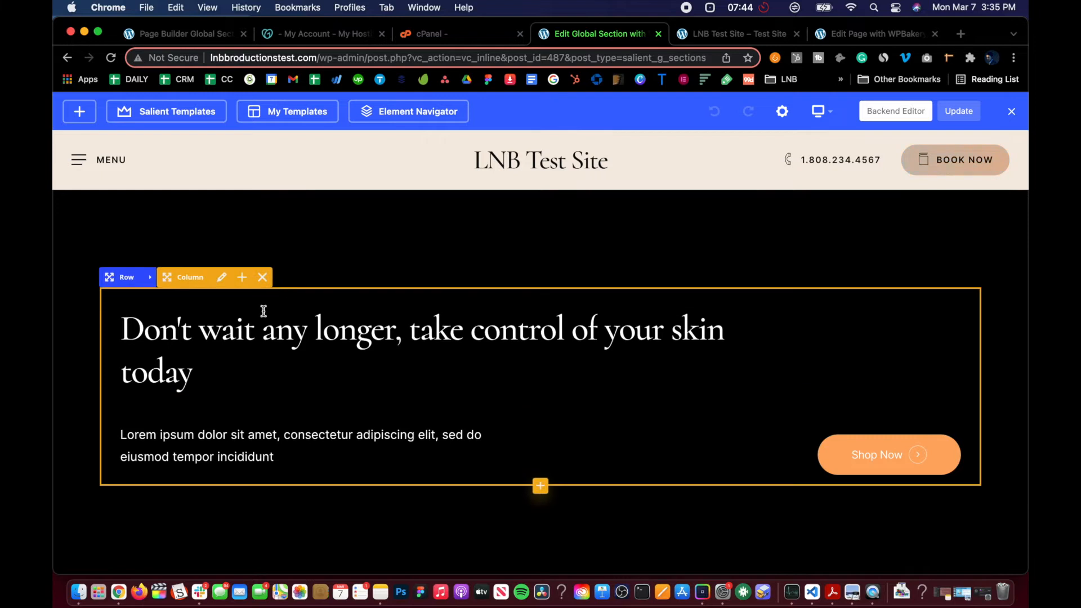
left_click(422, 330)
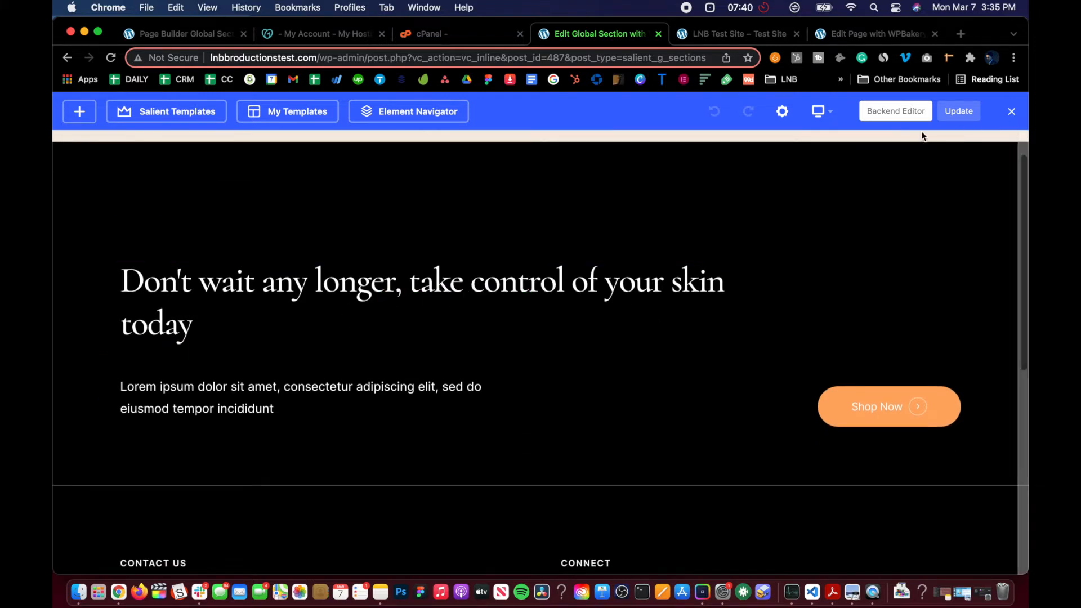
left_click(957, 111)
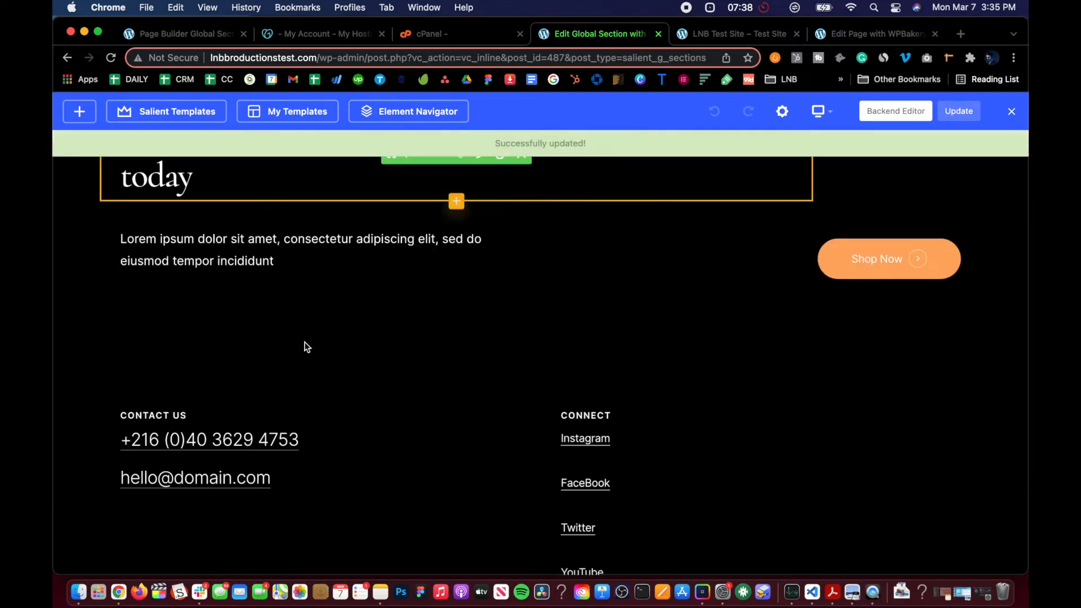
Exit WPBakery edit mode to view the Main Footer section's front page.
scroll("up", 3)
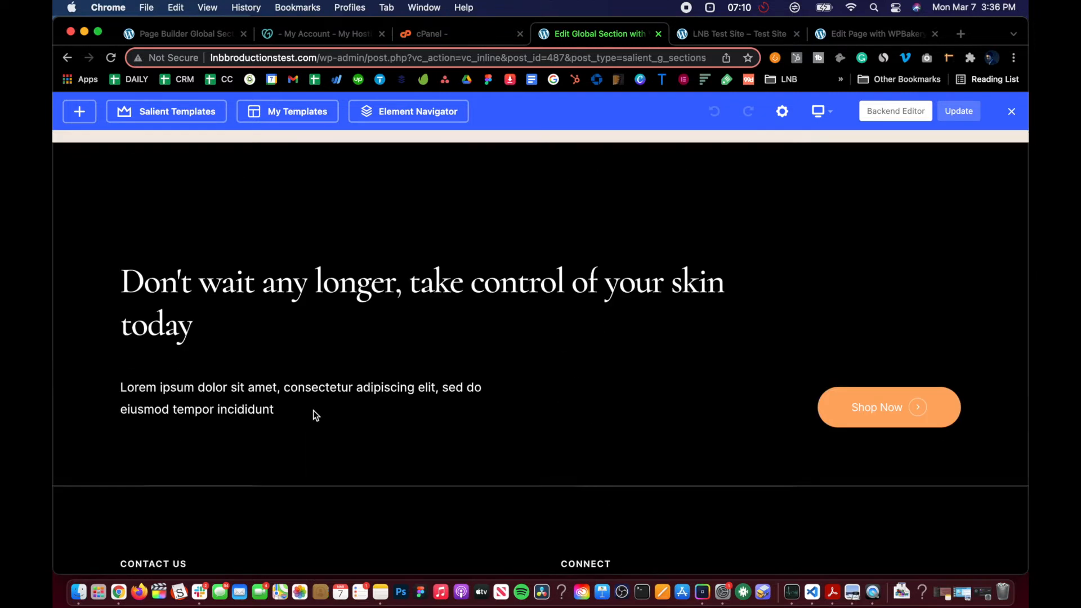
scroll("up", 3)
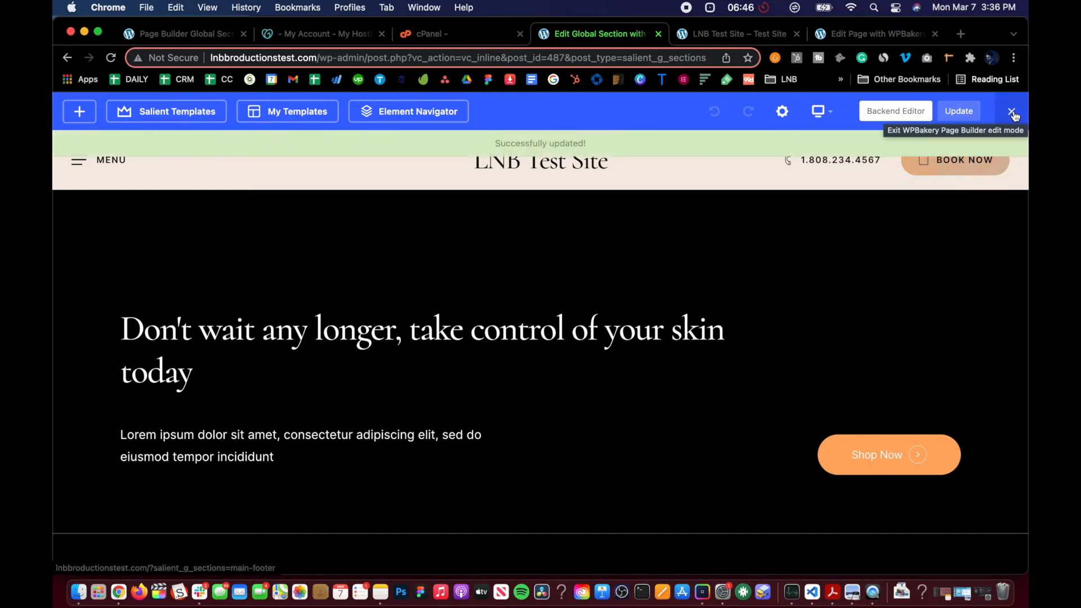
left_click(1011, 111)
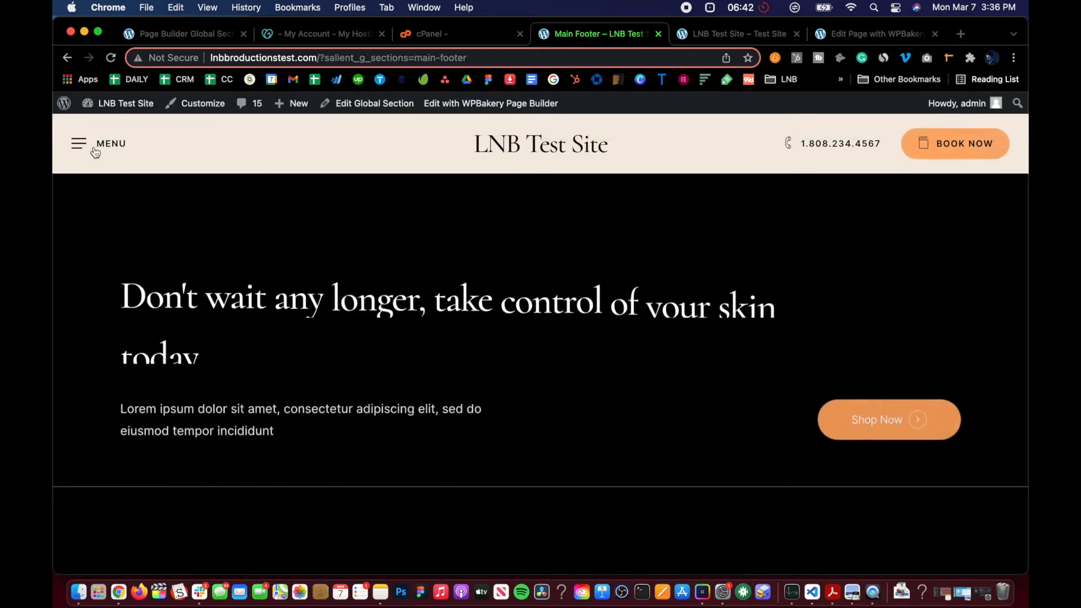
Go through Dashboard and Global Sections to Salient's Global Sections theme options.
left_click(124, 104)
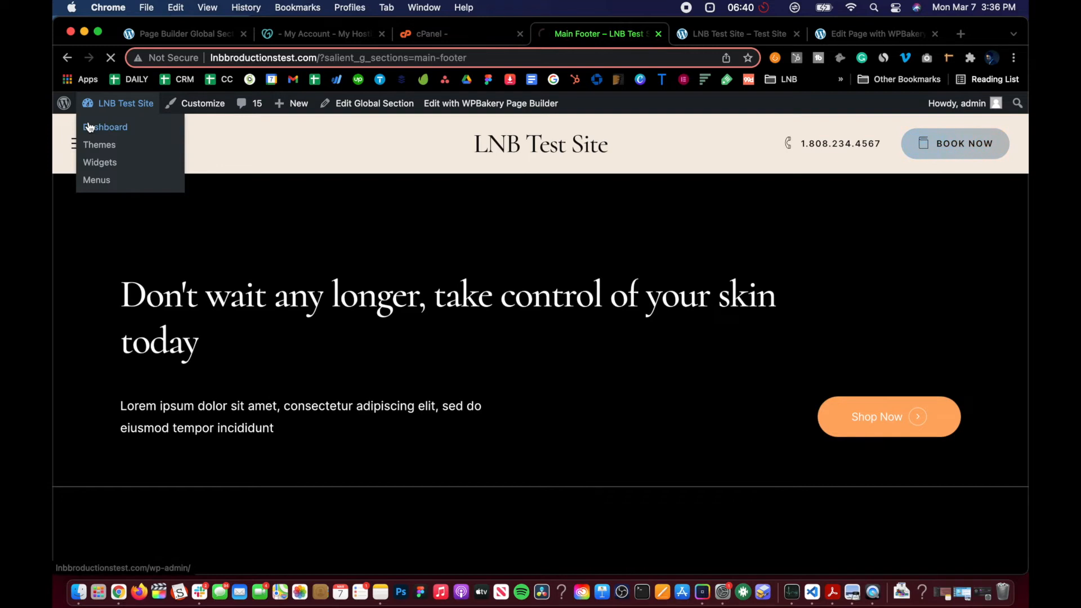
left_click(104, 127)
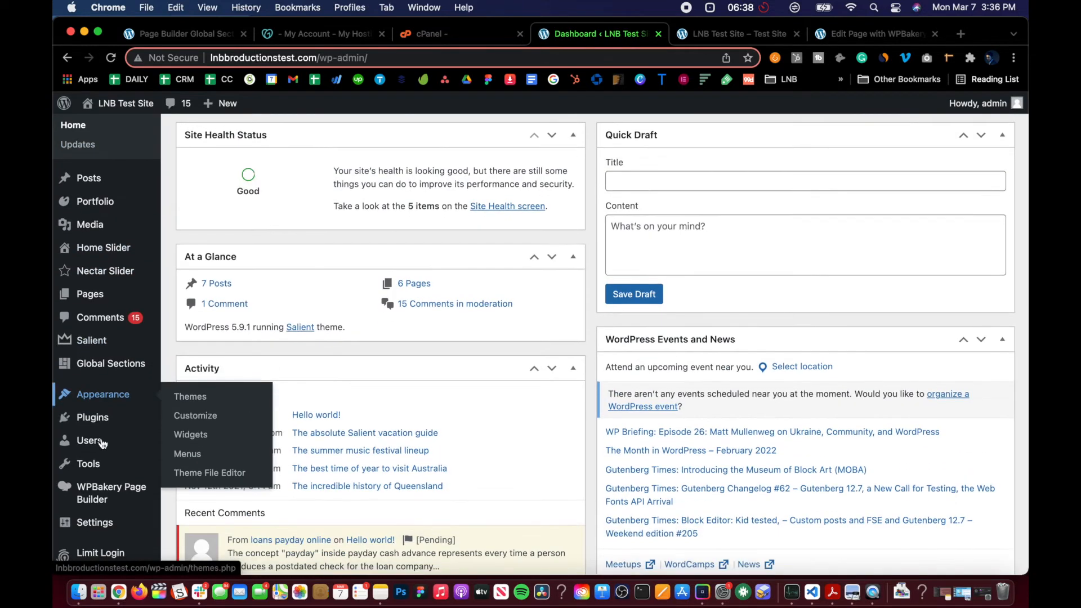
left_click(110, 364)
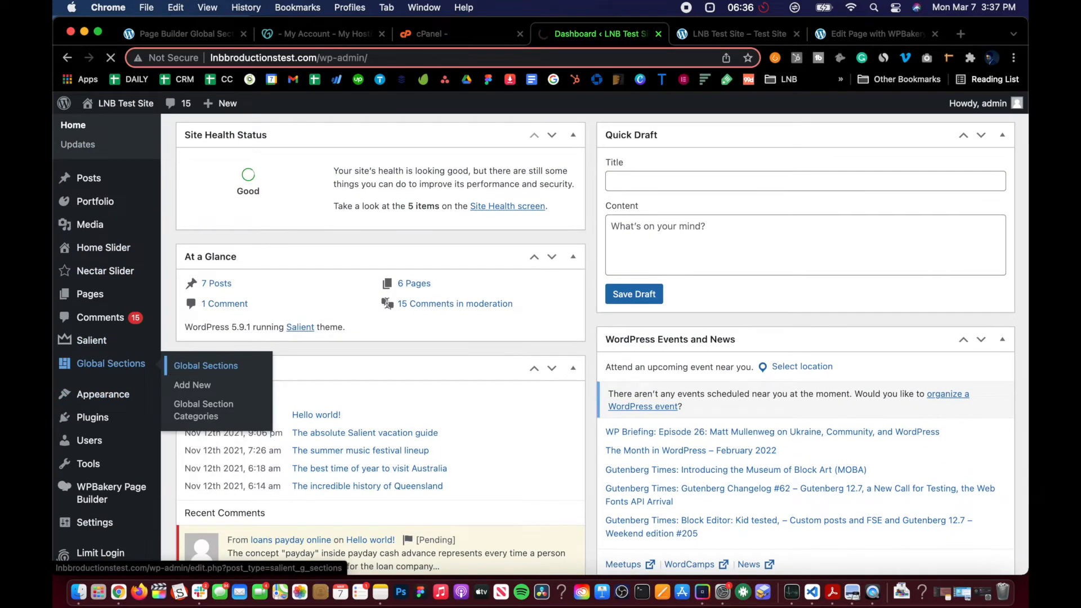
left_click(205, 364)
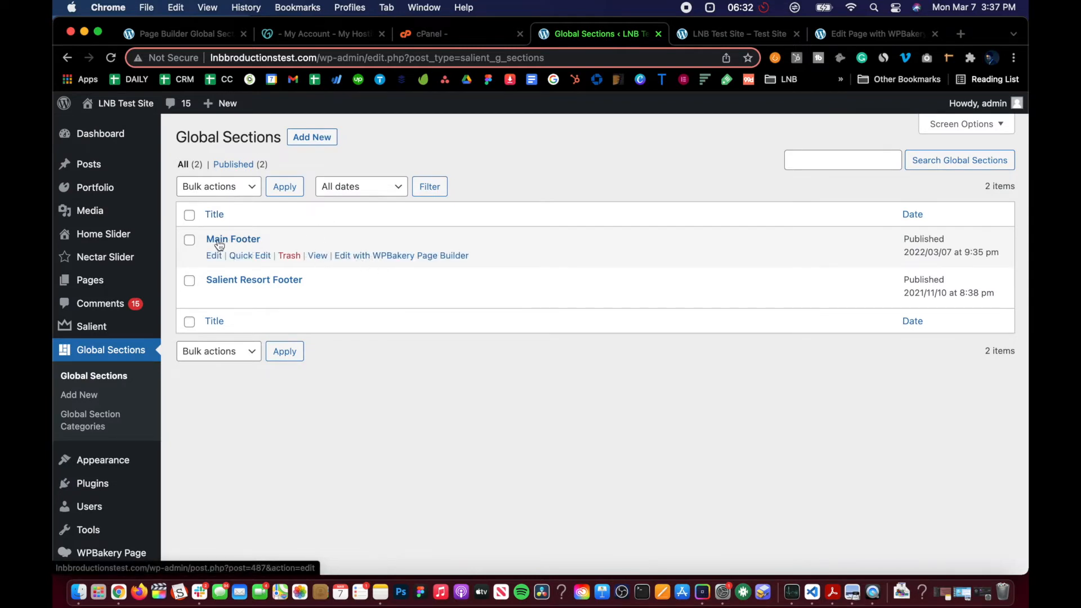
mouse_move(254, 279)
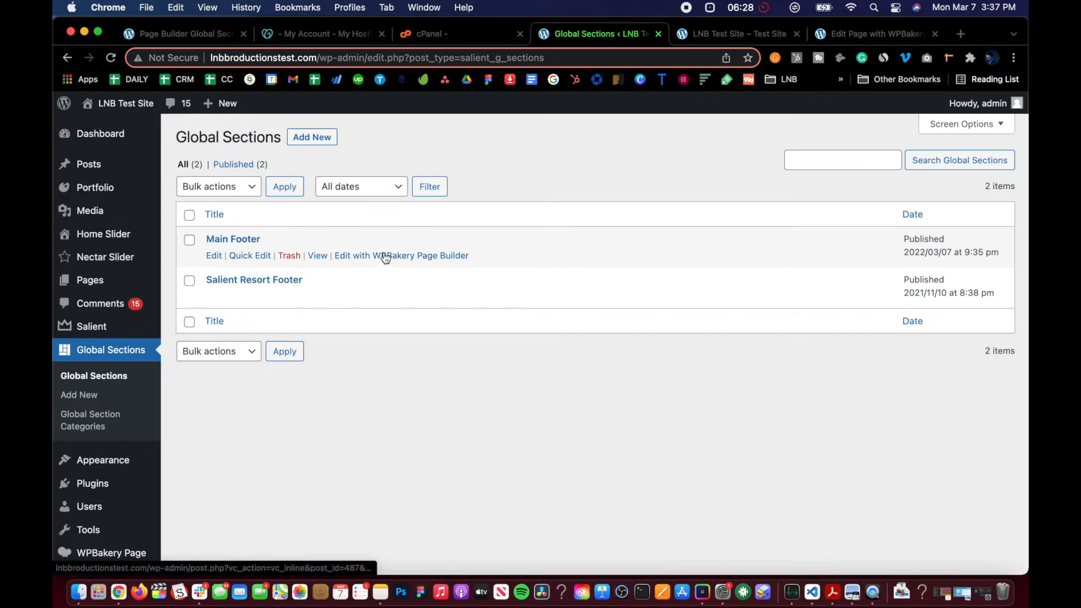
mouse_move(79, 394)
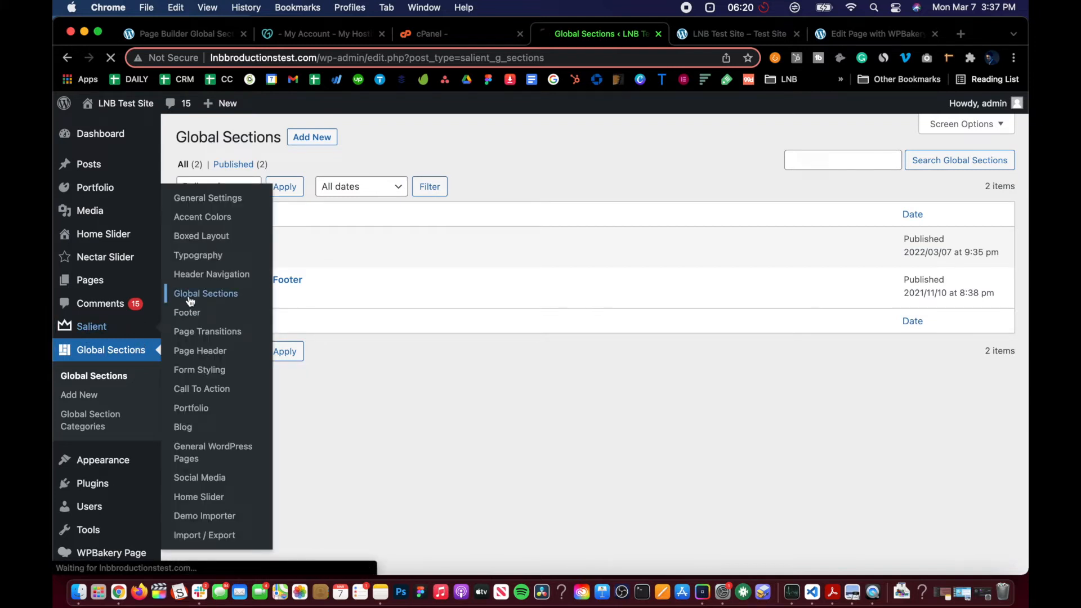
left_click(205, 292)
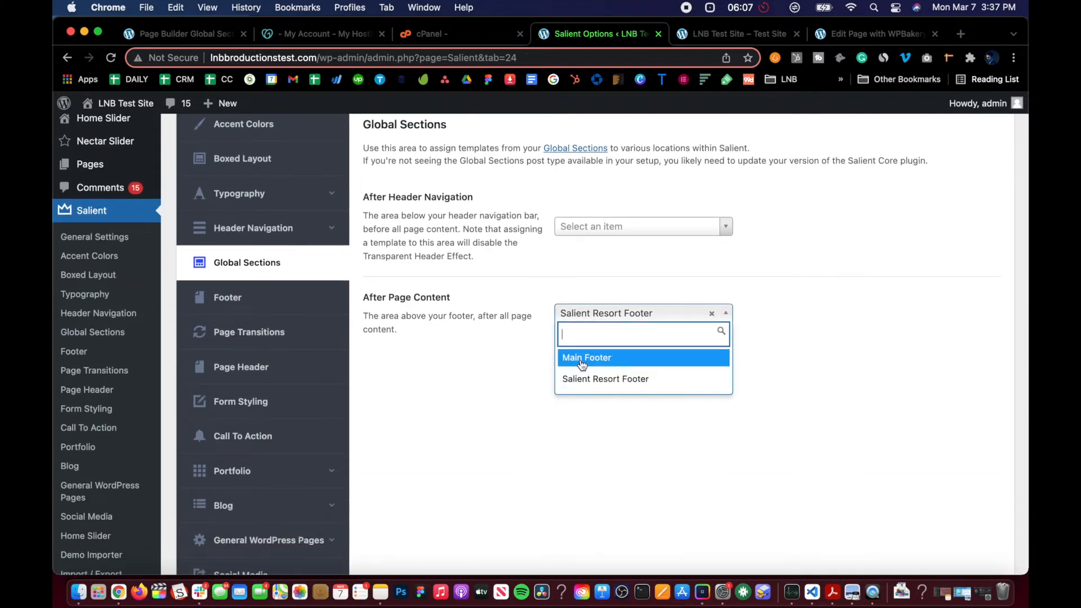
Assign Main Footer to After Page Content, save the Salient settings, and bring up Visit Site options.
left_click(586, 357)
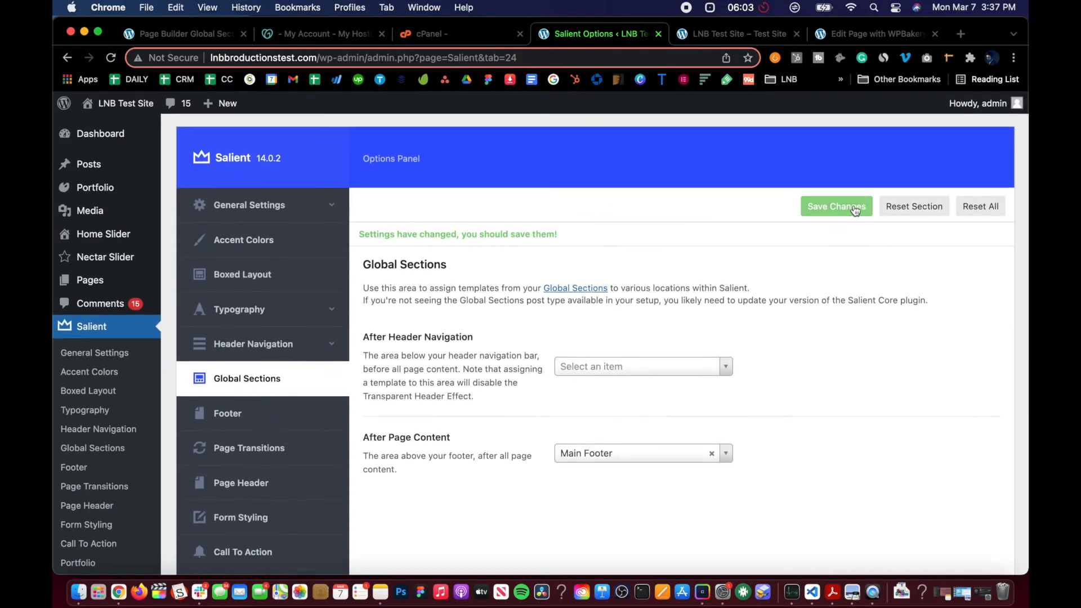
left_click(834, 206)
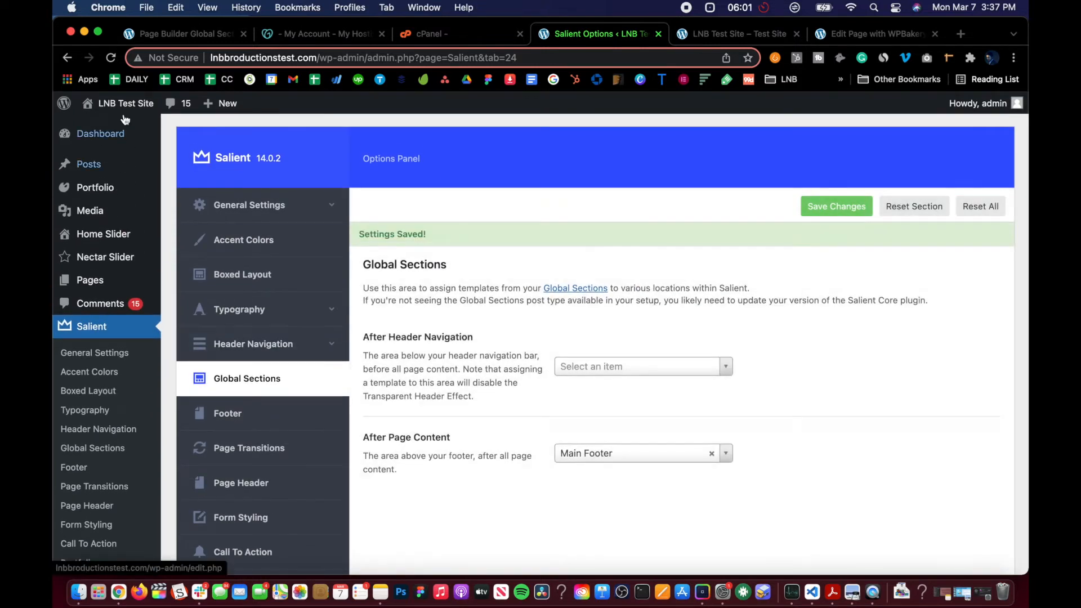
right_click(98, 127)
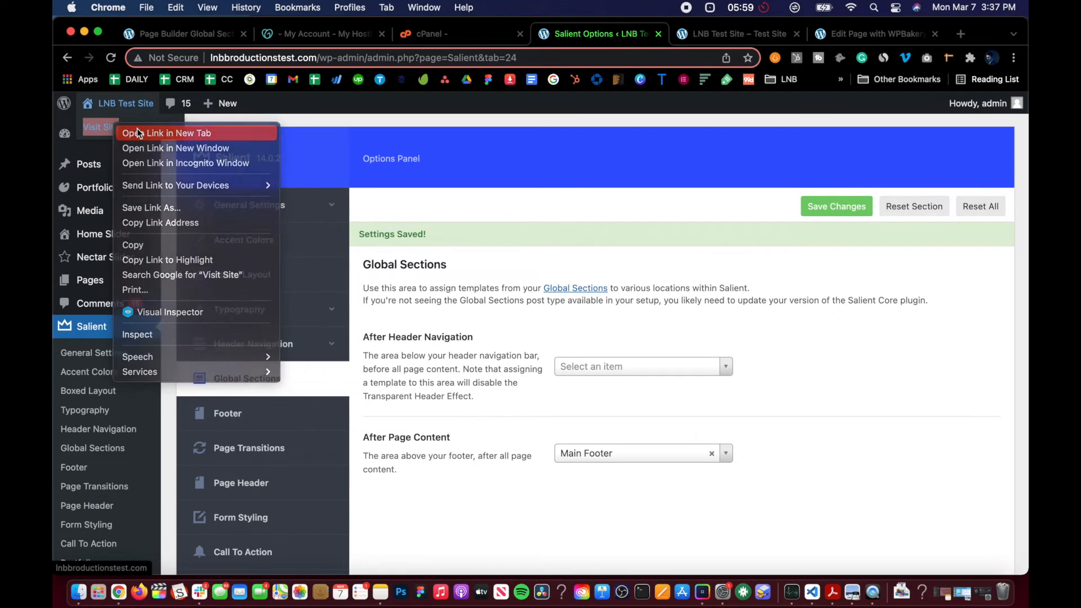
View the live site in a new tab, checking the Main Footer's dark CTA and contact sections above the footer.
left_click(166, 133)
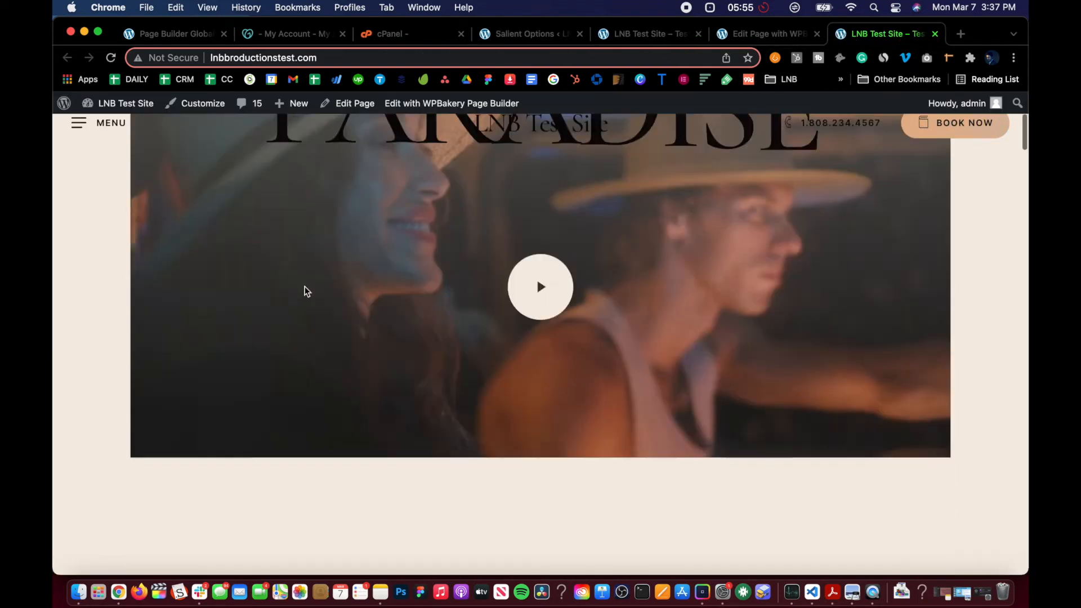
scroll("down", 3)
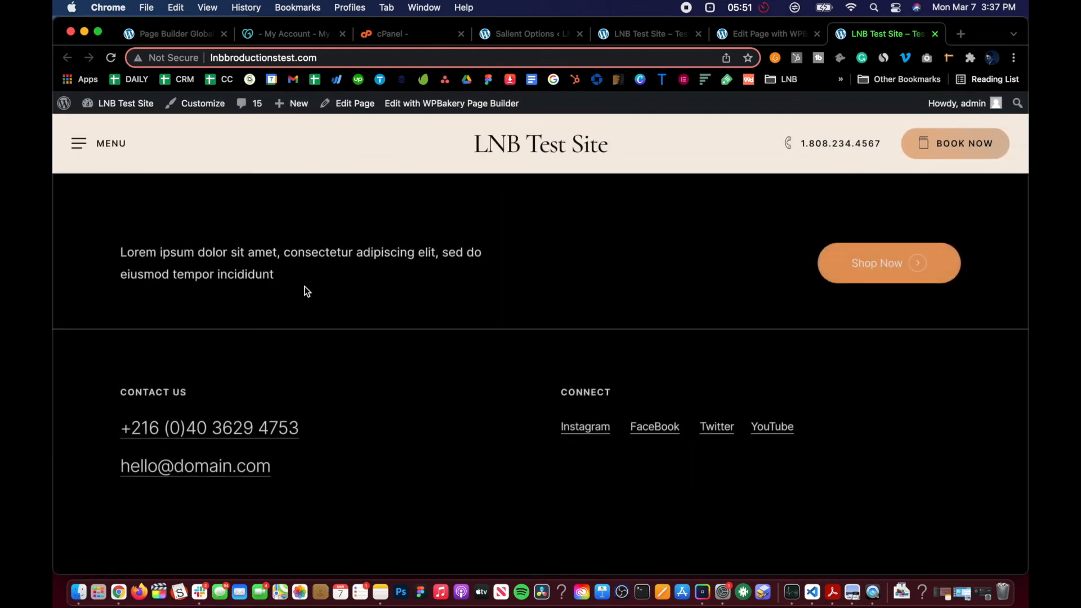
scroll("up", 3)
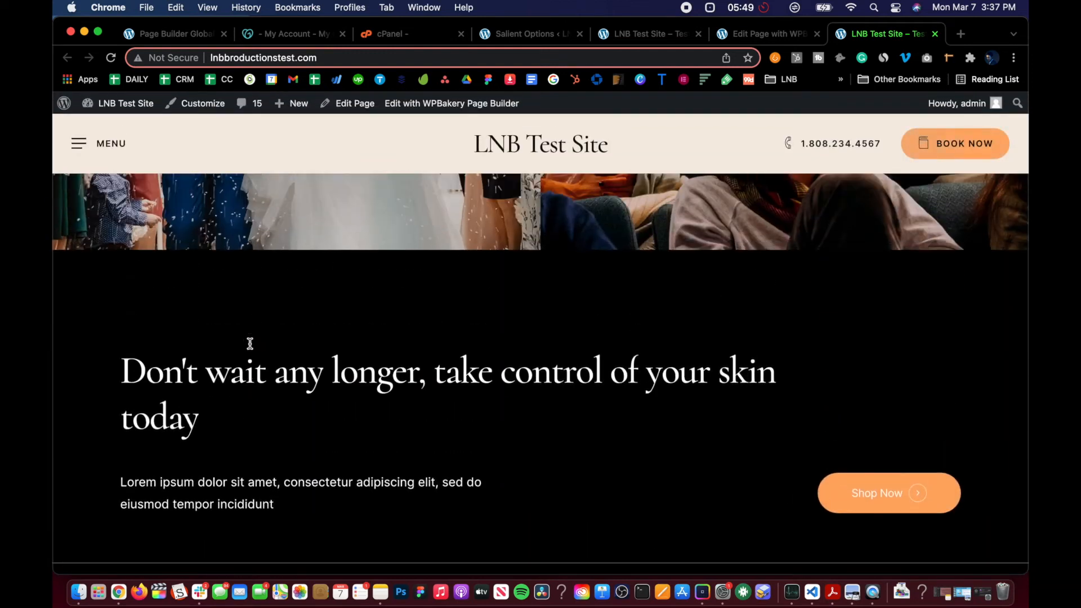
scroll("up", 3)
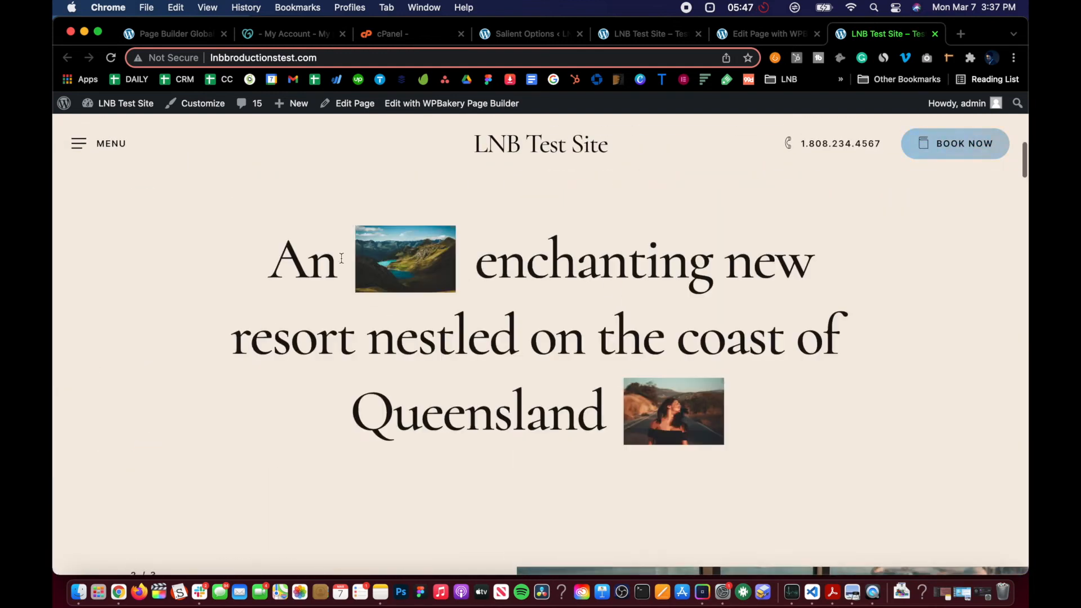
mouse_move(451, 103)
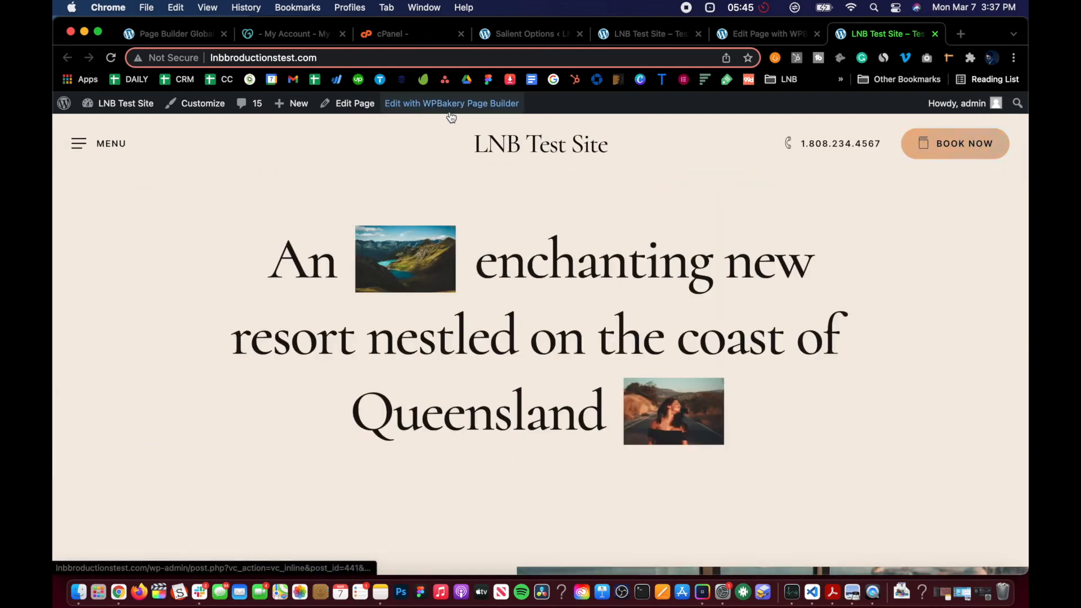
left_click(452, 102)
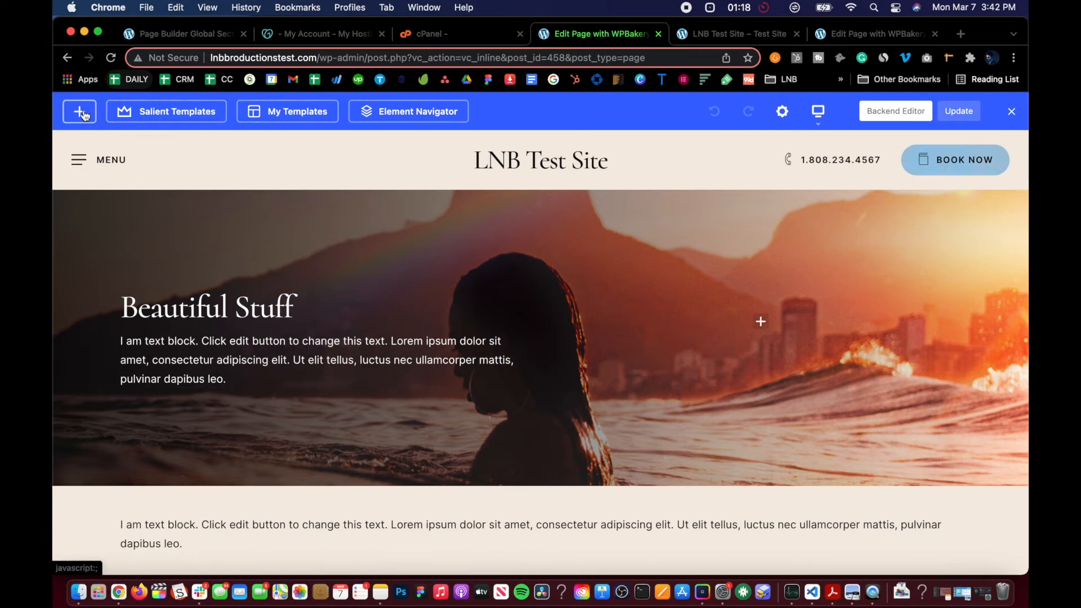
mouse_move(86, 125)
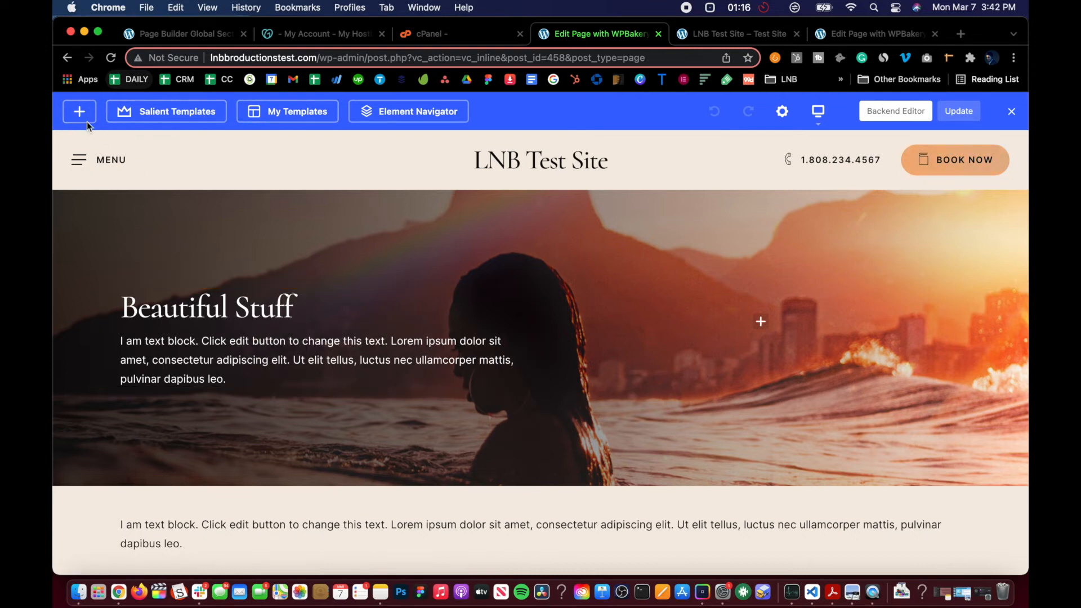
mouse_move(79, 111)
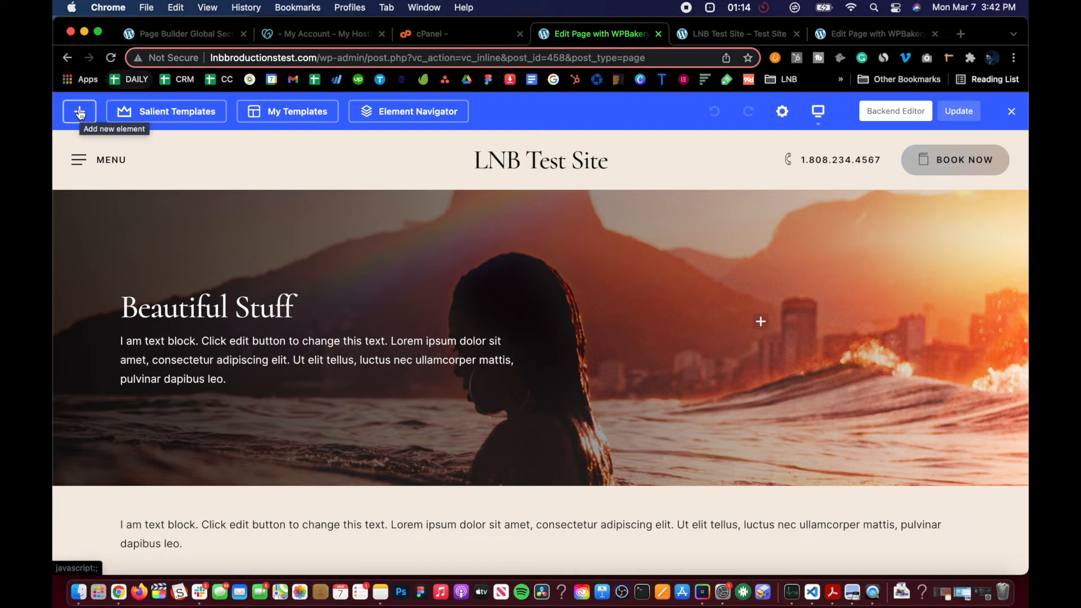
Bring up WPBakery's Add Element dialog on the test page.
left_click(79, 112)
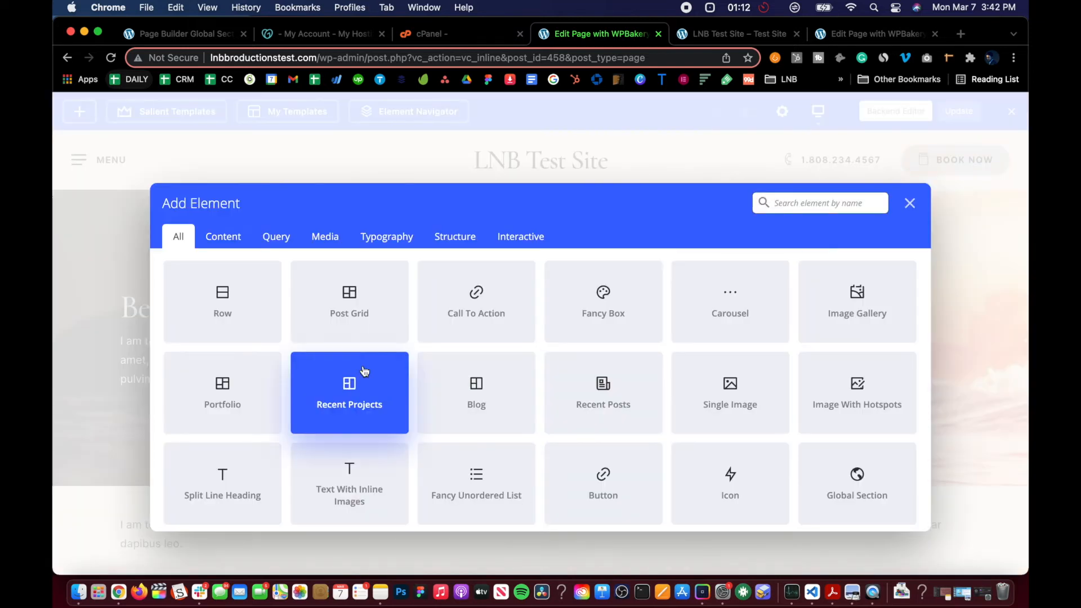
Add a Global Section element showing Salient Resort Footer and save its settings.
type("glo")
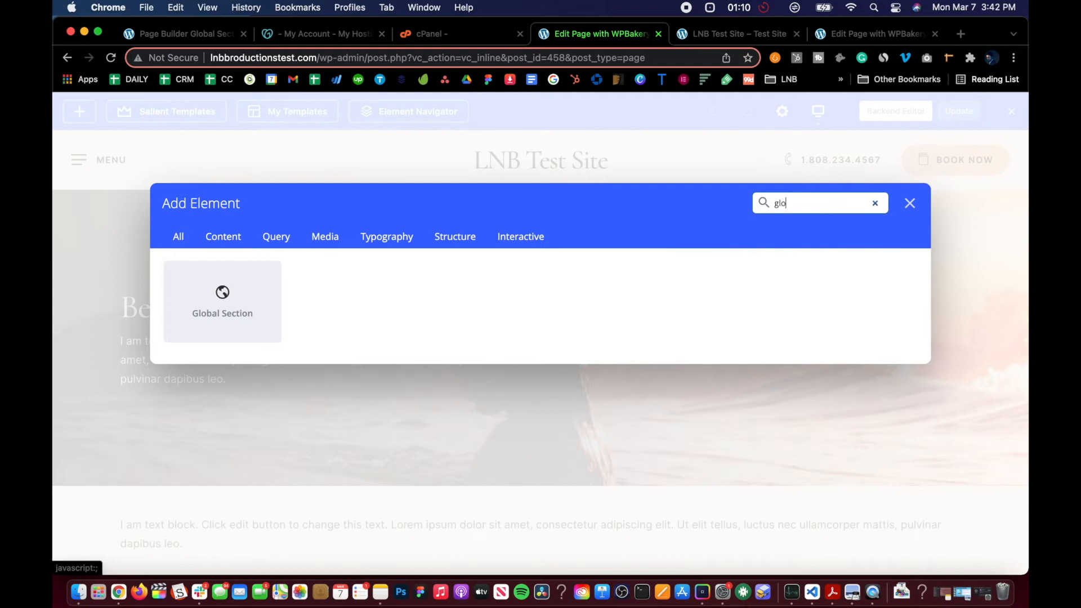
left_click(222, 302)
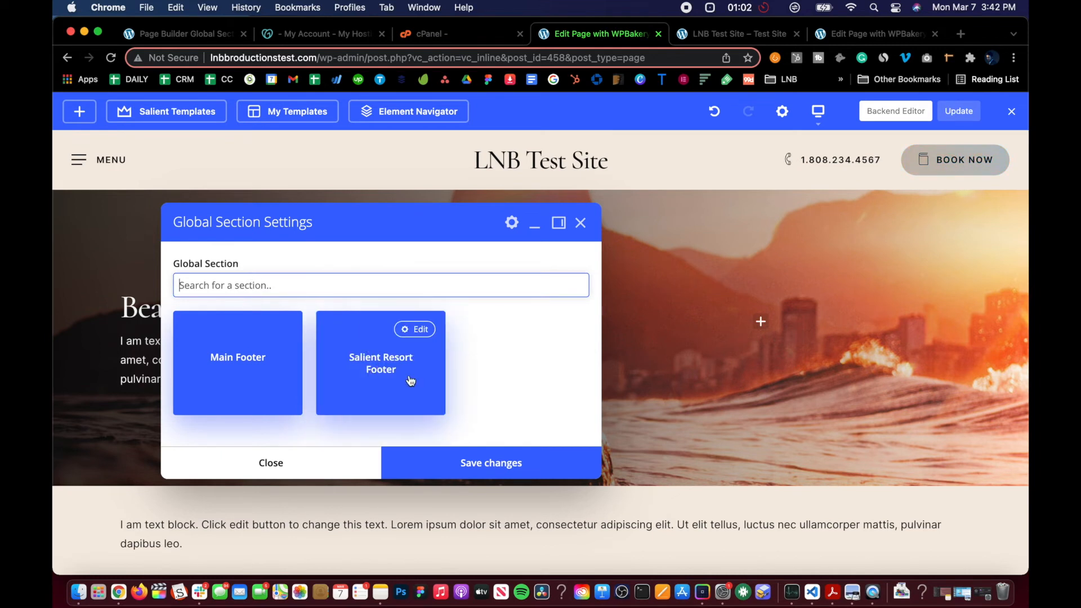
left_click(238, 362)
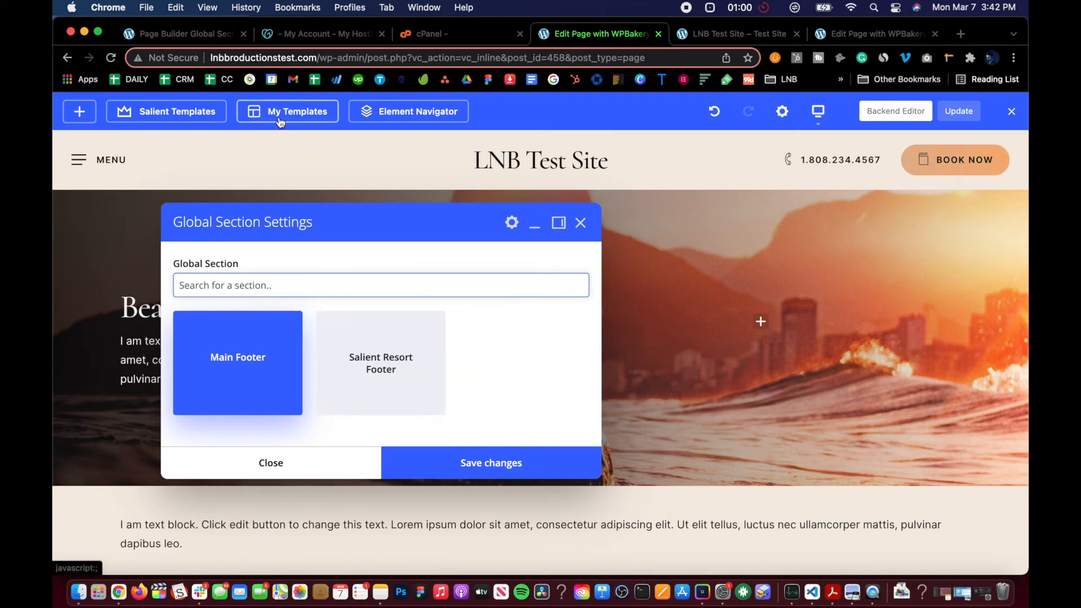
mouse_move(281, 116)
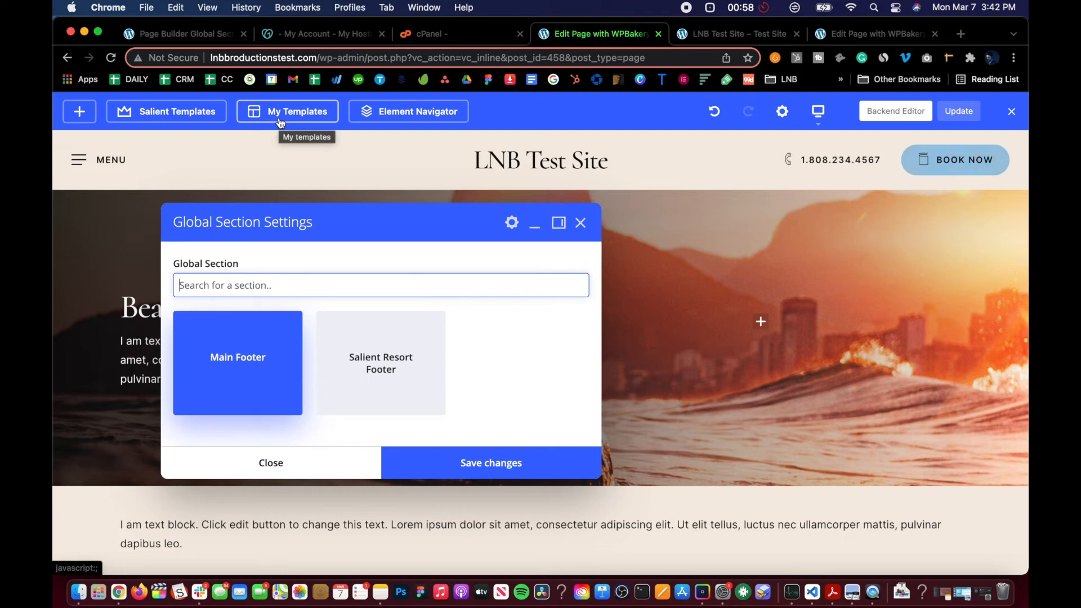
mouse_move(323, 249)
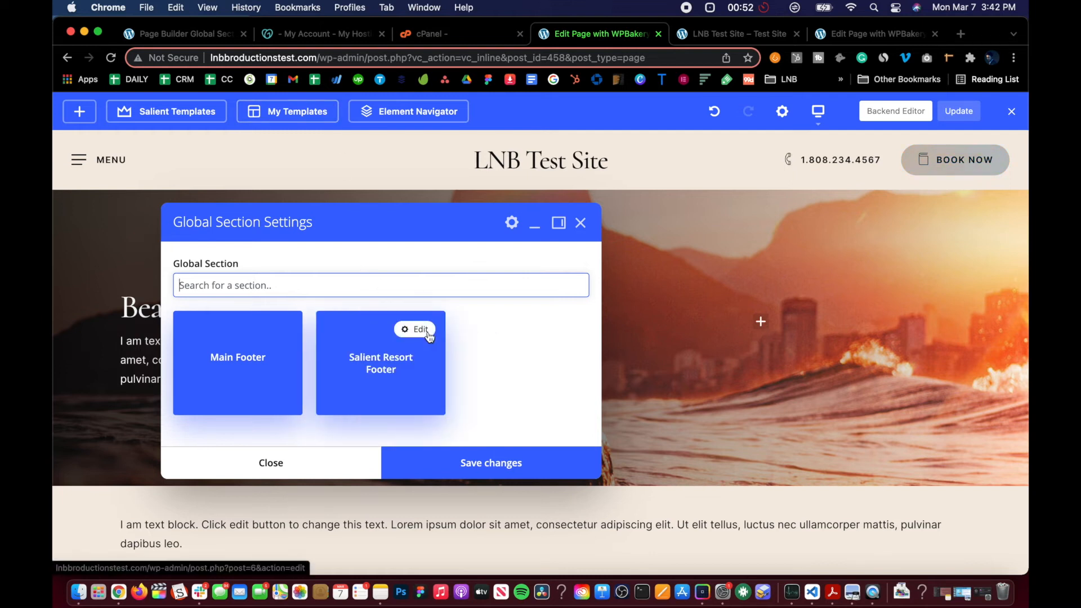
left_click(238, 361)
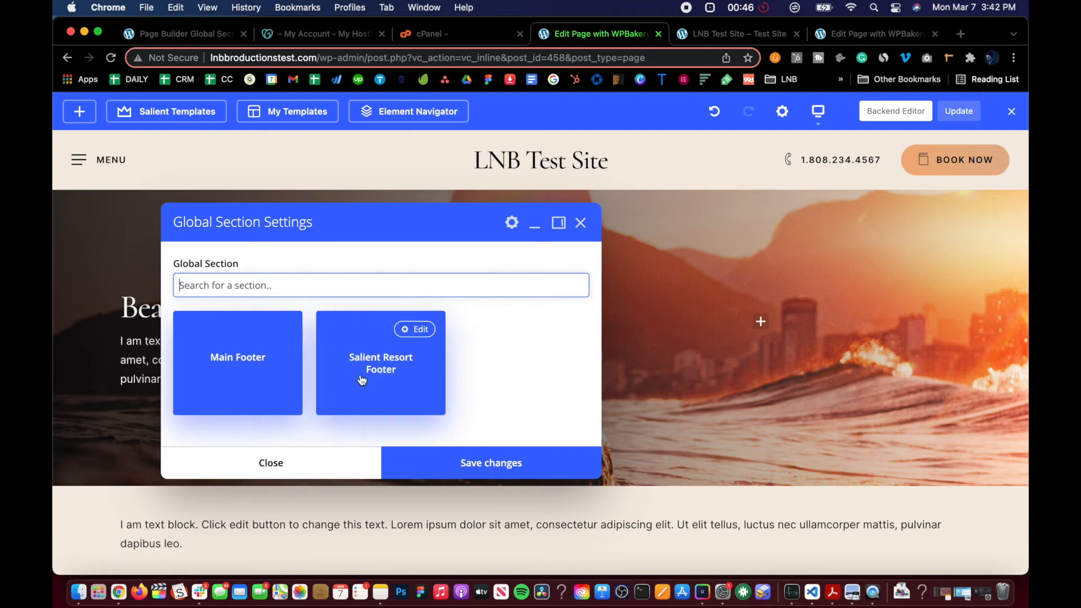
left_click(380, 362)
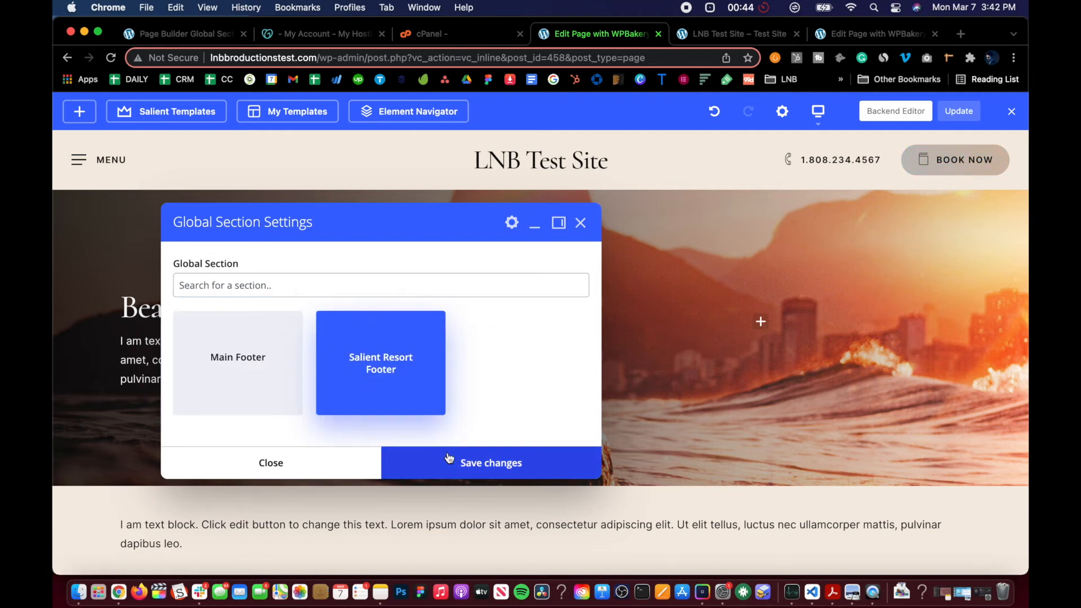
left_click(491, 463)
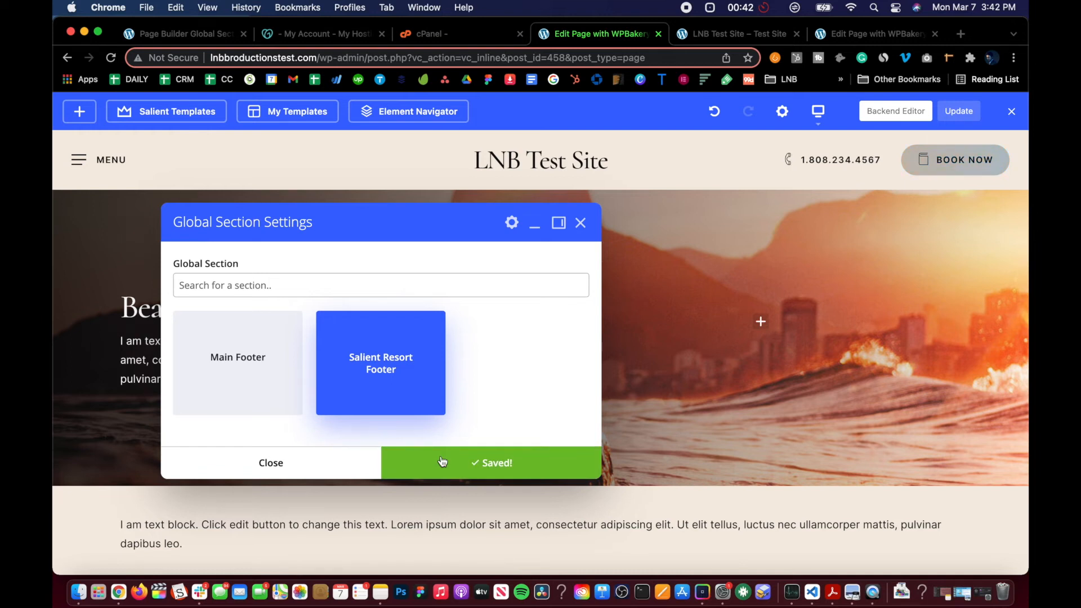
left_click(270, 462)
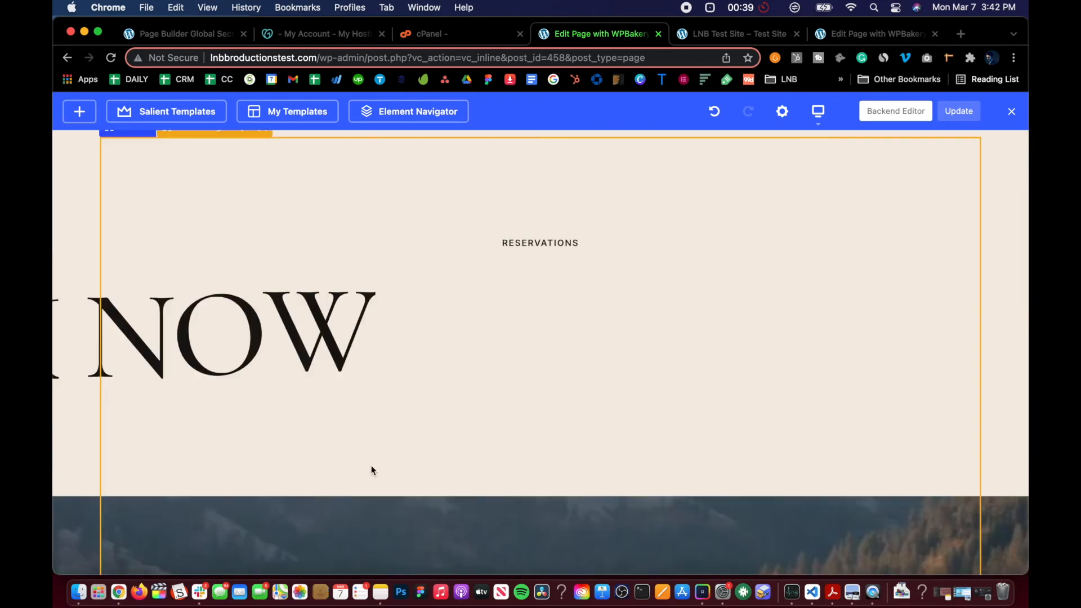
scroll("down", 3)
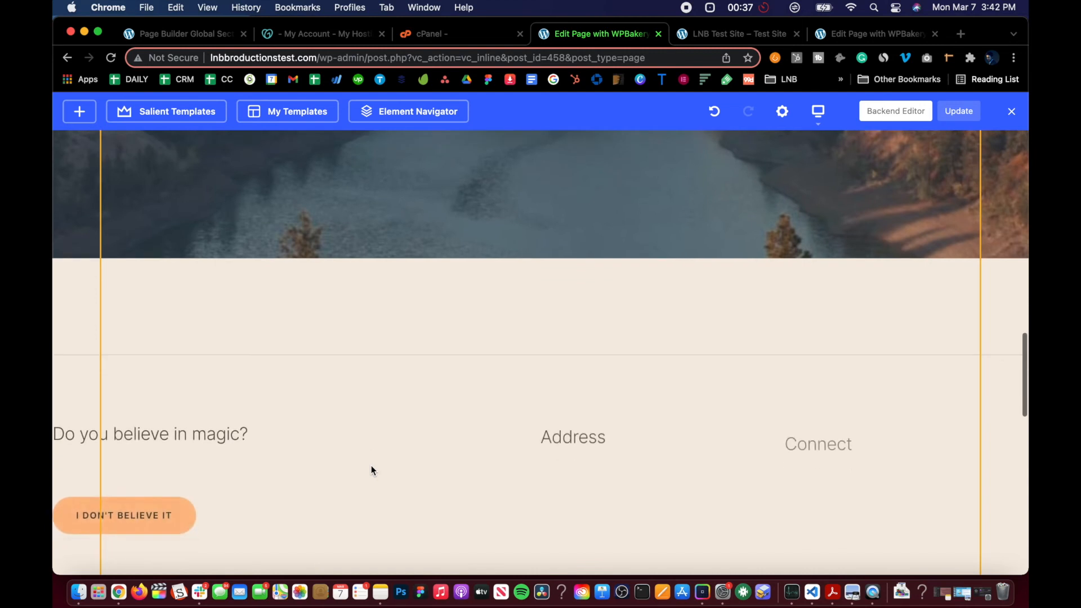
scroll("up", 3)
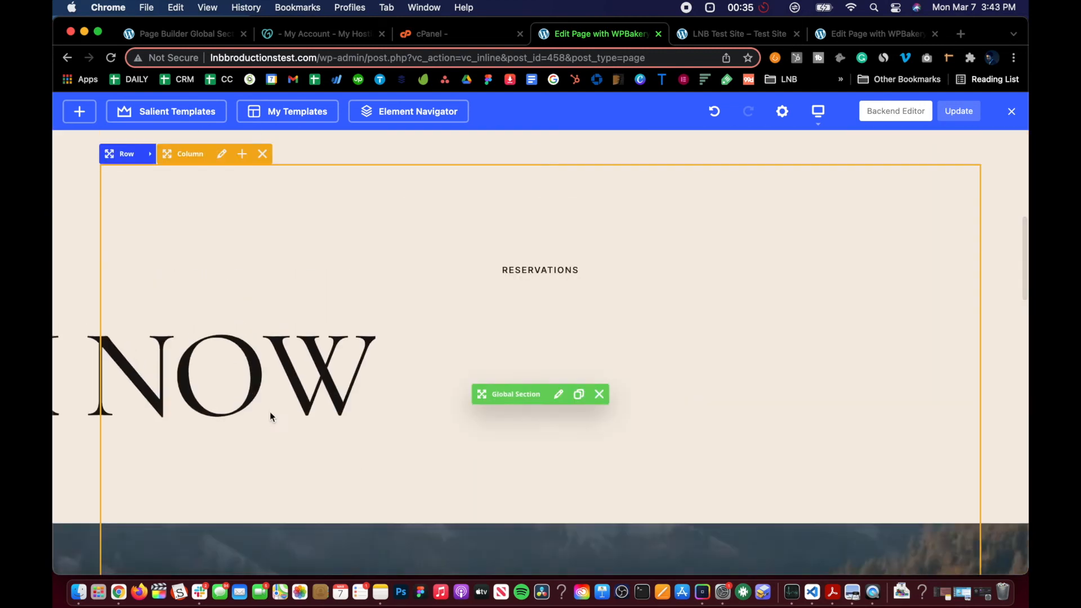
mouse_move(311, 342)
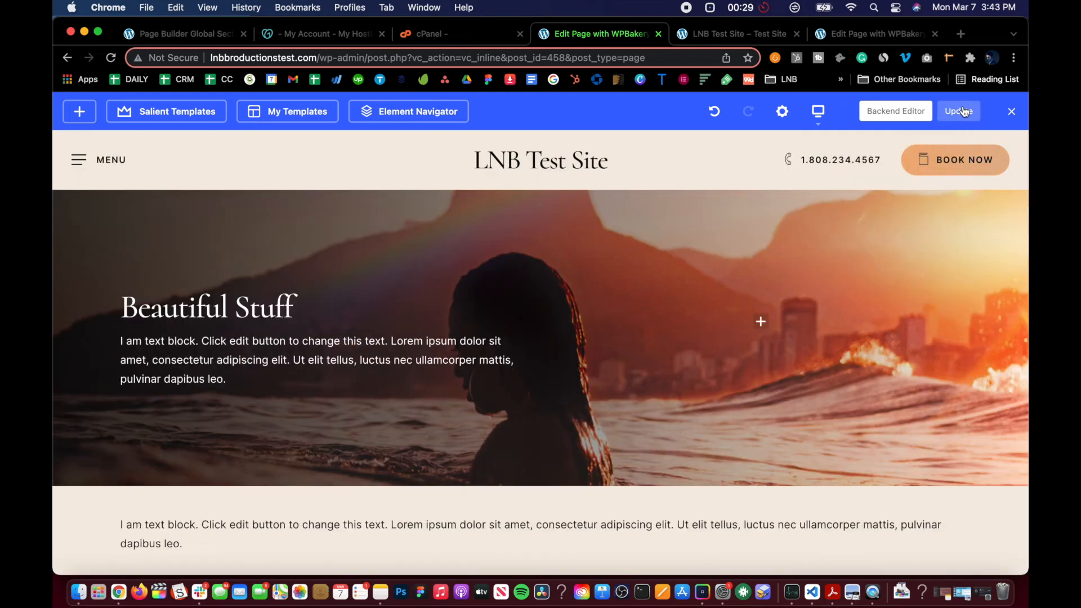
left_click(957, 112)
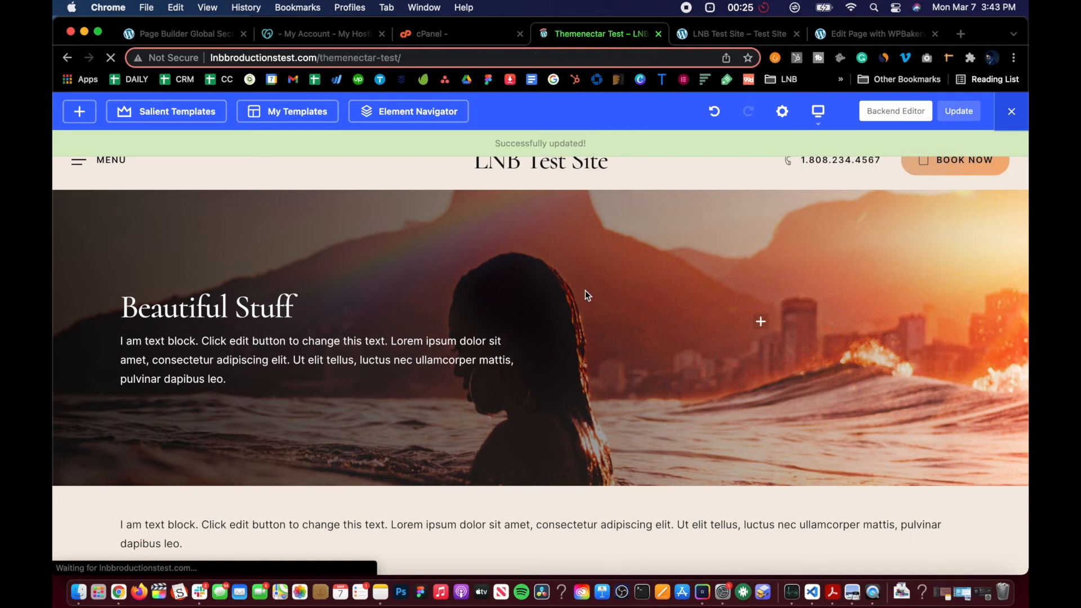
Update the test page and view it live with the resort reservations section embedded.
left_click(1011, 111)
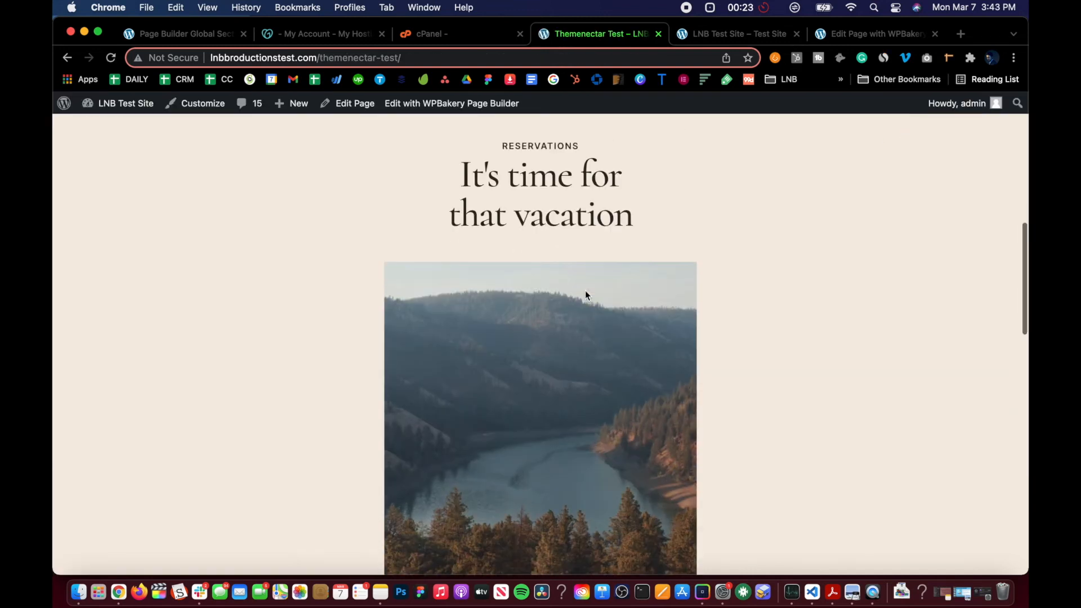
scroll("up", 3)
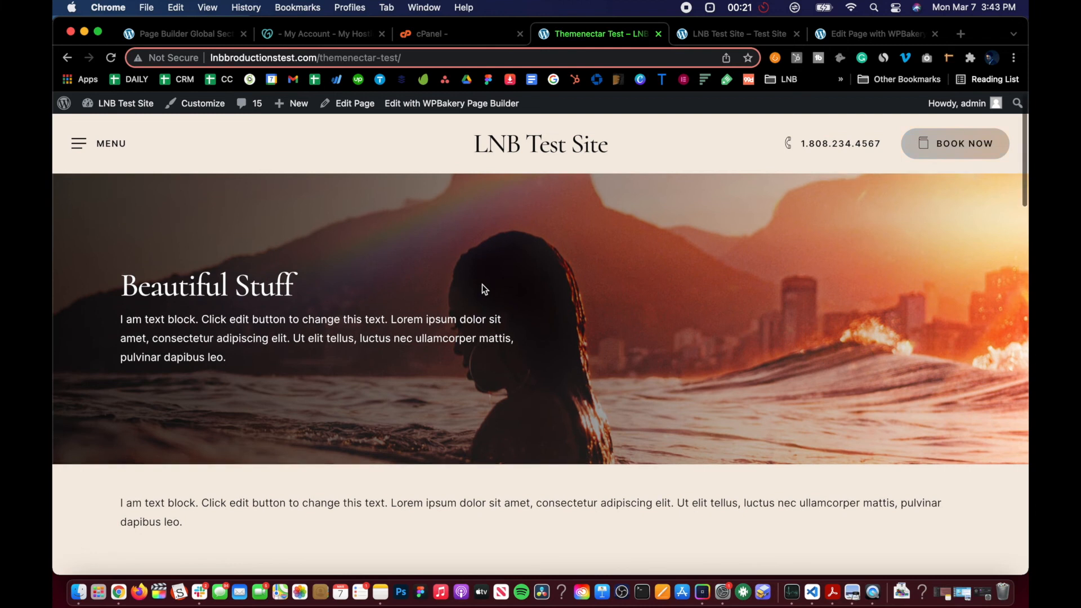
left_click(451, 104)
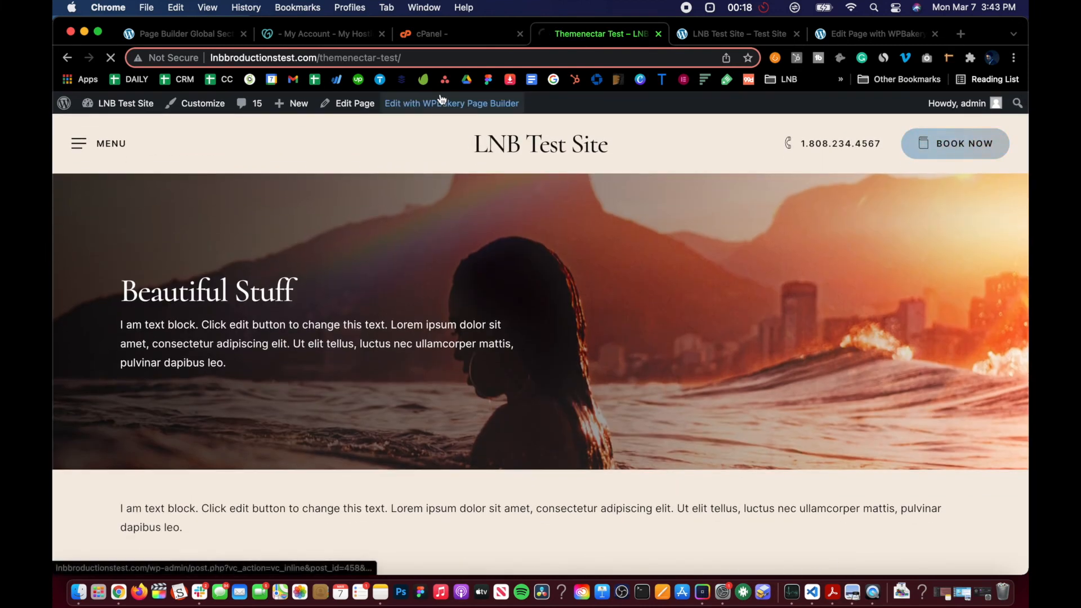
Reload the test page in the front-end editor and review the Global Section element.
left_click(451, 102)
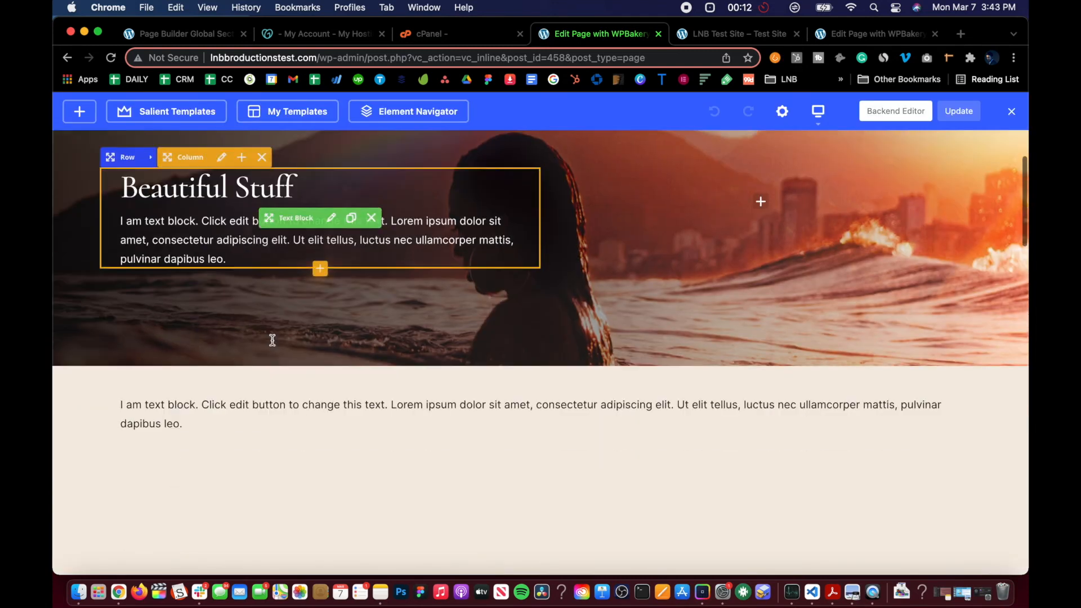
scroll("down", 3)
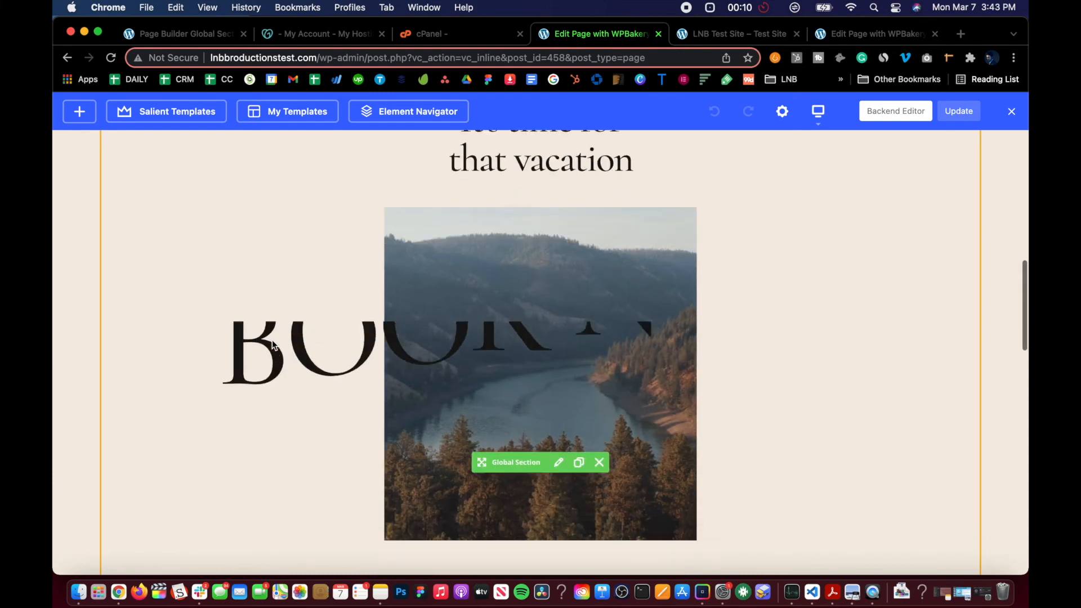
scroll("up", 3)
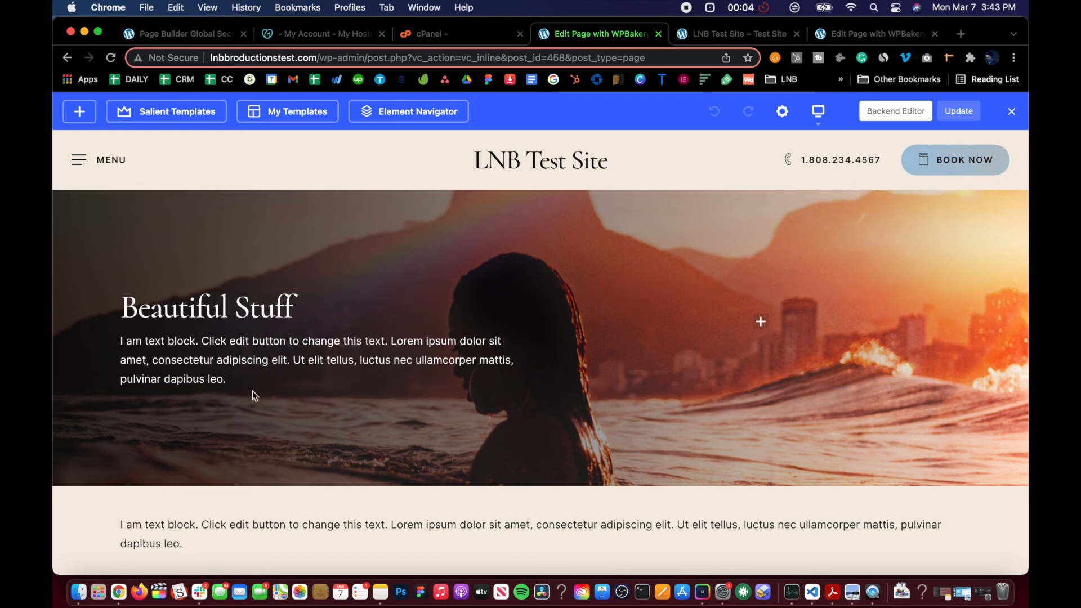
mouse_move(79, 111)
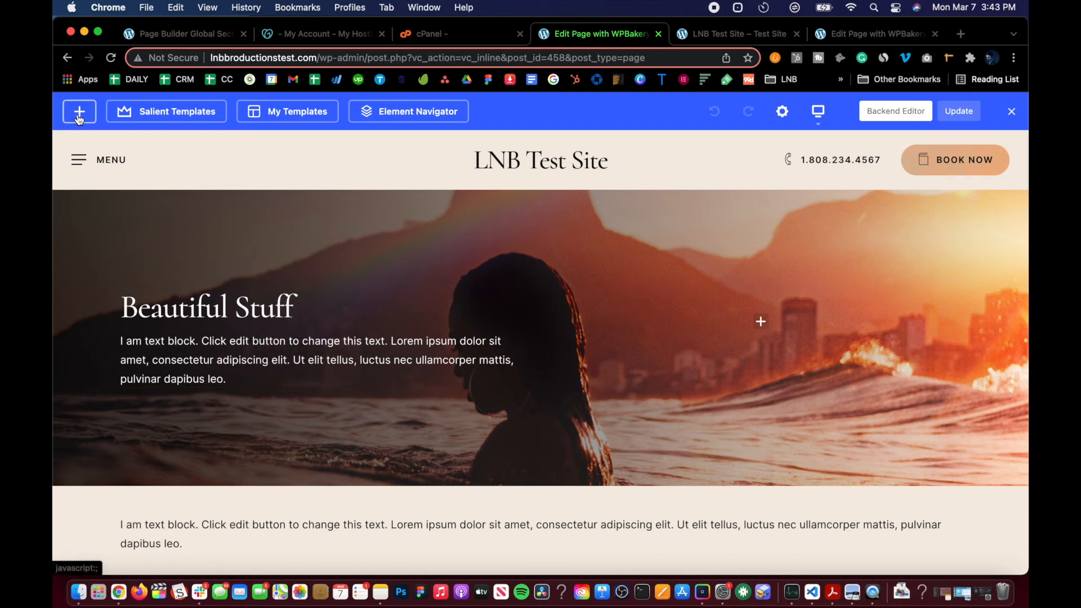
From a new Global Section element, open Salient Resort Footer's admin edit screen.
left_click(79, 112)
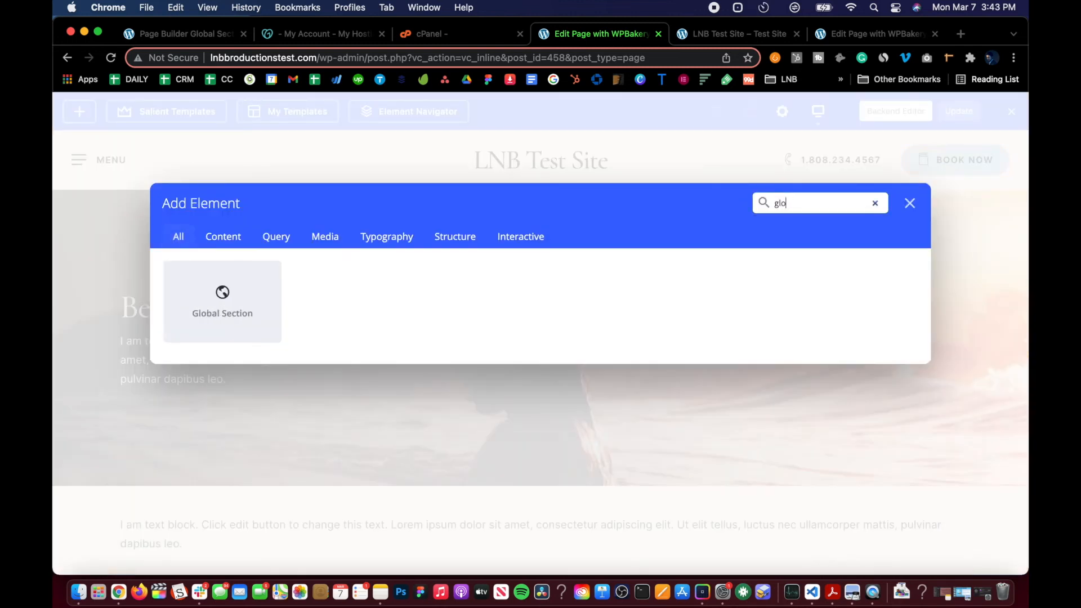
left_click(222, 302)
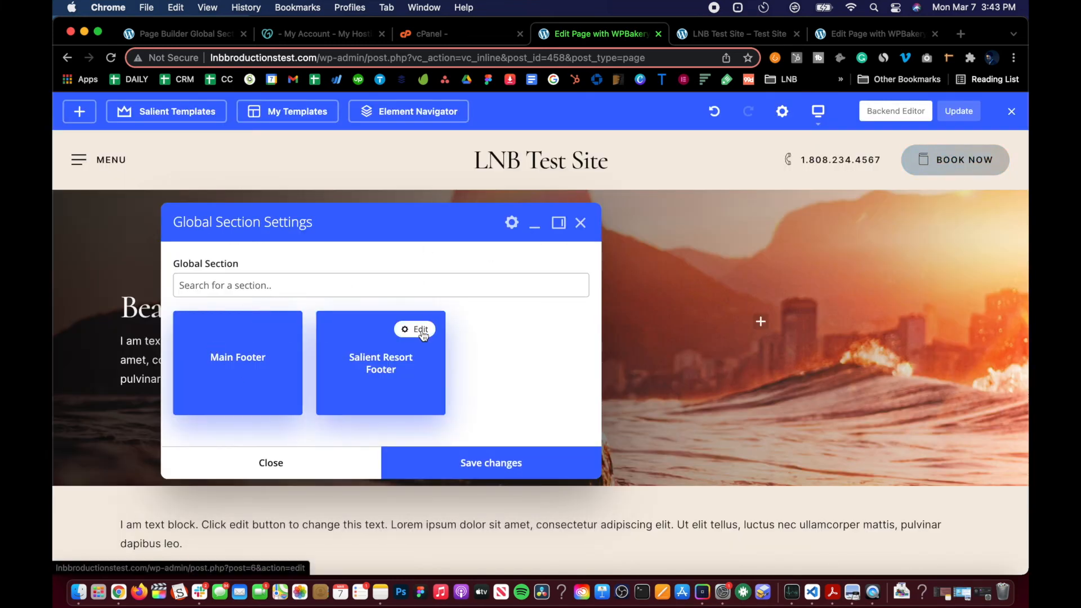
left_click(415, 329)
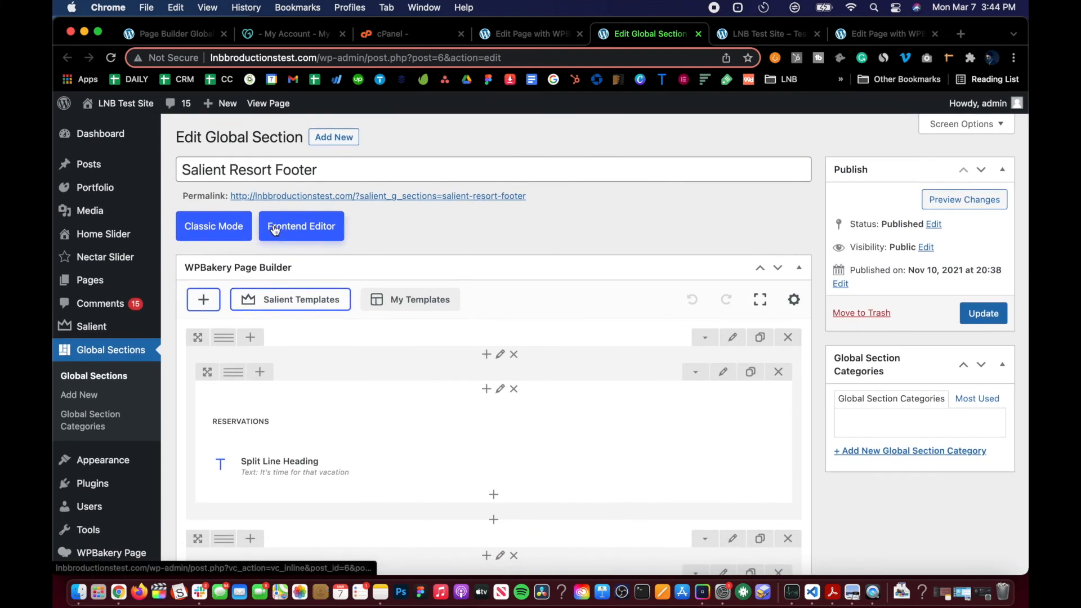
Launch the Frontend Editor for Salient Resort Footer in a new browser tab.
left_click(300, 225)
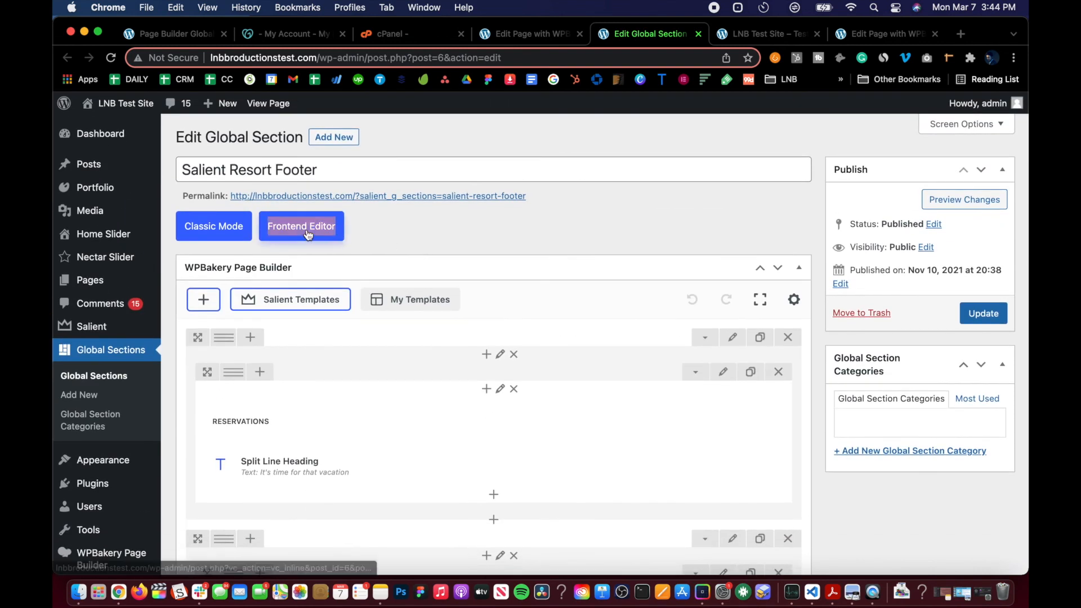
left_click(301, 226)
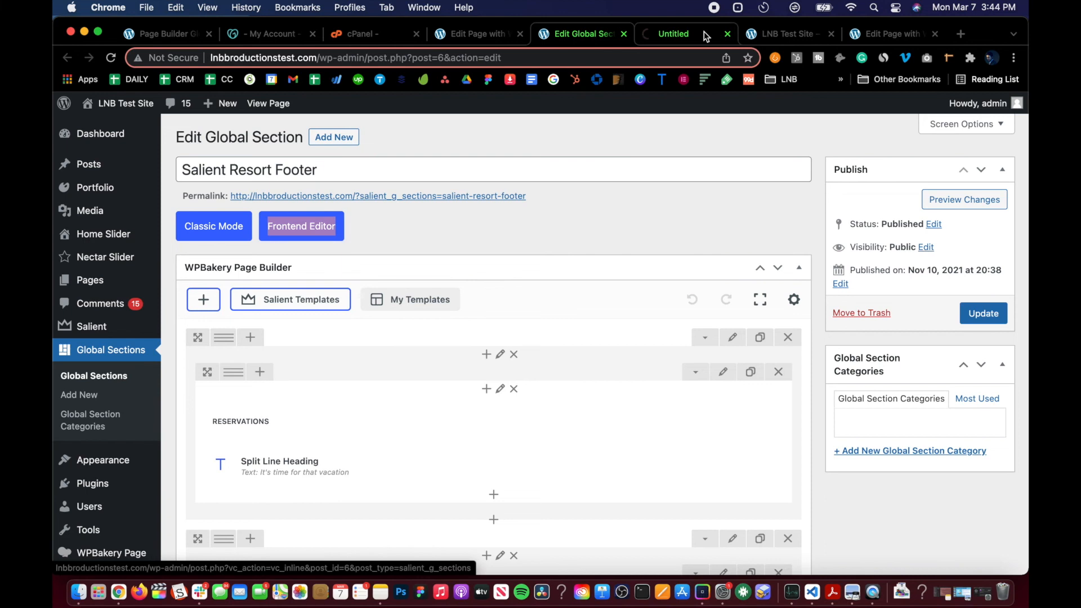
left_click(300, 225)
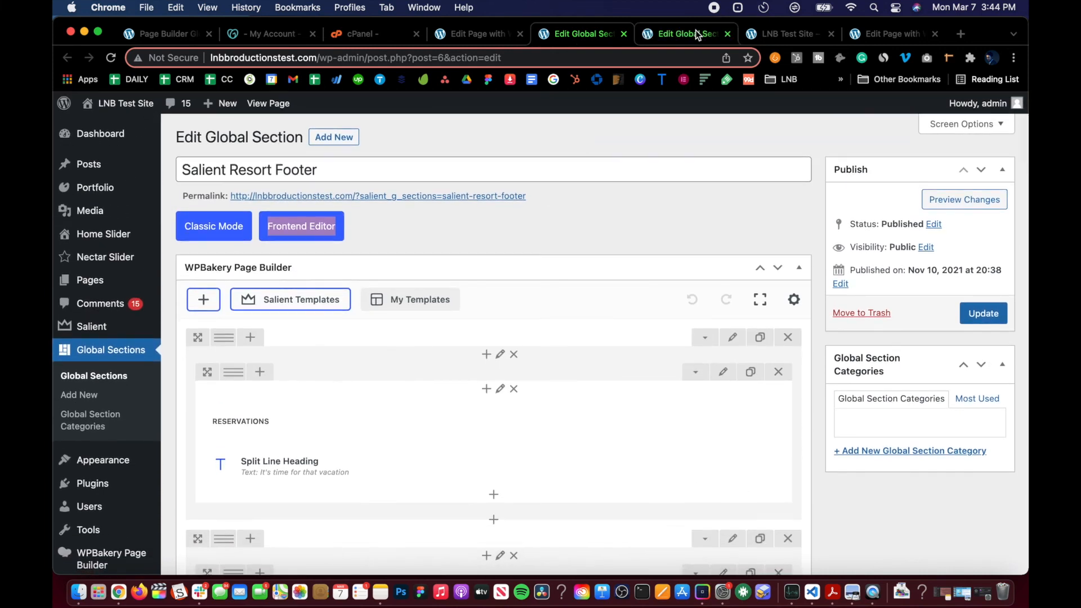
Review the Salient Resort Footer layout in the front-end editor tab, then close it.
left_click(301, 226)
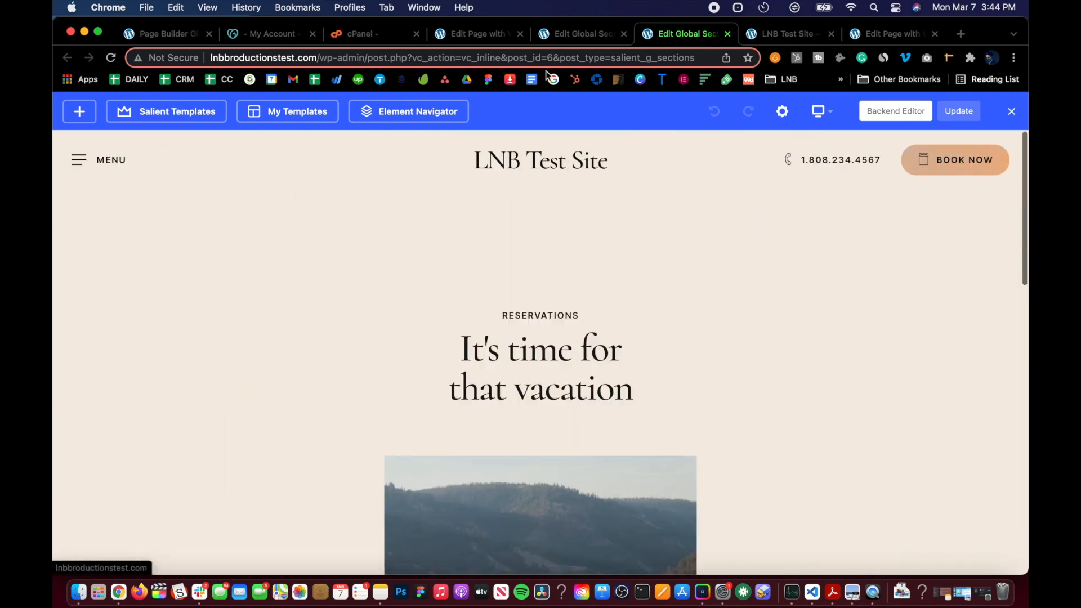
scroll("down", 3)
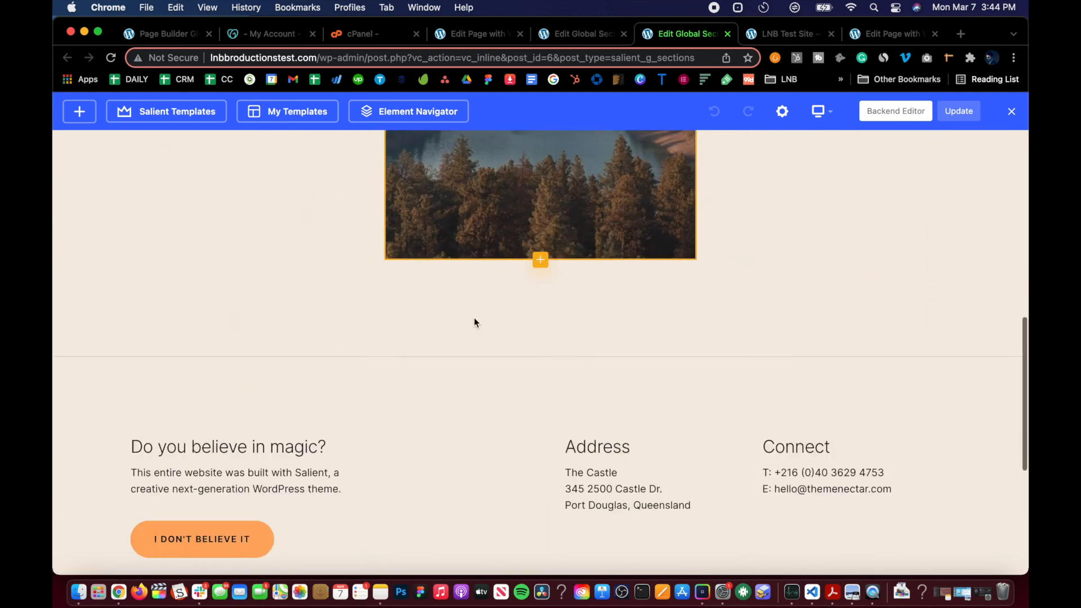
scroll("up", 3)
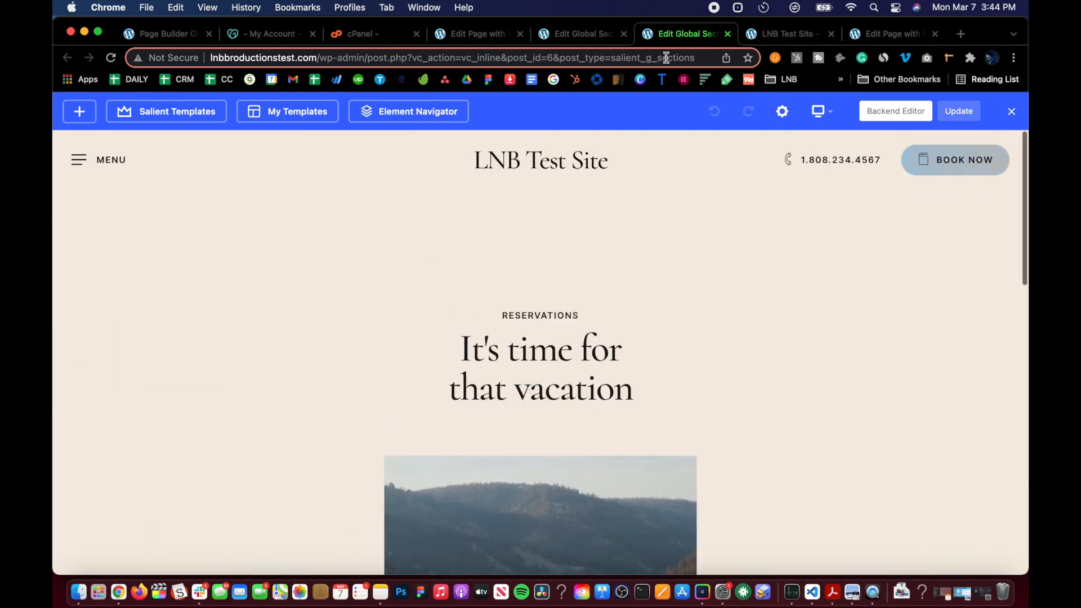
left_click(894, 111)
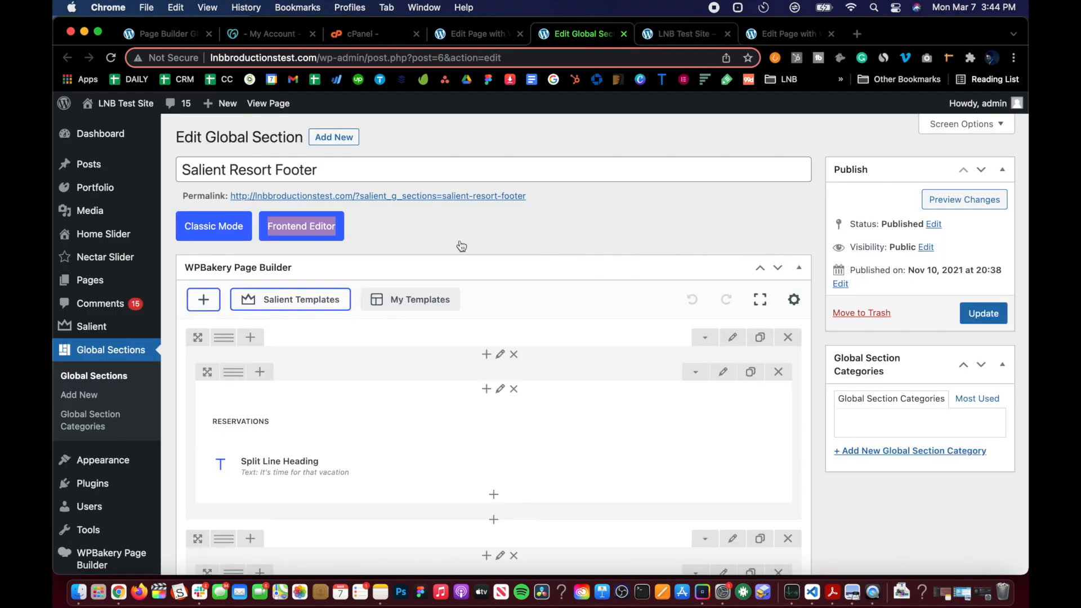